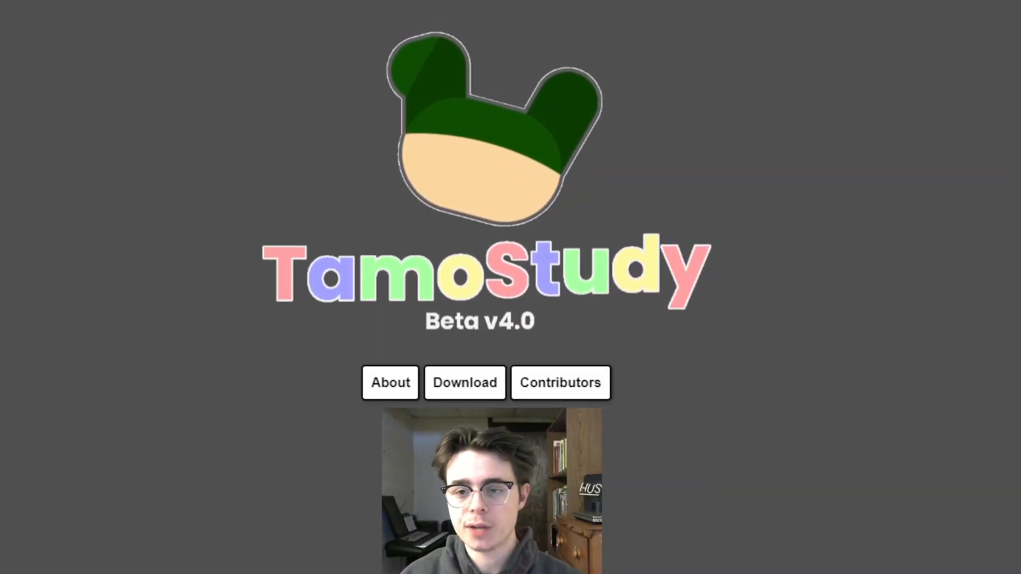
mouse_move(706, 185)
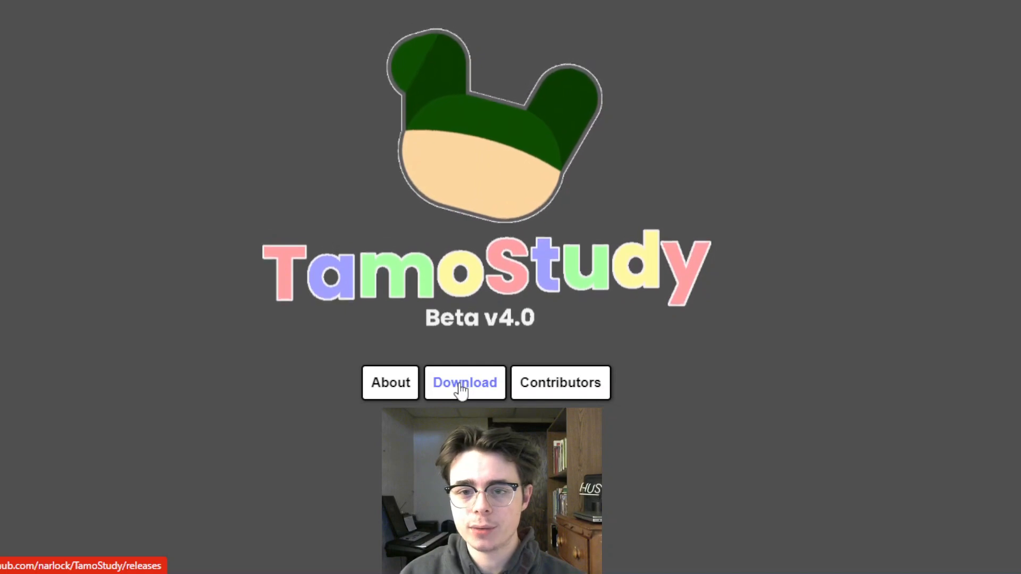
Follow Download to the releases page and read the notes down to 'How to run TamoStudy'.
left_click(465, 381)
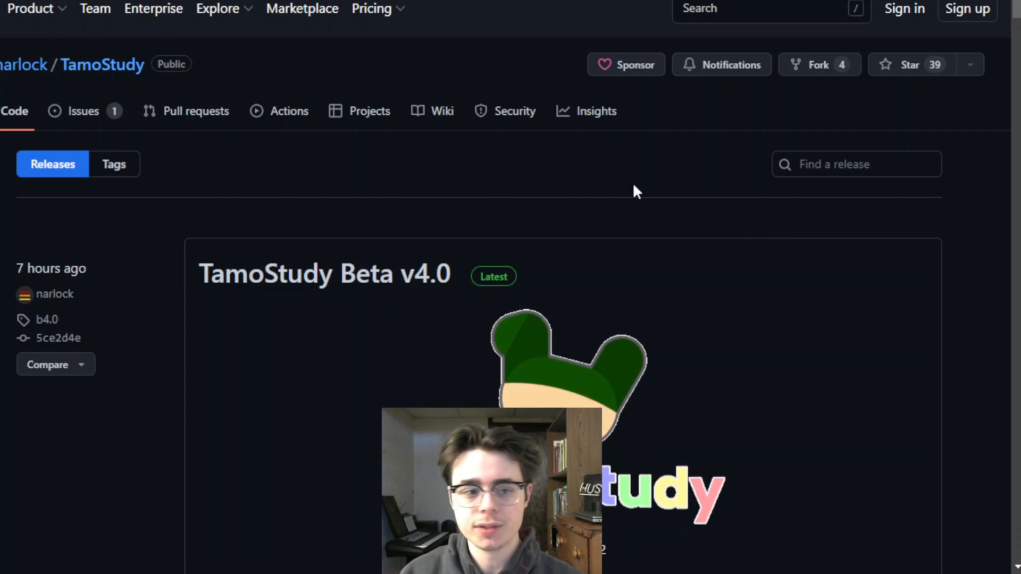
scroll("down", 3)
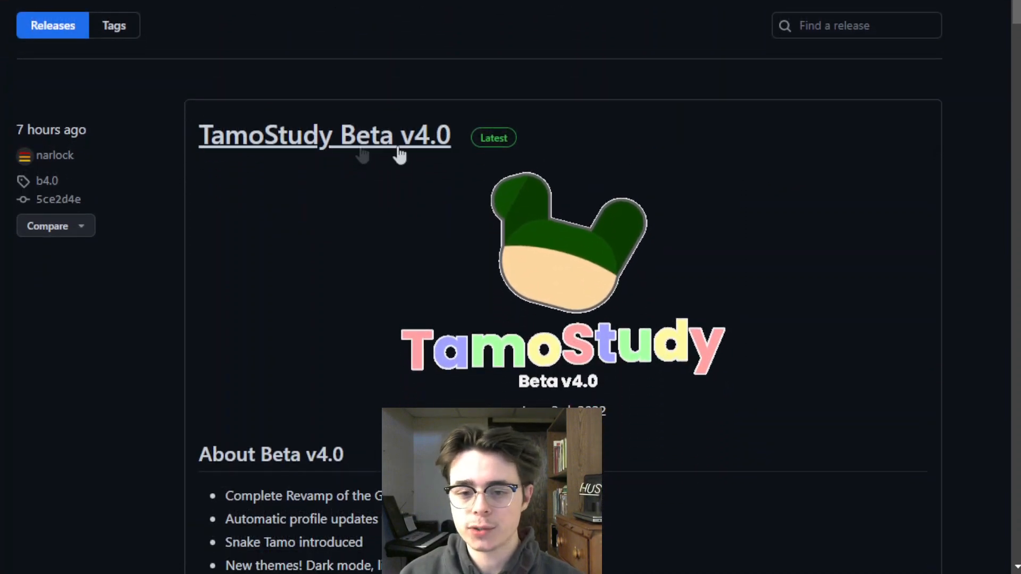
mouse_move(408, 145)
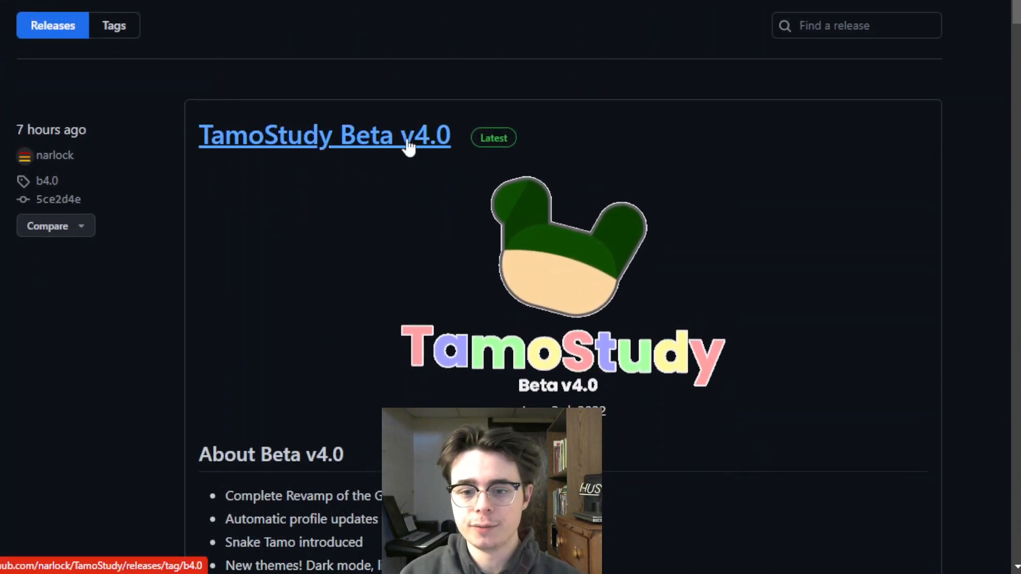
scroll("down", 3)
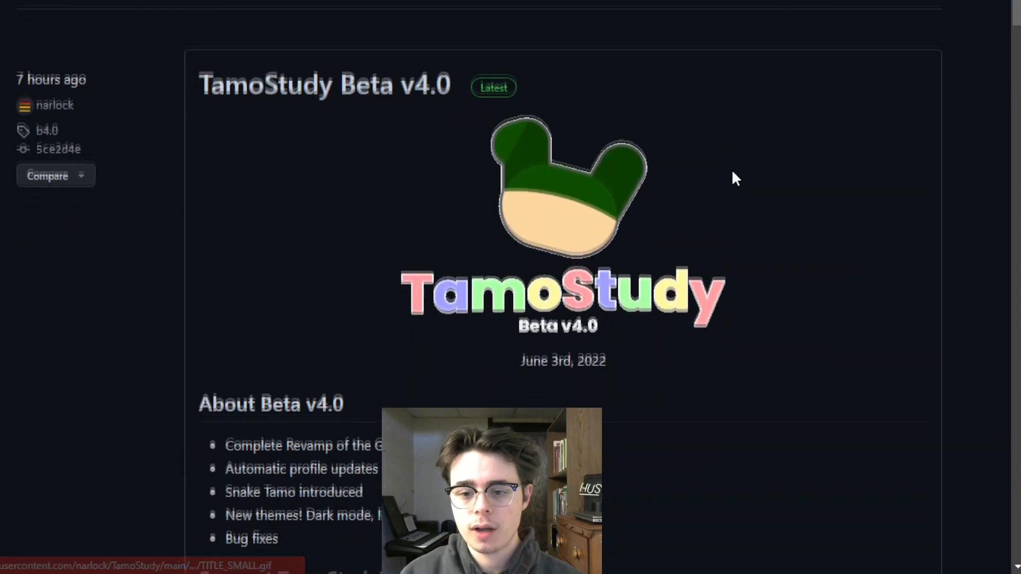
scroll("down", 3)
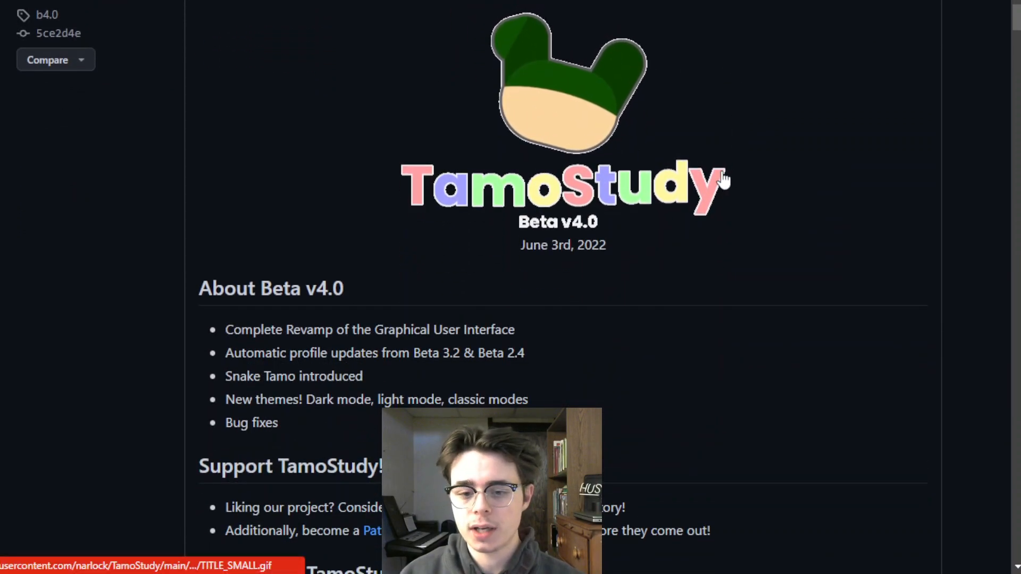
scroll("down", 3)
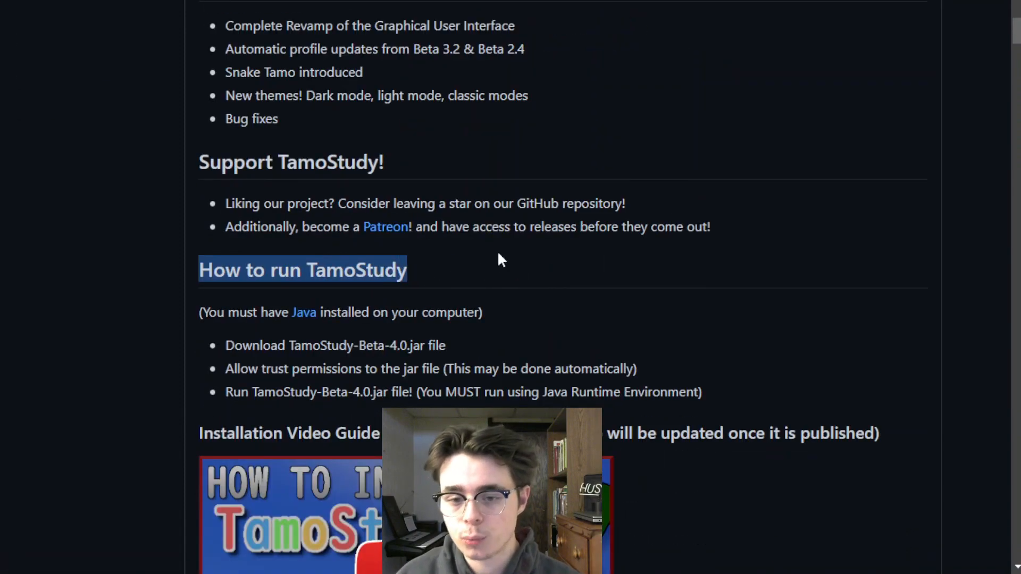
scroll("down", 3)
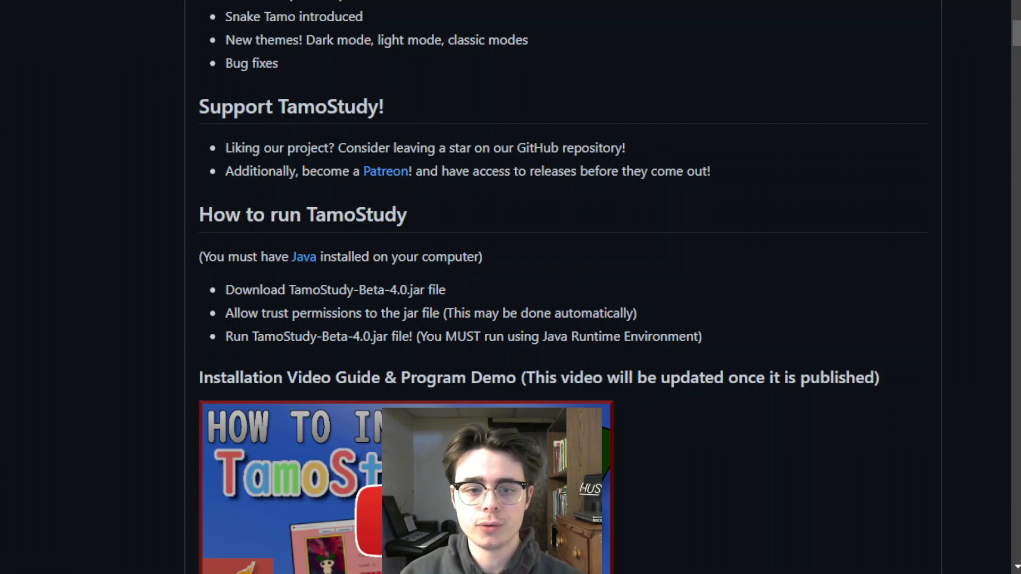
Navigate Java.com to the 64-bit Windows page and start the Java 8 Update 333 installer download.
left_click(304, 257)
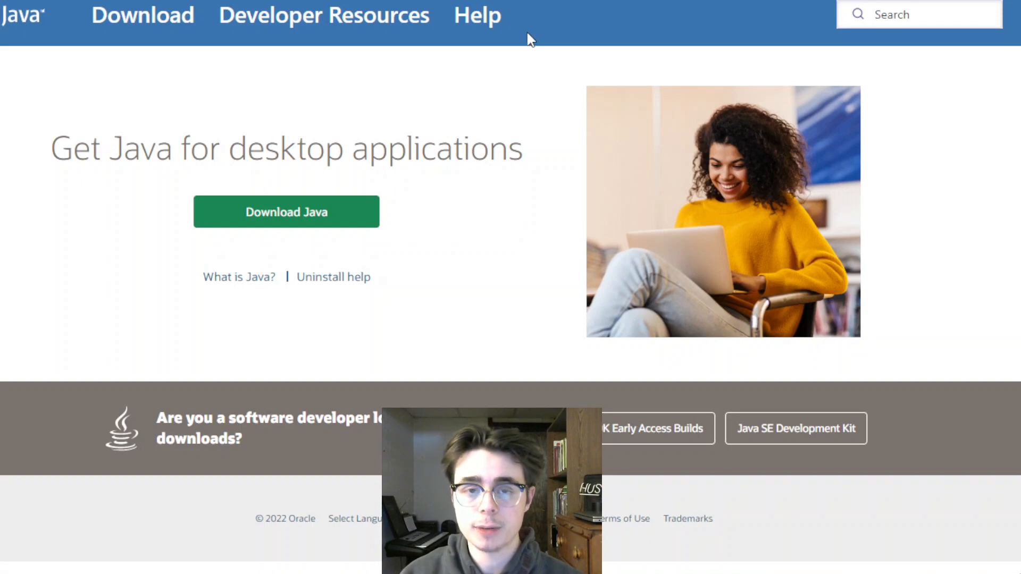
mouse_move(524, 41)
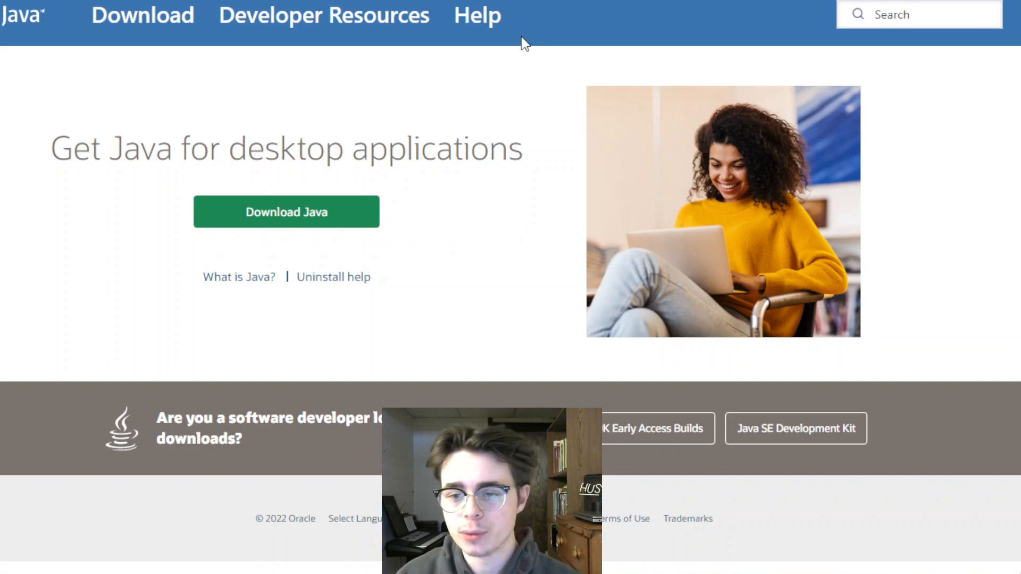
mouse_move(442, 54)
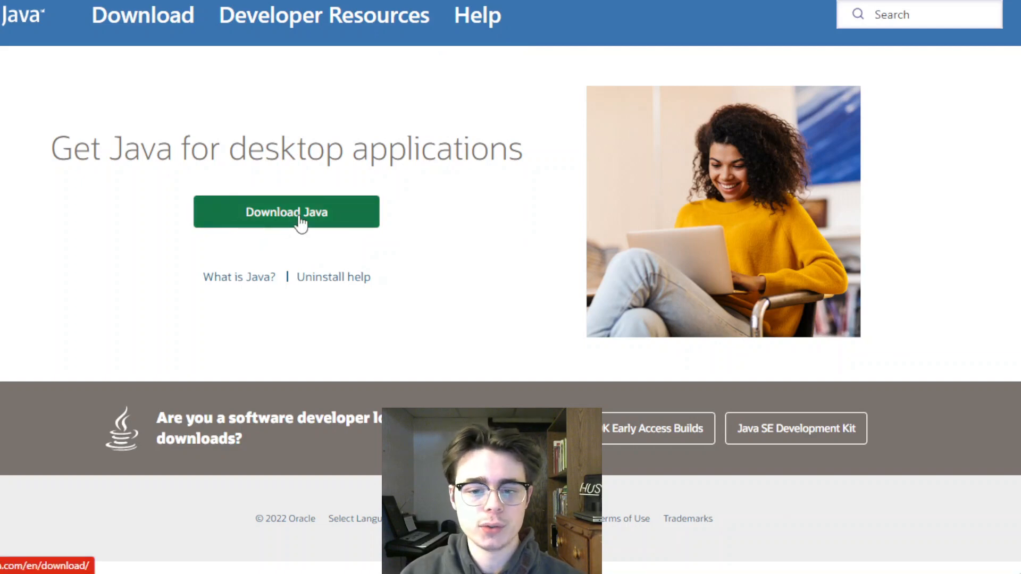
left_click(286, 211)
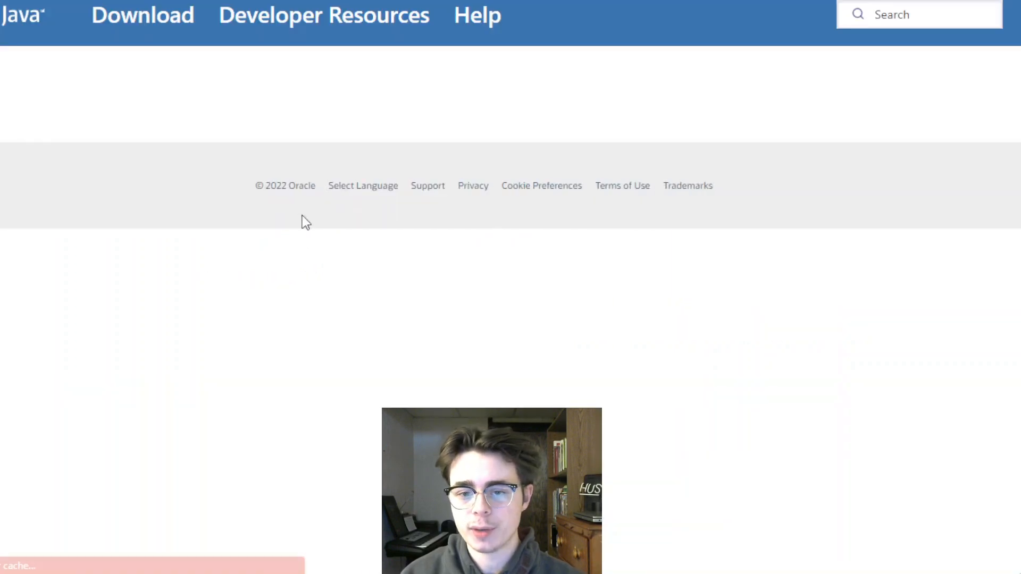
scroll("up", 3)
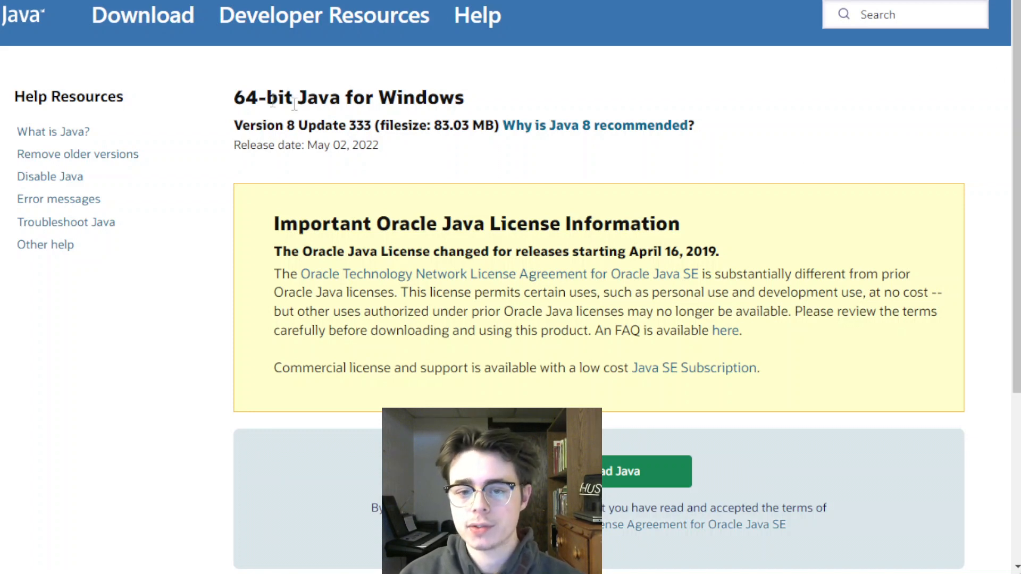
triple_click(349, 97)
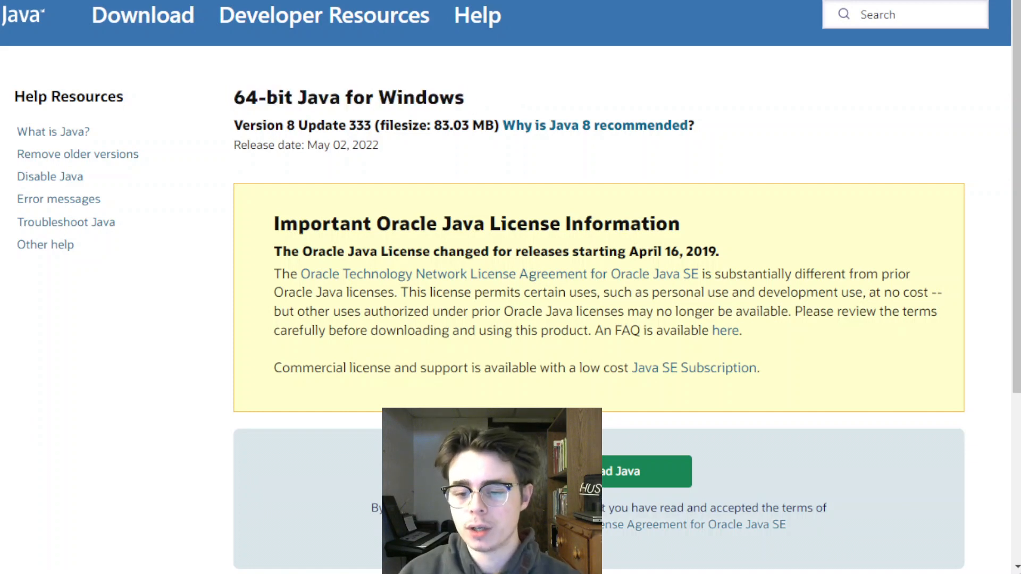
left_click(632, 472)
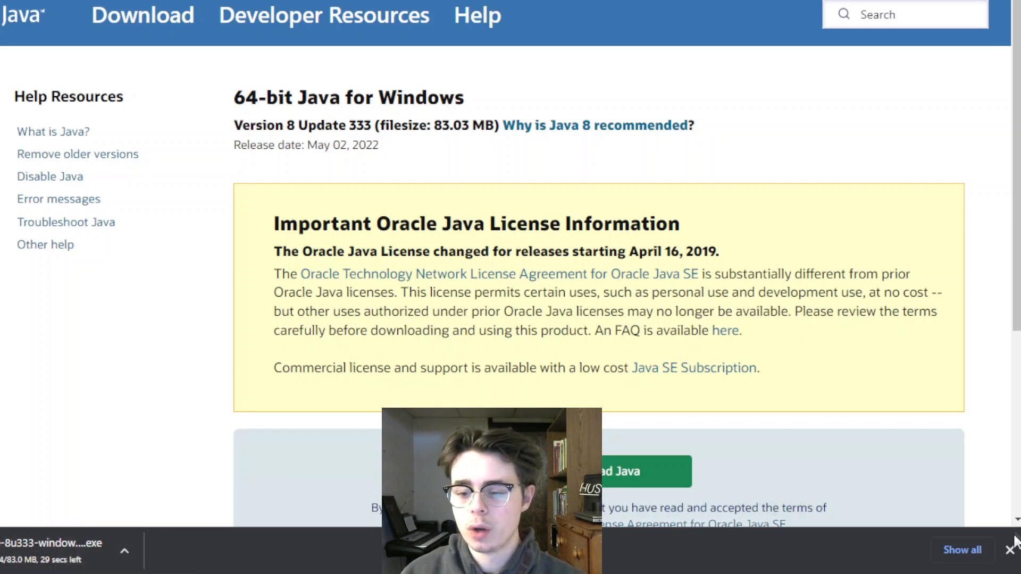
left_click(1011, 549)
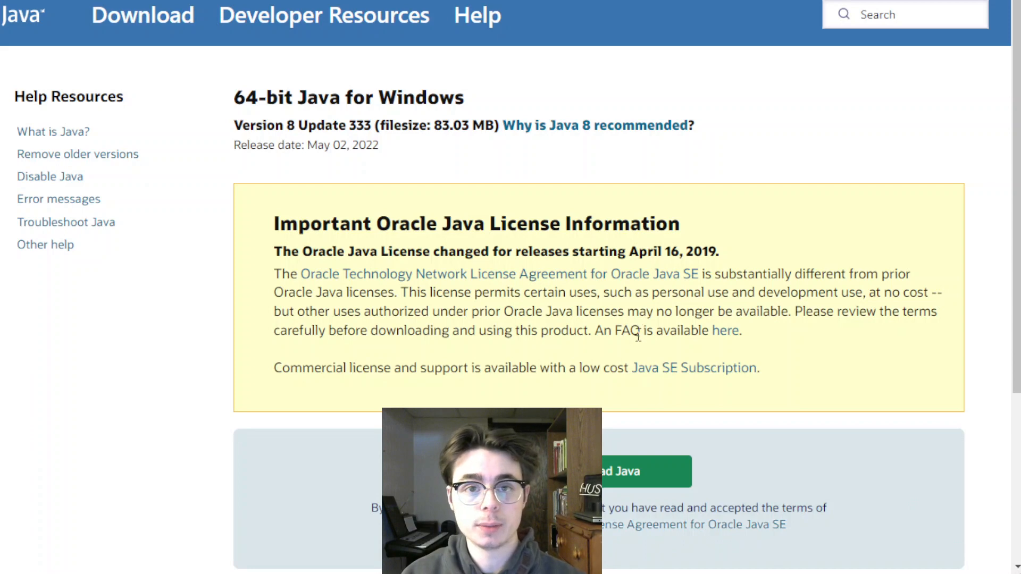
mouse_move(578, 207)
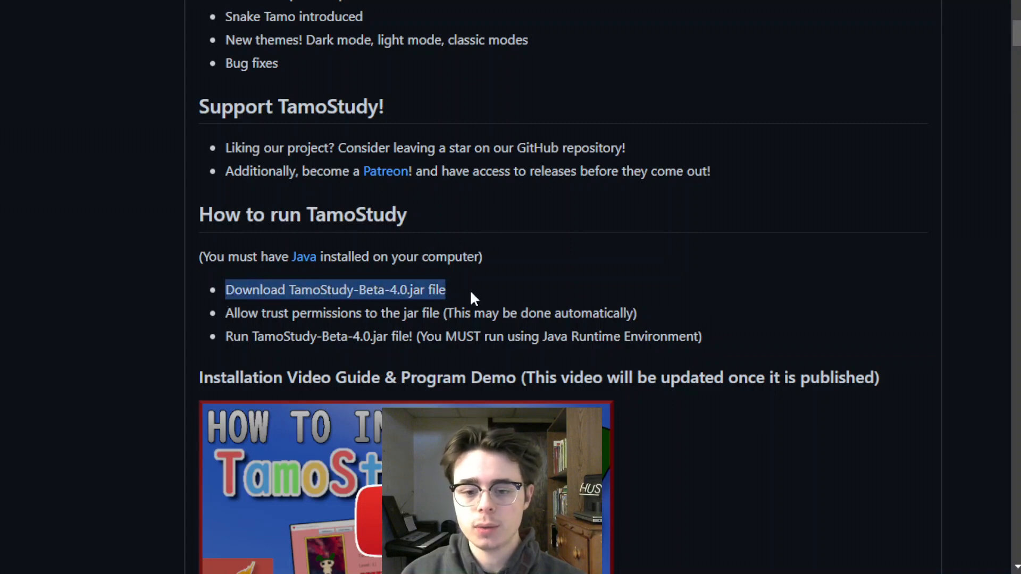
mouse_move(241, 318)
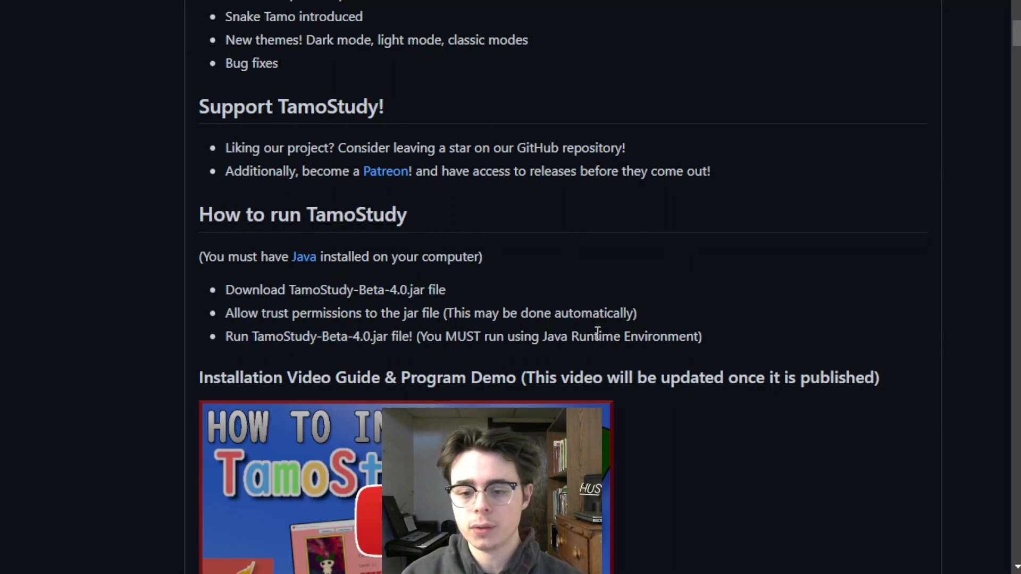
mouse_move(668, 245)
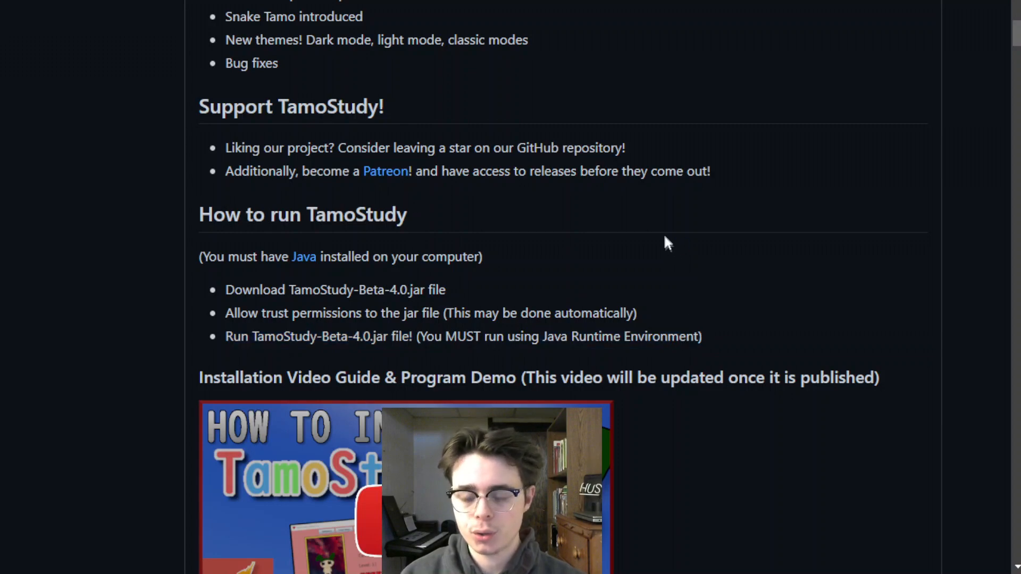
Scroll the Beta v4.0 release notes down to the Assets list with TamoStudy.Beta.v4.0.jar.
scroll("down", 3)
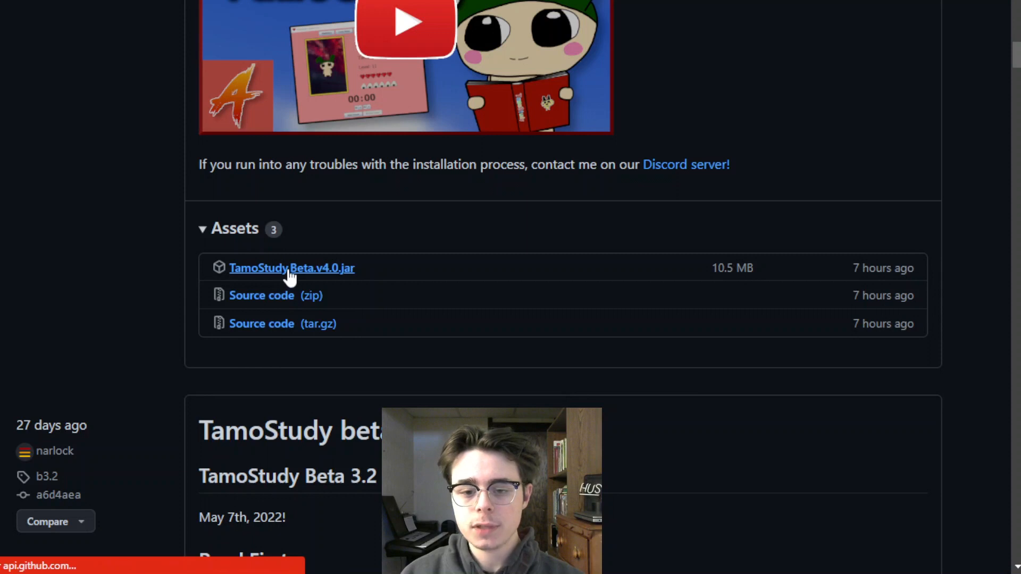
Download TamoStudy.Beta.v4.0.jar to the desktop, check it opens with the OpenJDK binary, and launch it.
left_click(292, 268)
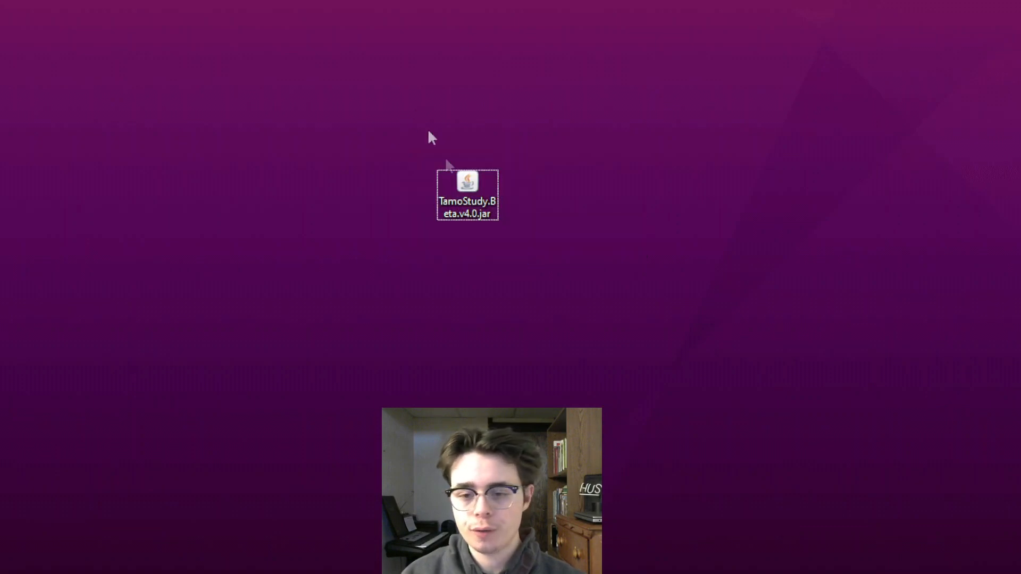
mouse_move(469, 186)
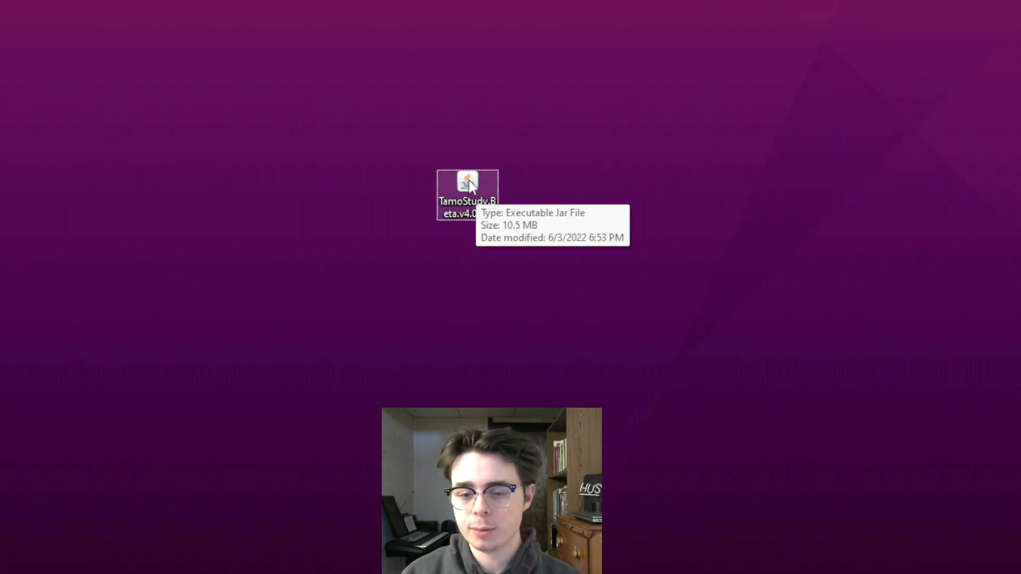
right_click(466, 189)
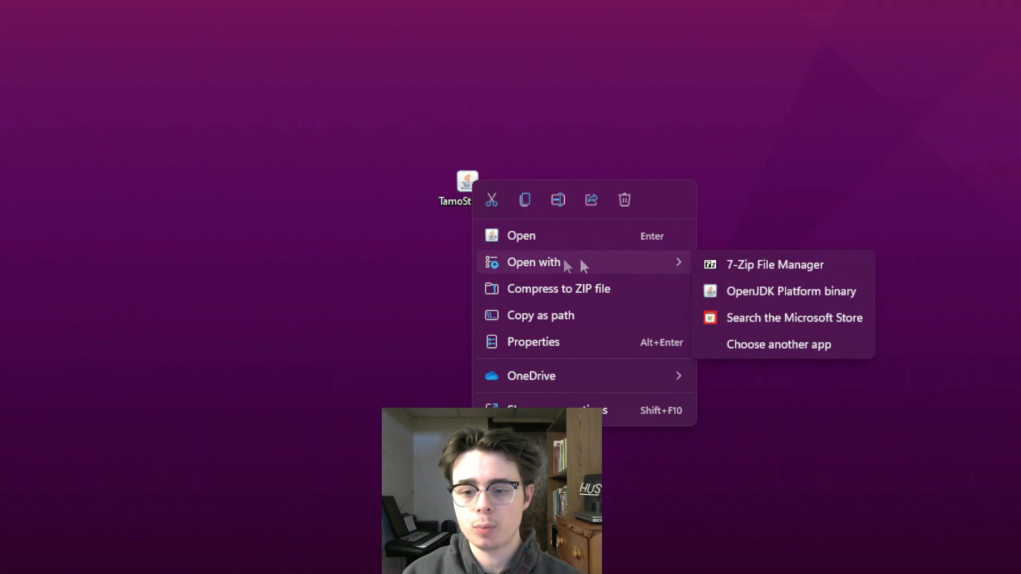
mouse_move(792, 291)
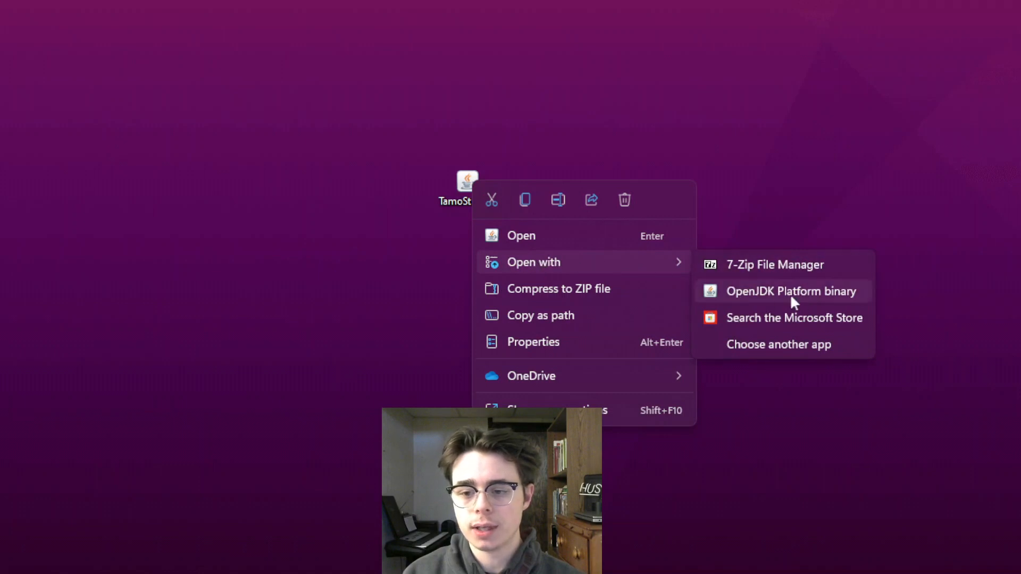
mouse_move(792, 309)
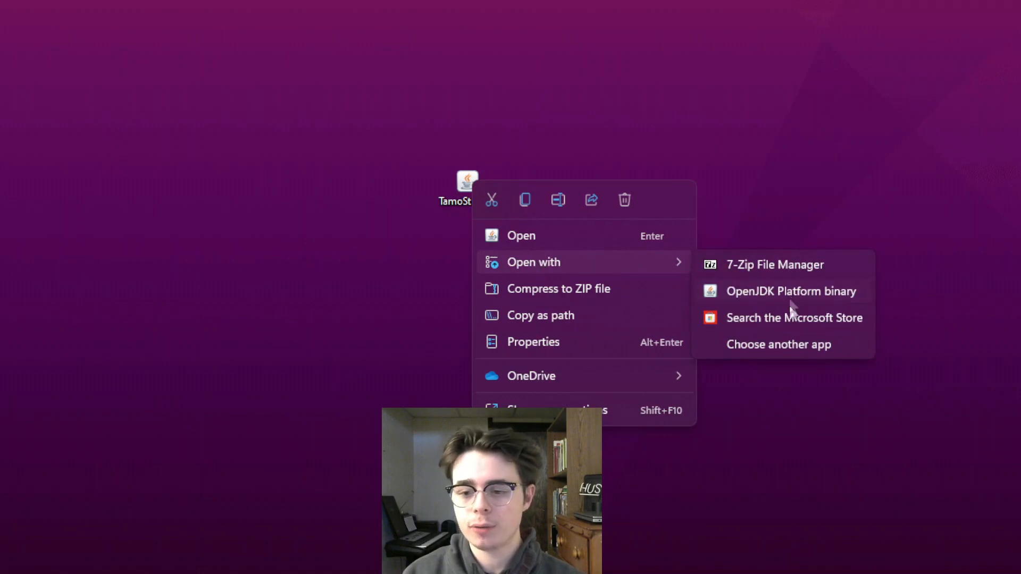
left_click(777, 345)
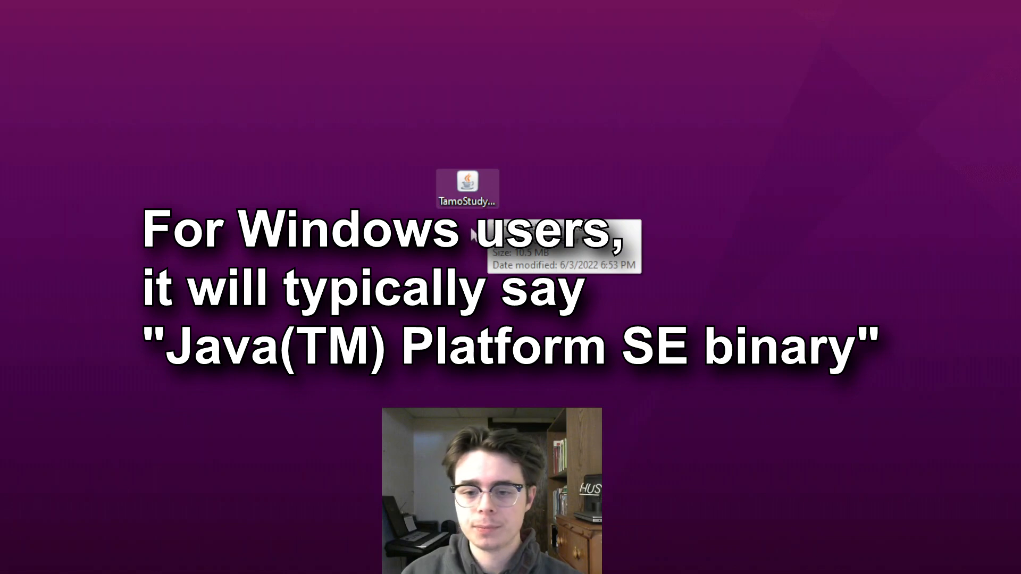
left_click(466, 184)
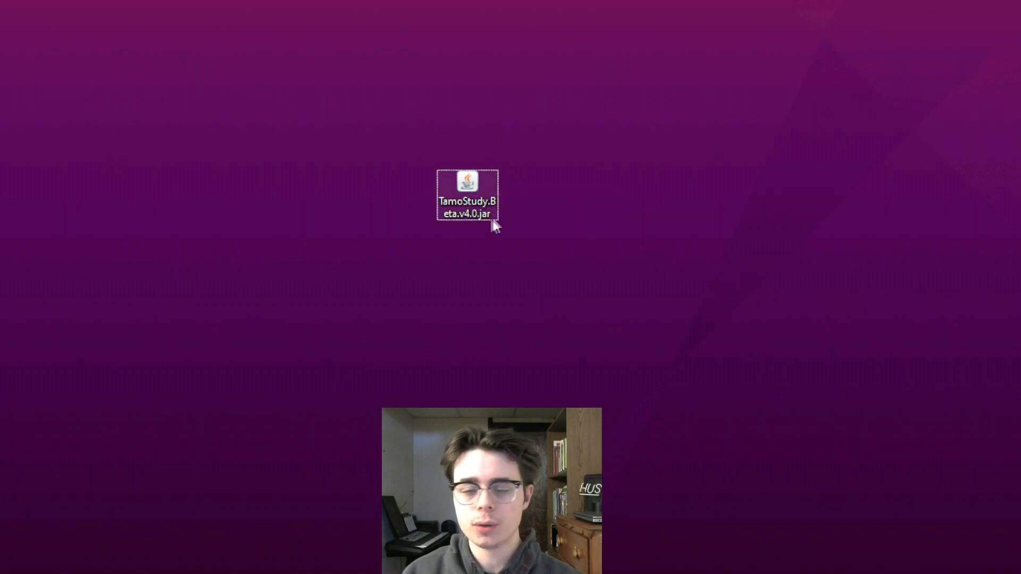
mouse_move(470, 185)
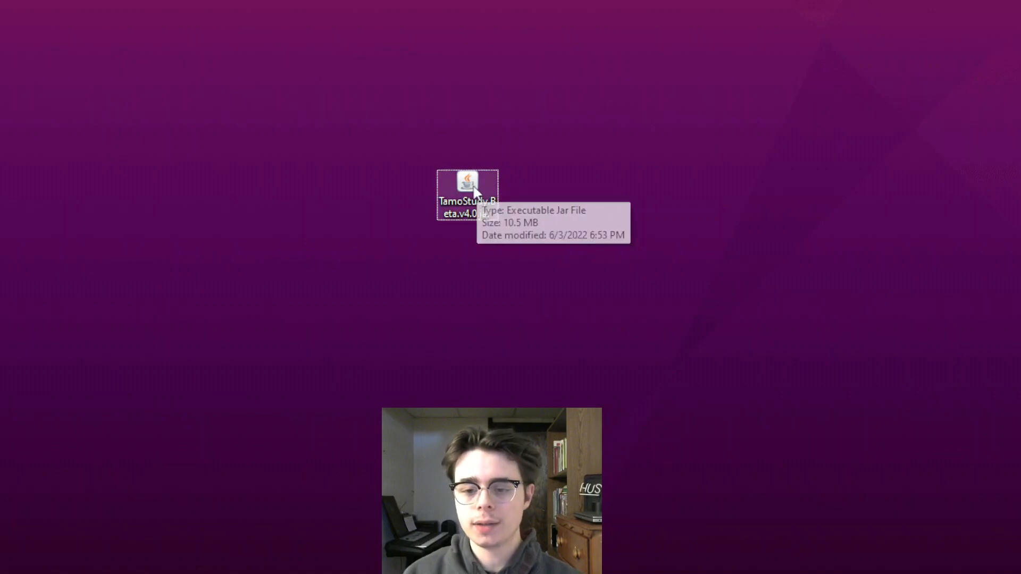
double_click(465, 190)
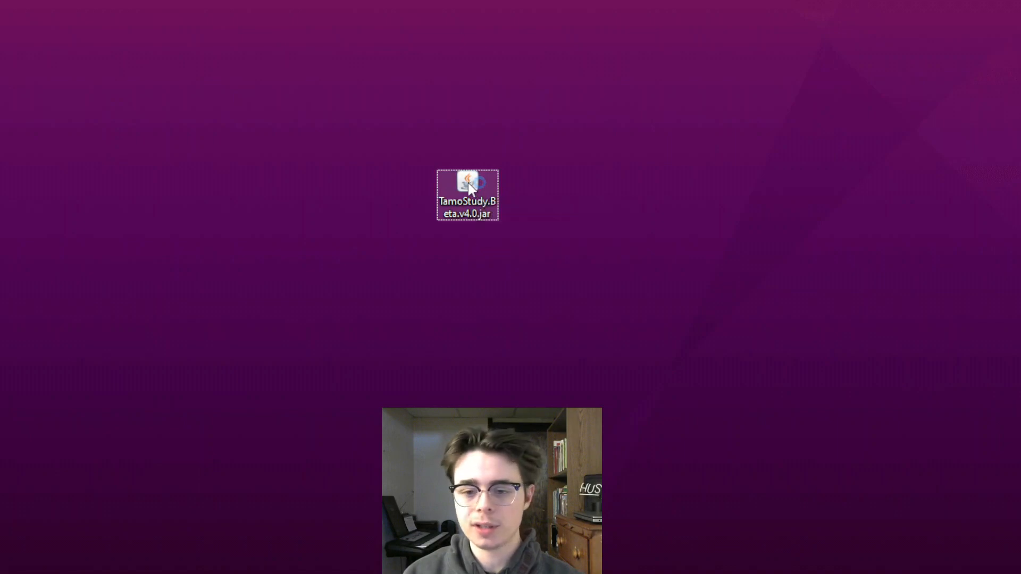
Close the TamoStudy launcher after showing the SmartScreen and Linux permission workarounds, leaving the jar selected.
double_click(467, 184)
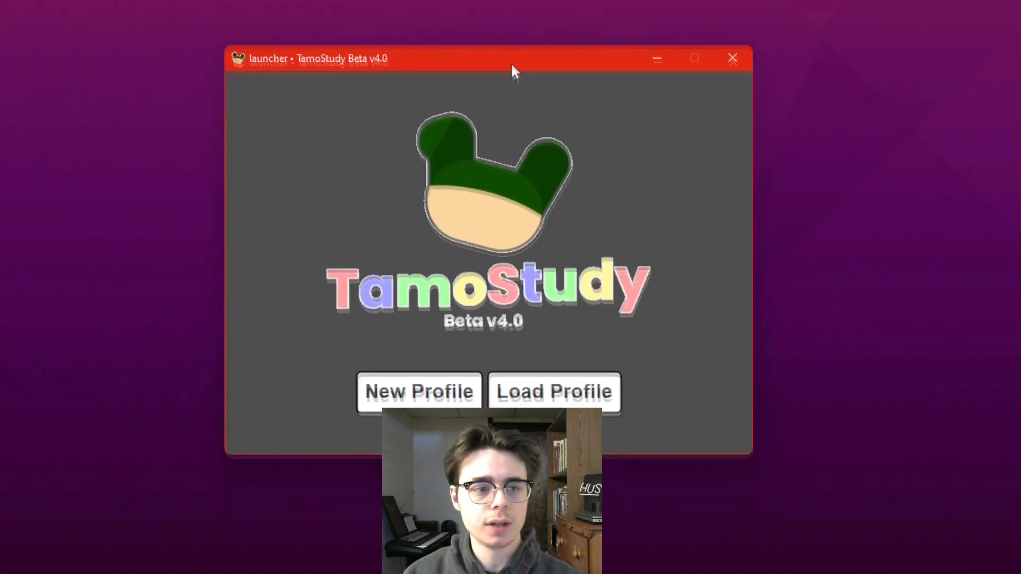
left_click(732, 57)
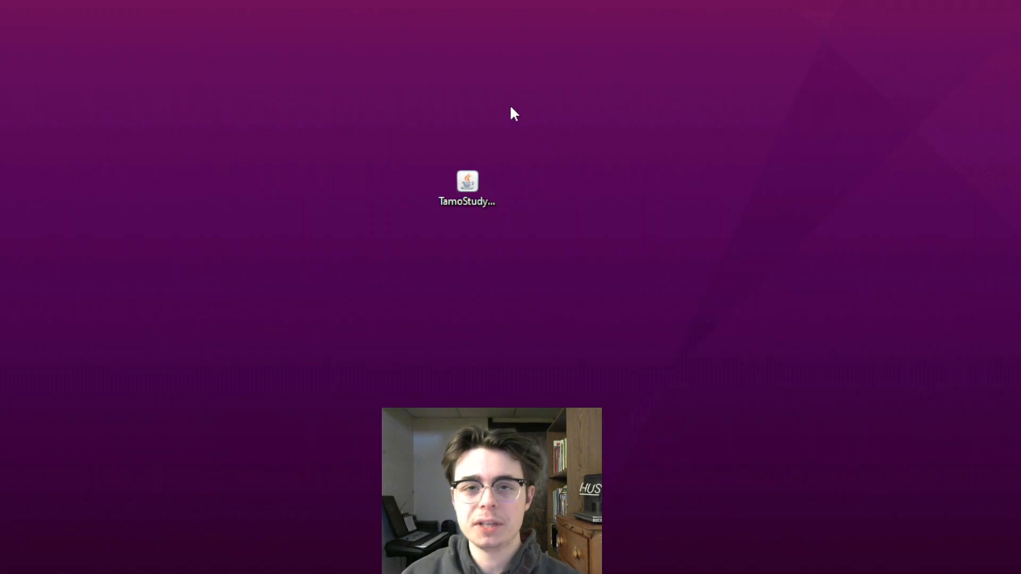
mouse_move(518, 157)
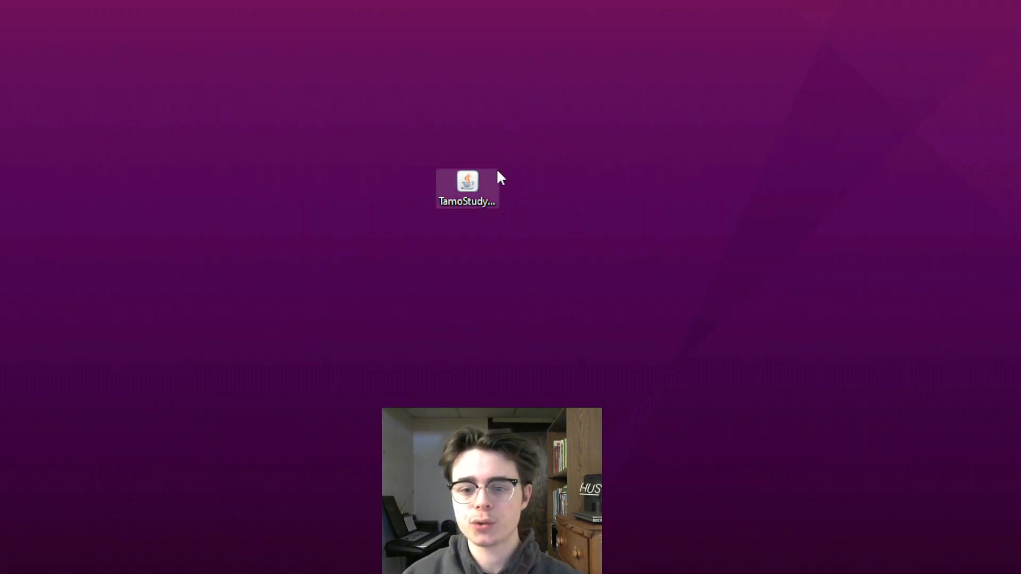
mouse_move(647, 231)
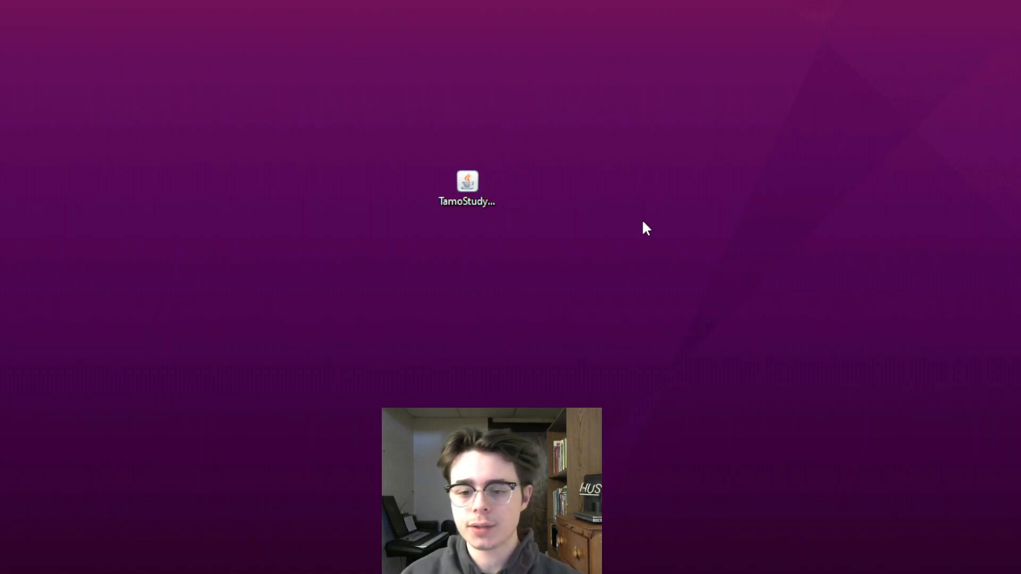
double_click(466, 182)
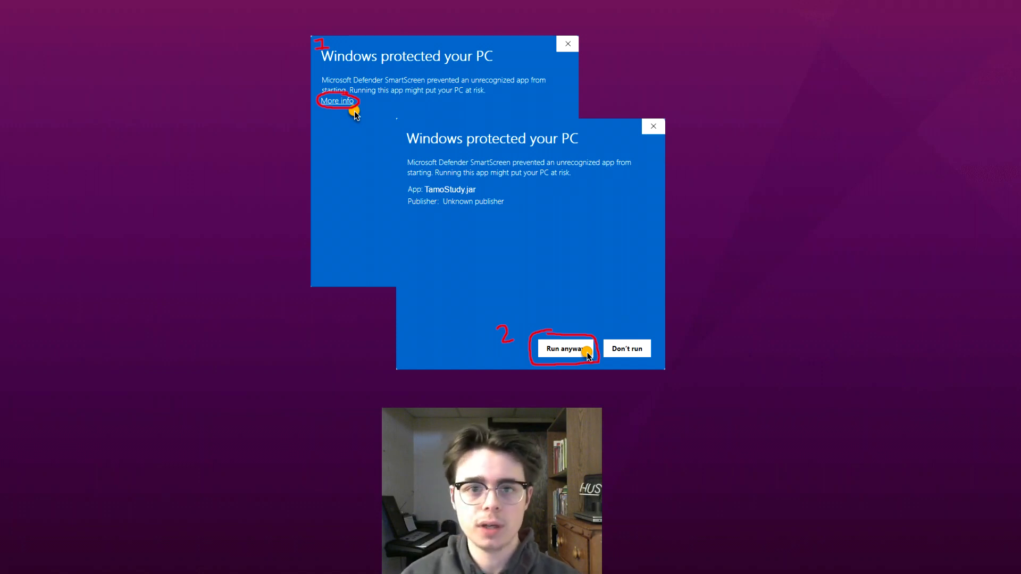
left_click(564, 349)
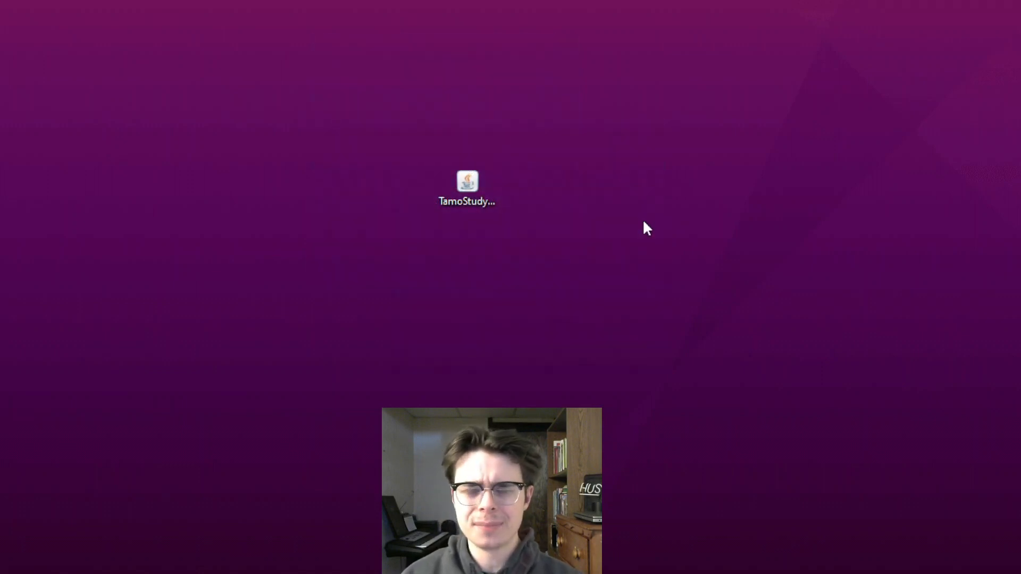
mouse_move(465, 234)
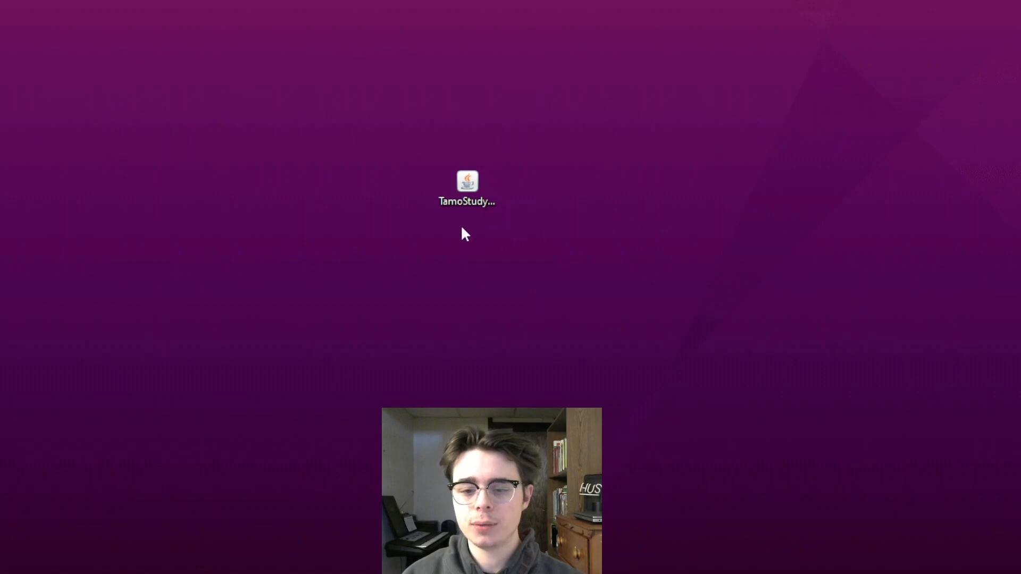
left_click(467, 190)
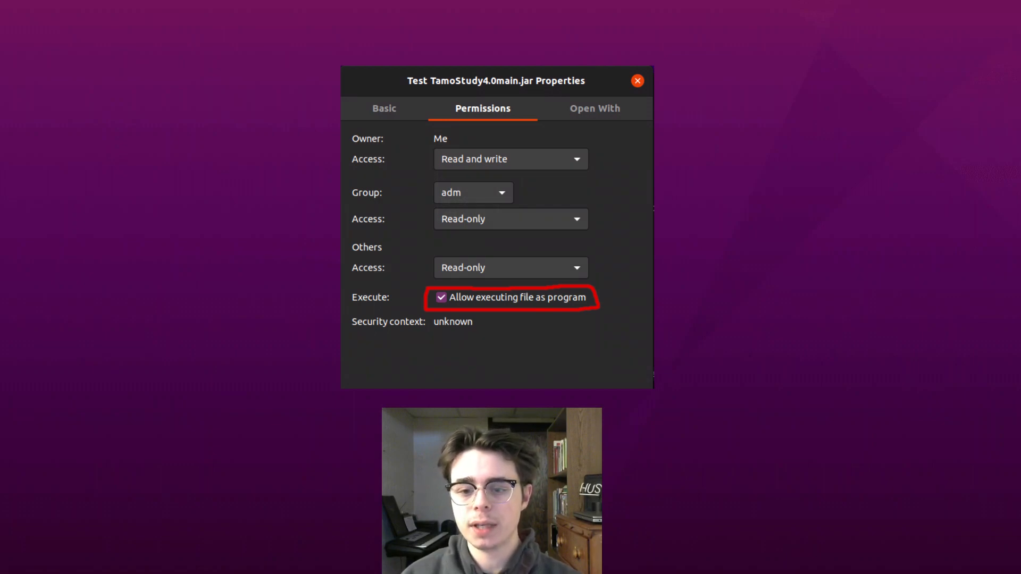
left_click(636, 81)
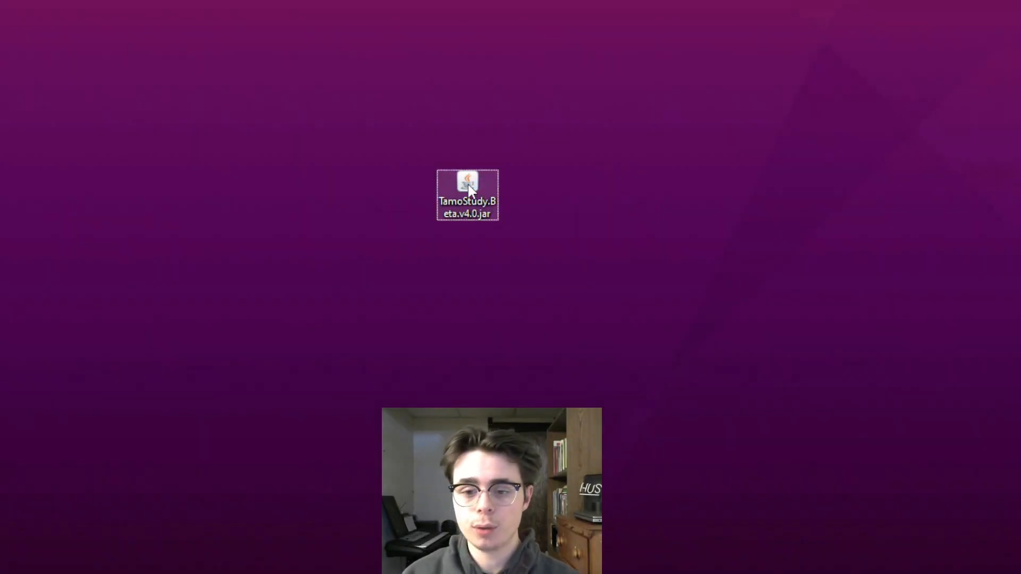
Launch TamoStudy.Beta.v4.0.jar to reach the new/existing profile launcher.
double_click(468, 196)
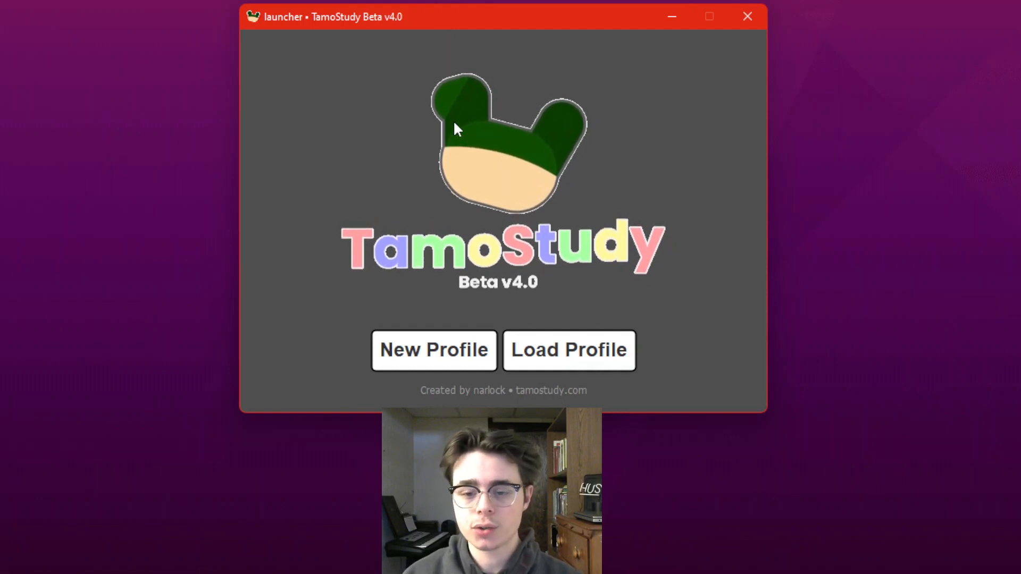
mouse_move(678, 242)
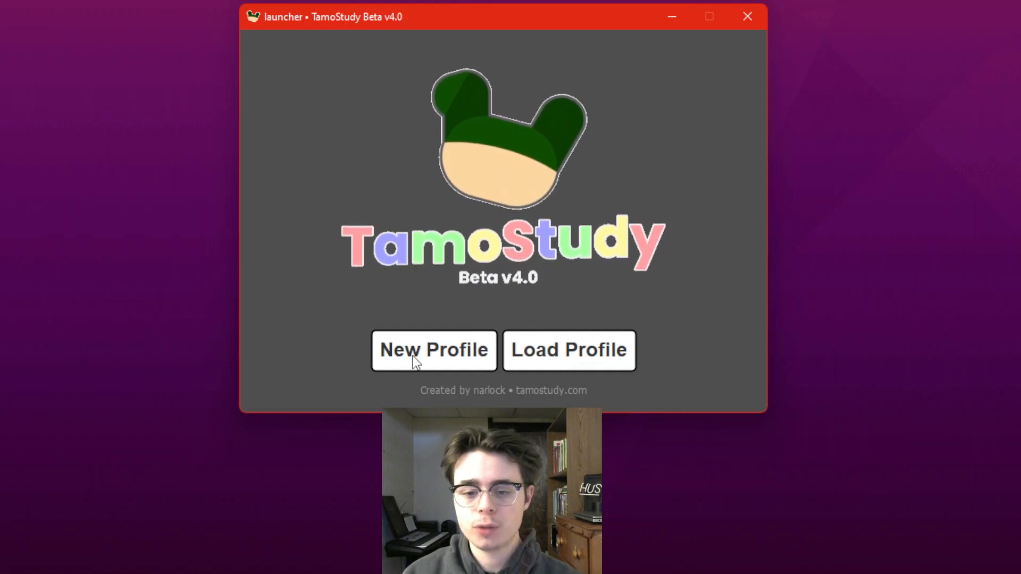
mouse_move(576, 359)
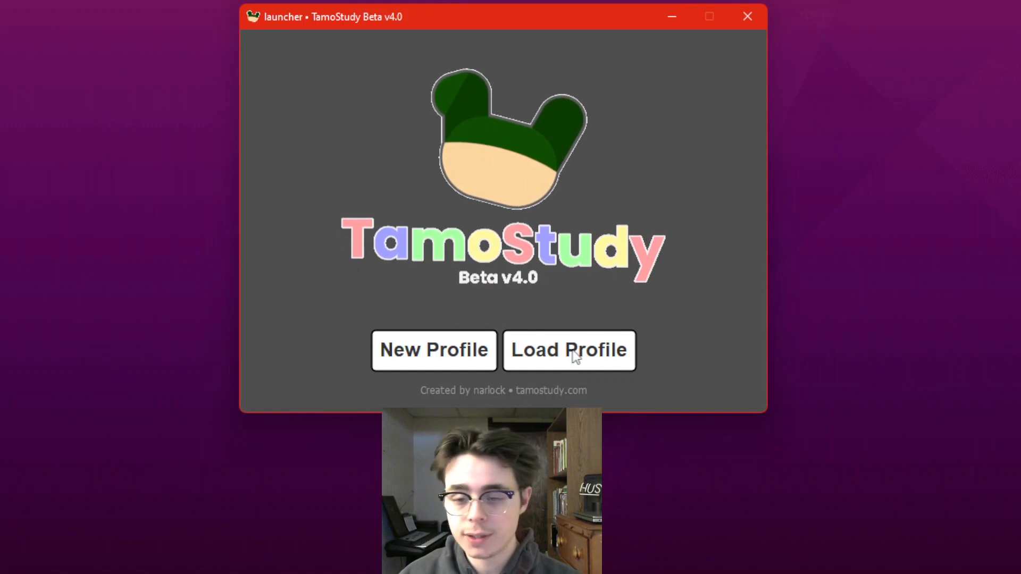
mouse_move(510, 360)
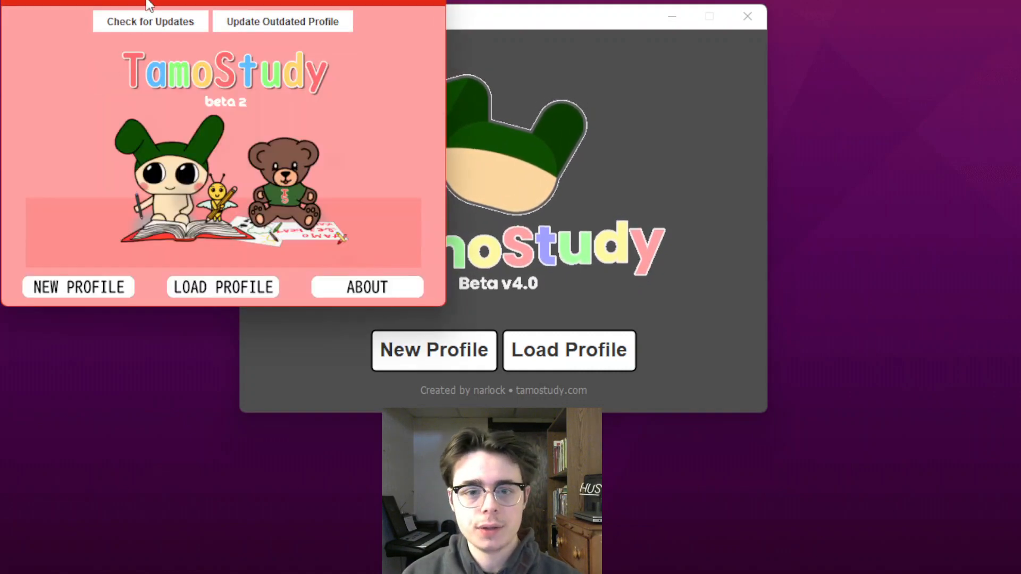
Start a new beta 2.4 profile named User2.4 with Español as its language and confirm it.
left_click(150, 21)
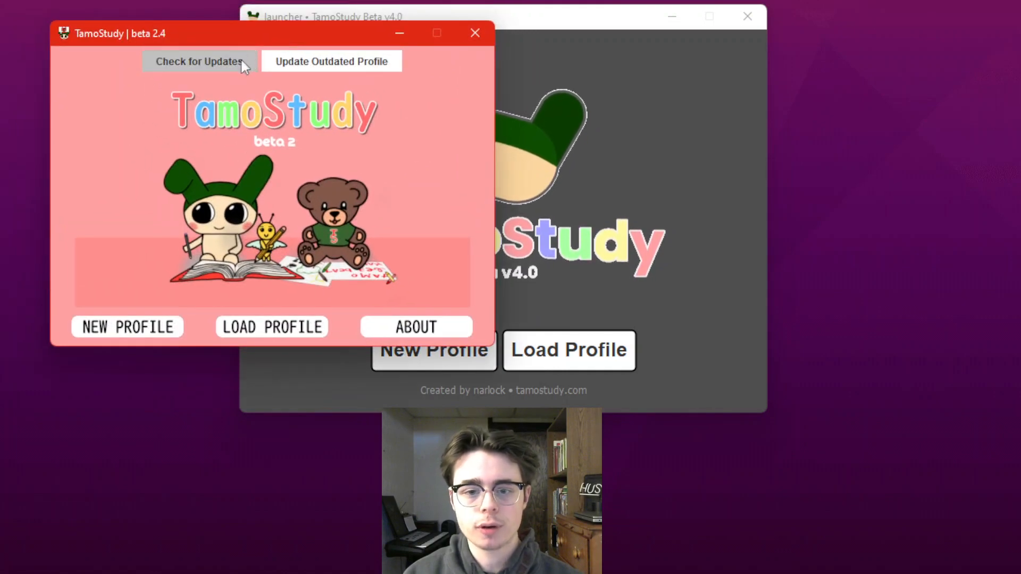
left_click(127, 327)
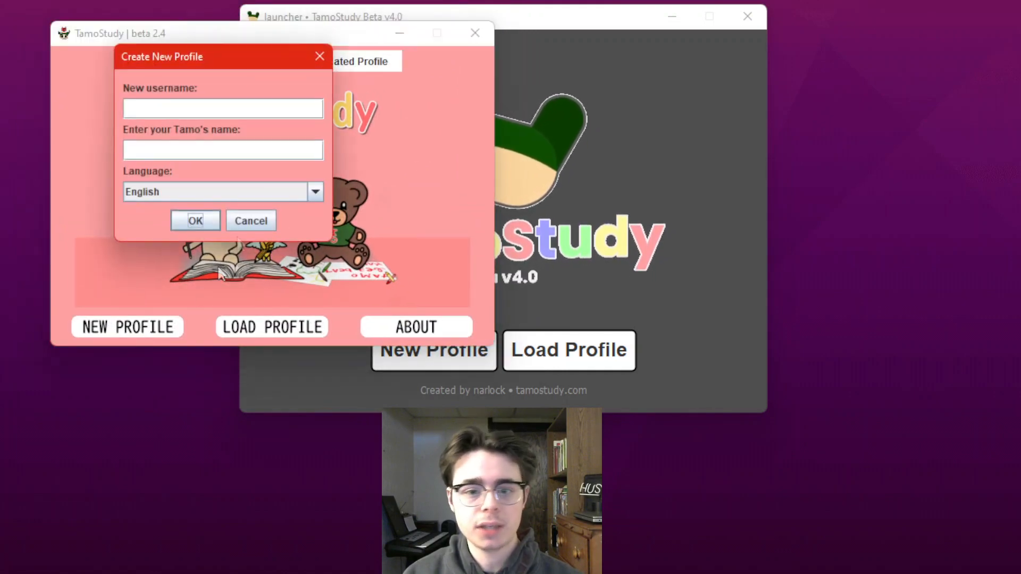
left_click(222, 109)
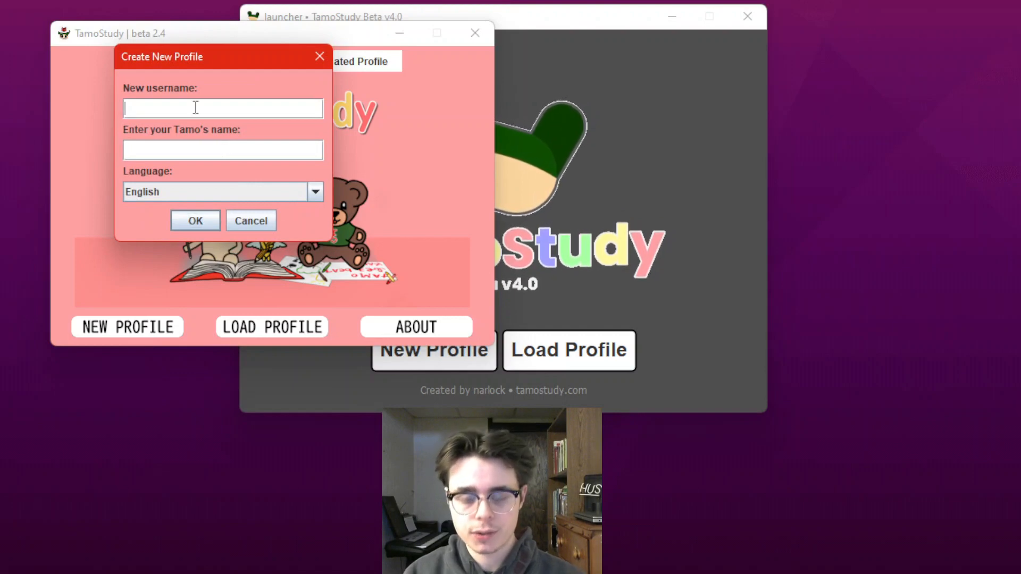
type("User2.4")
left_click(224, 150)
type("Tamo2.4")
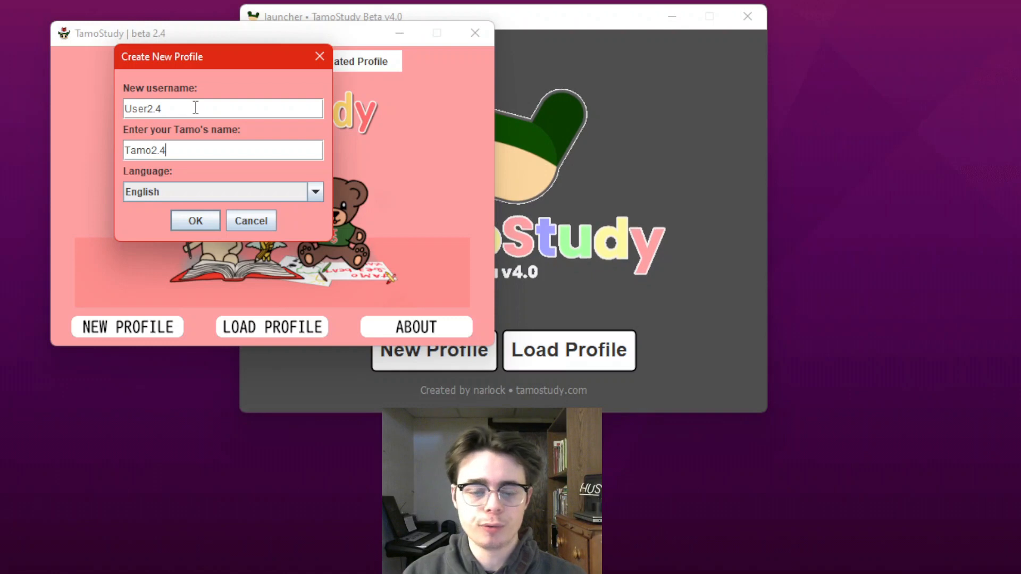
left_click(314, 191)
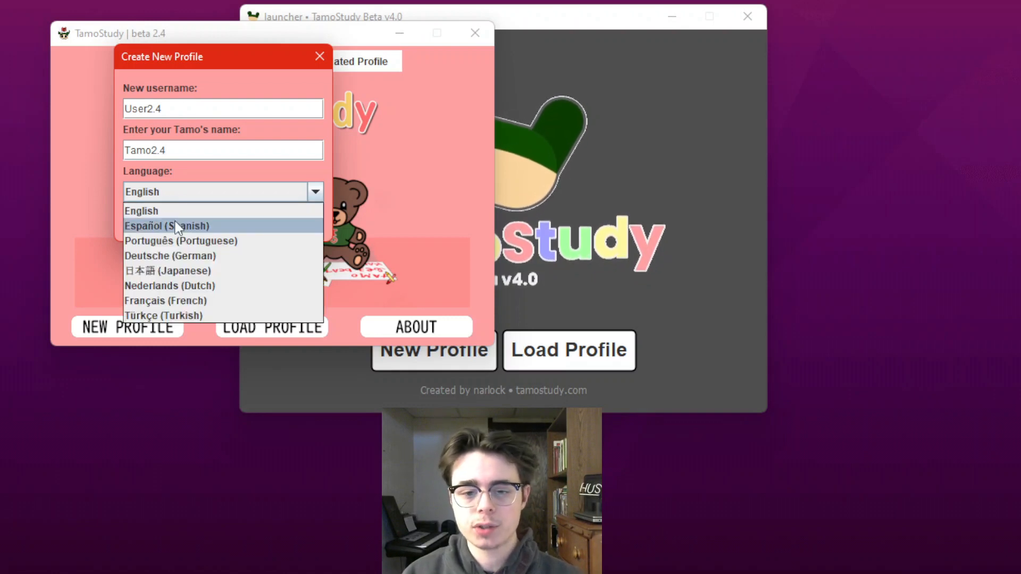
left_click(166, 226)
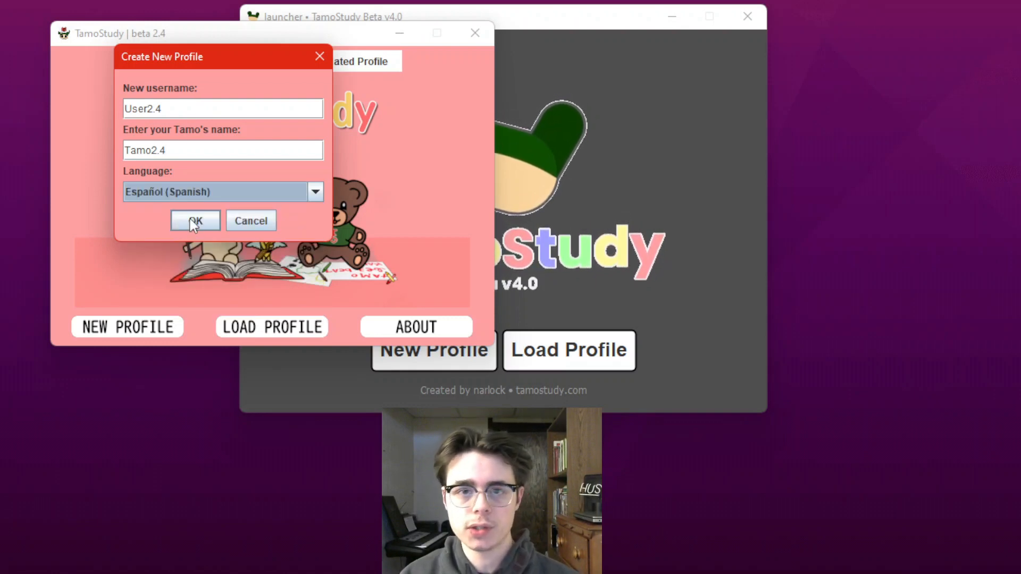
left_click(193, 221)
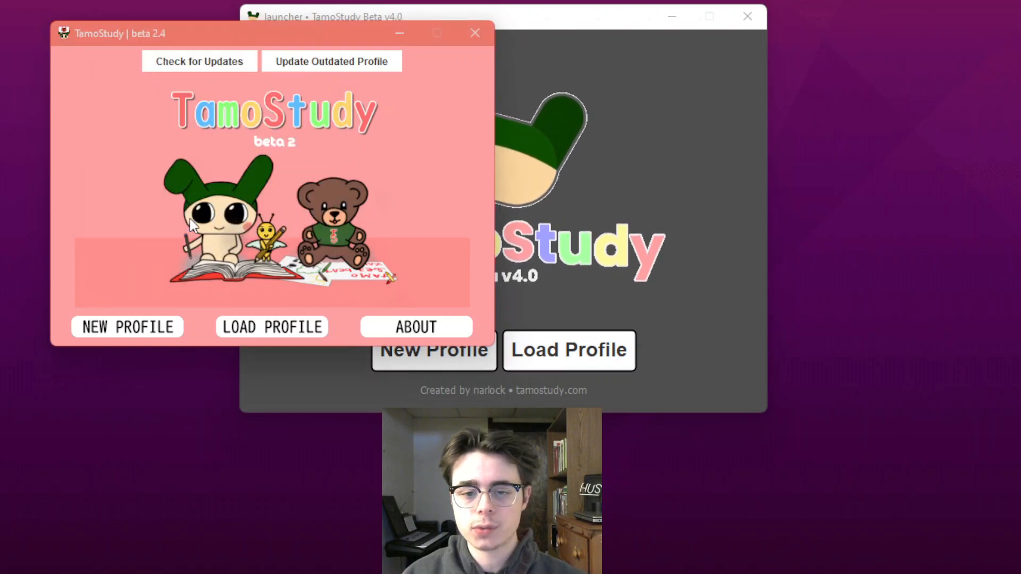
Save the profile file as Profile2.4 in Documents, reaching its Spanish home screen.
left_click(127, 327)
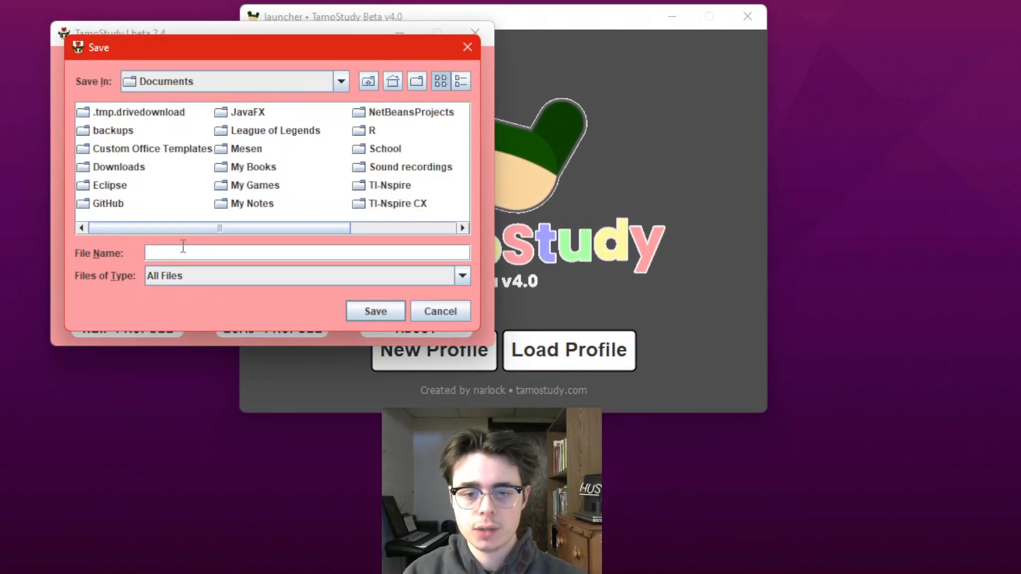
type("Profile2.4")
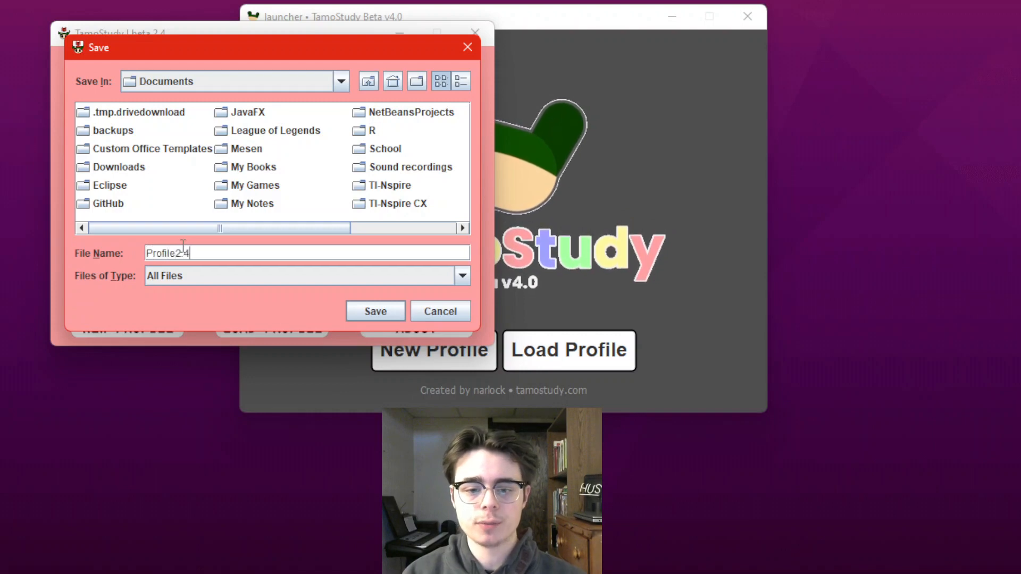
left_click(374, 312)
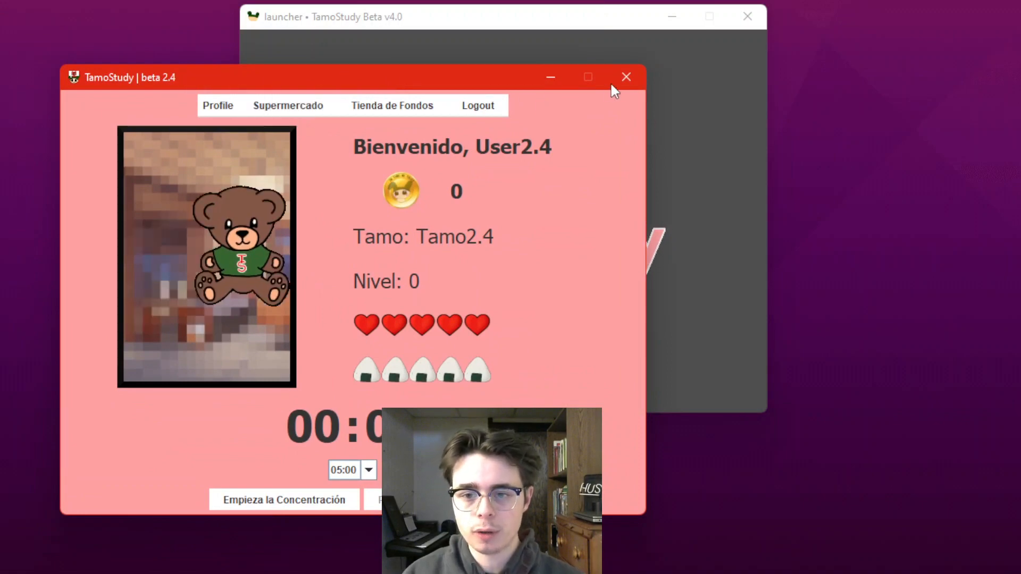
Close beta 2.4 and load Profile2.4.txt into Beta v4.0, showing User2.4's Spanish menu.
left_click(625, 76)
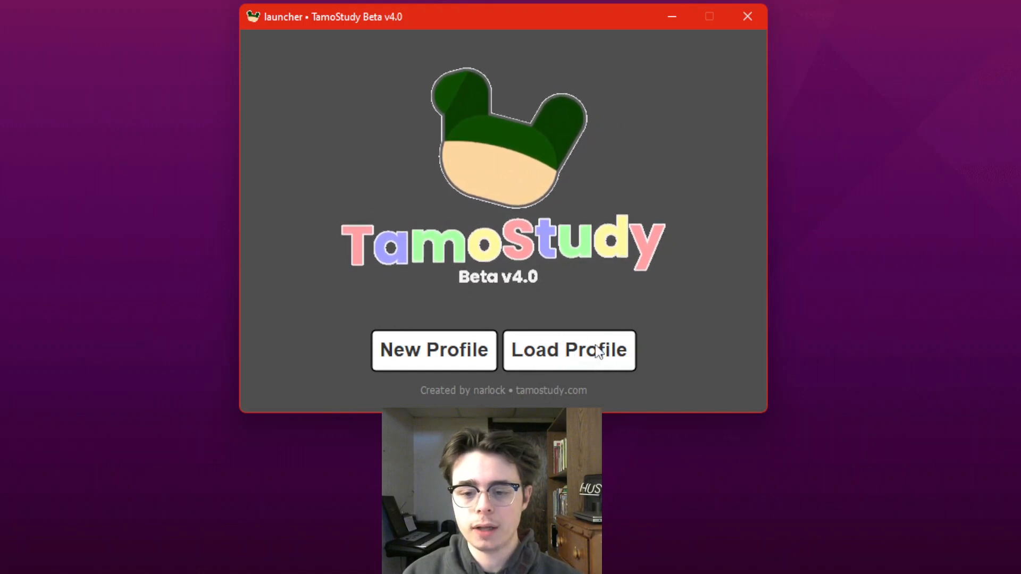
left_click(568, 350)
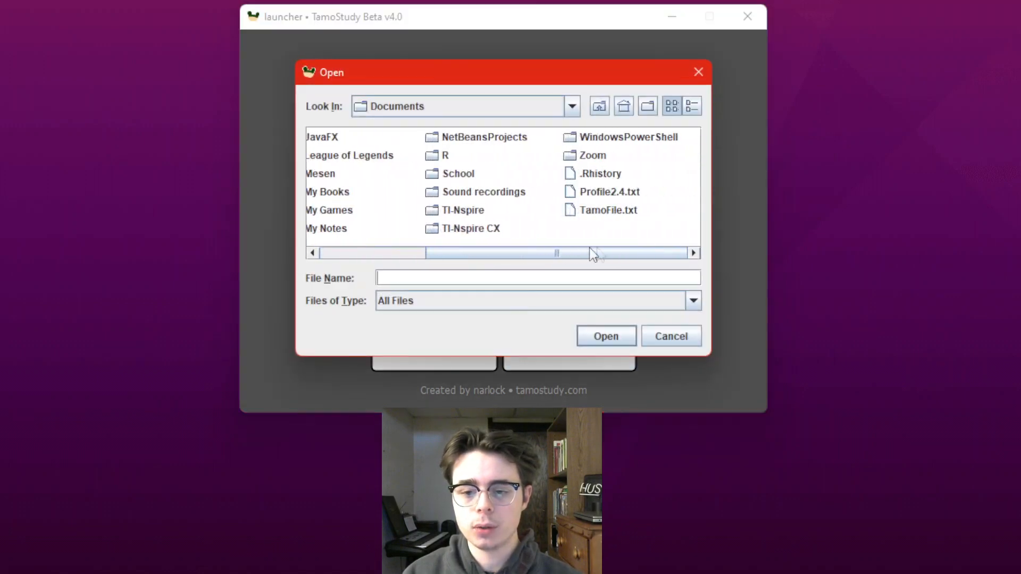
left_click(600, 192)
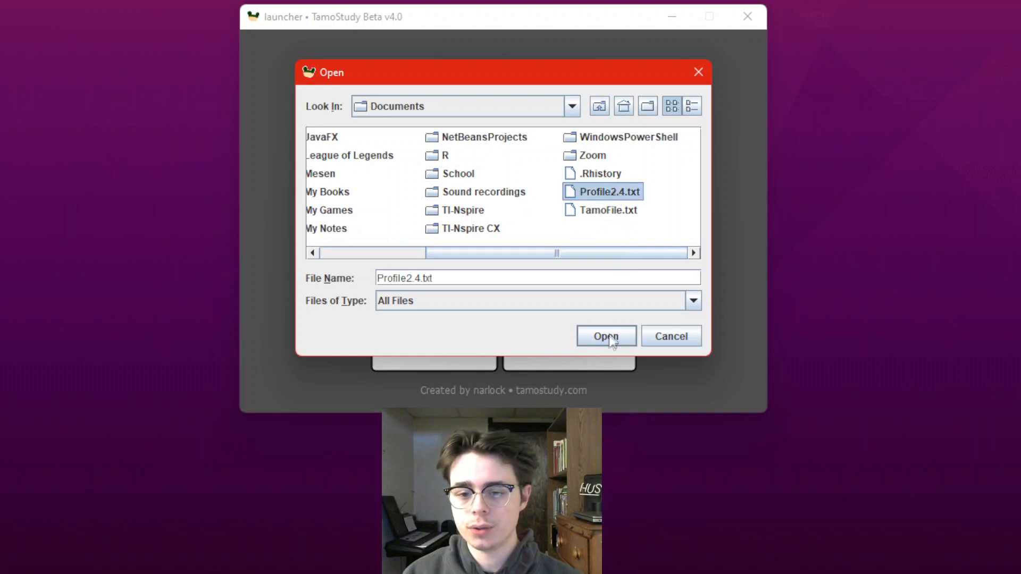
mouse_move(605, 336)
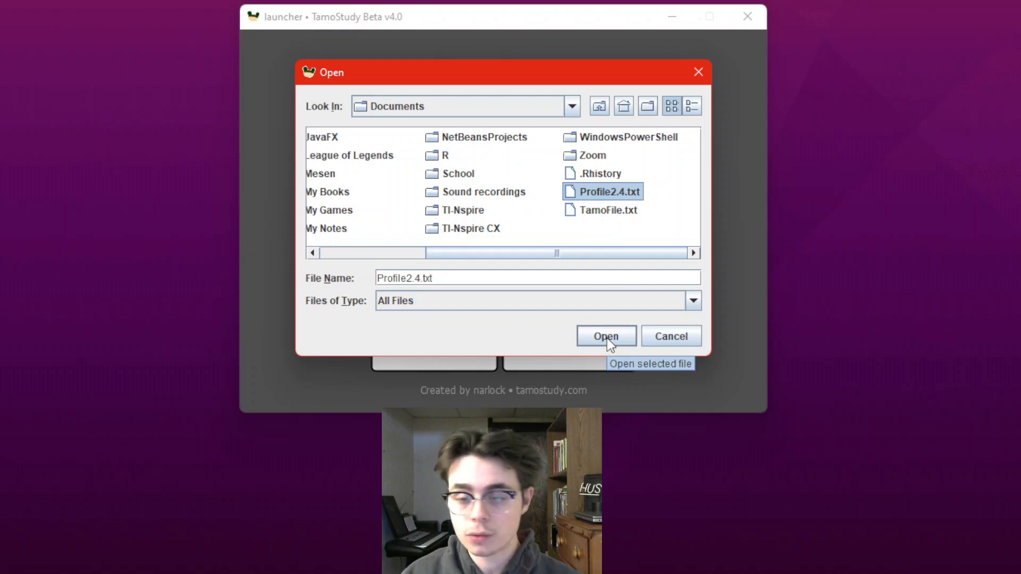
left_click(604, 335)
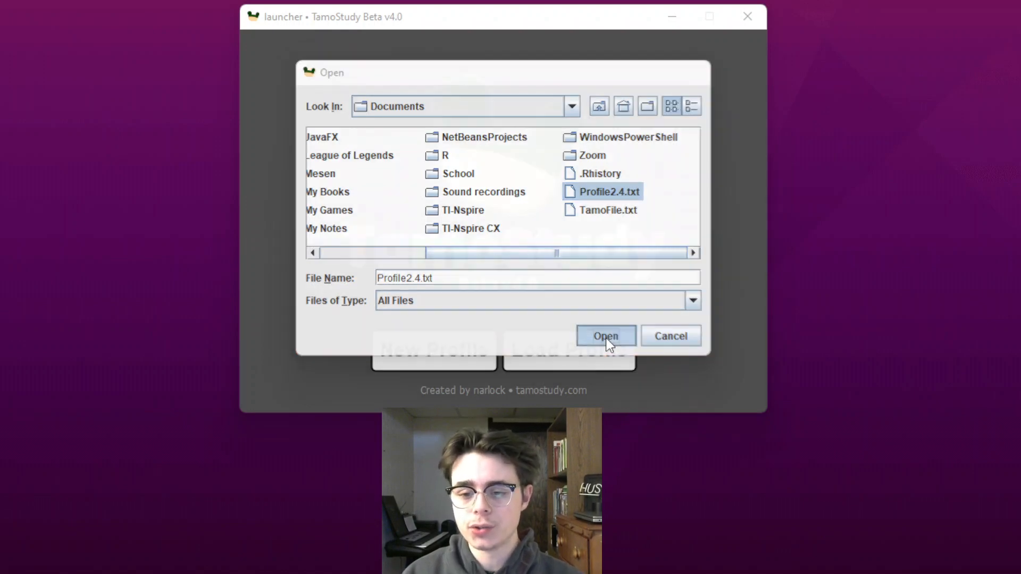
left_click(604, 336)
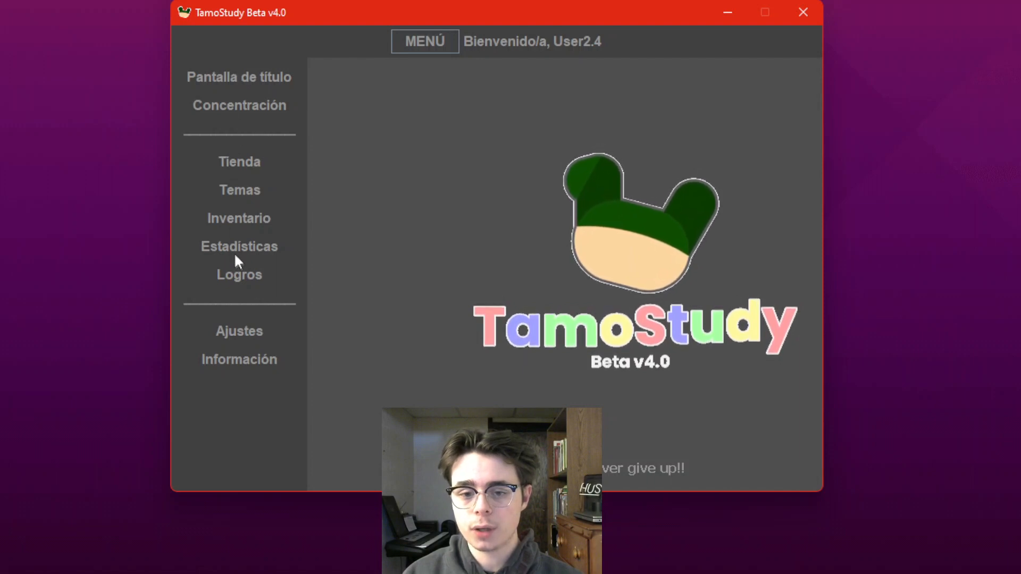
View the migrated profile's Estadísticas and Logros pages, then close TamoStudy.
left_click(239, 245)
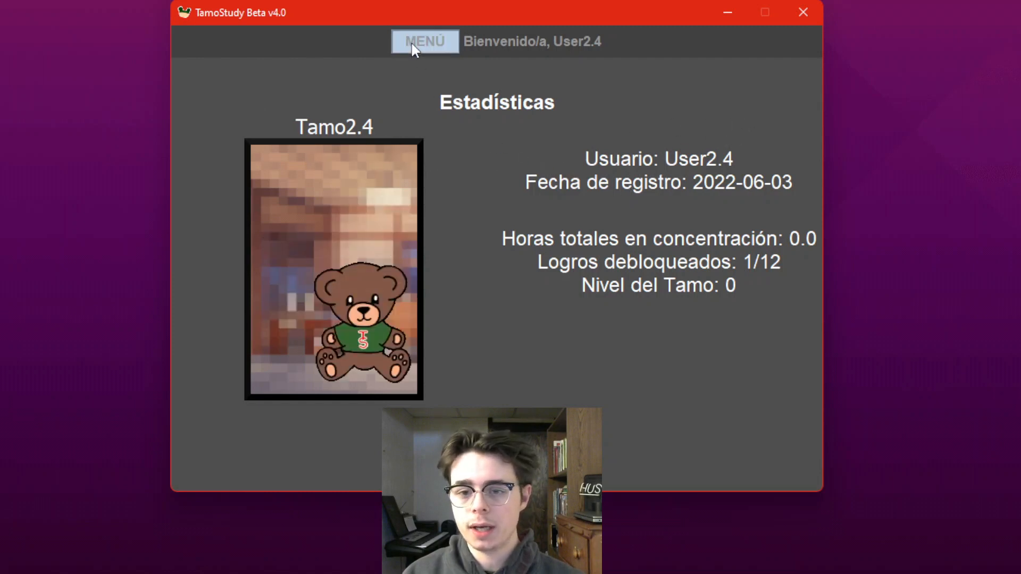
left_click(424, 41)
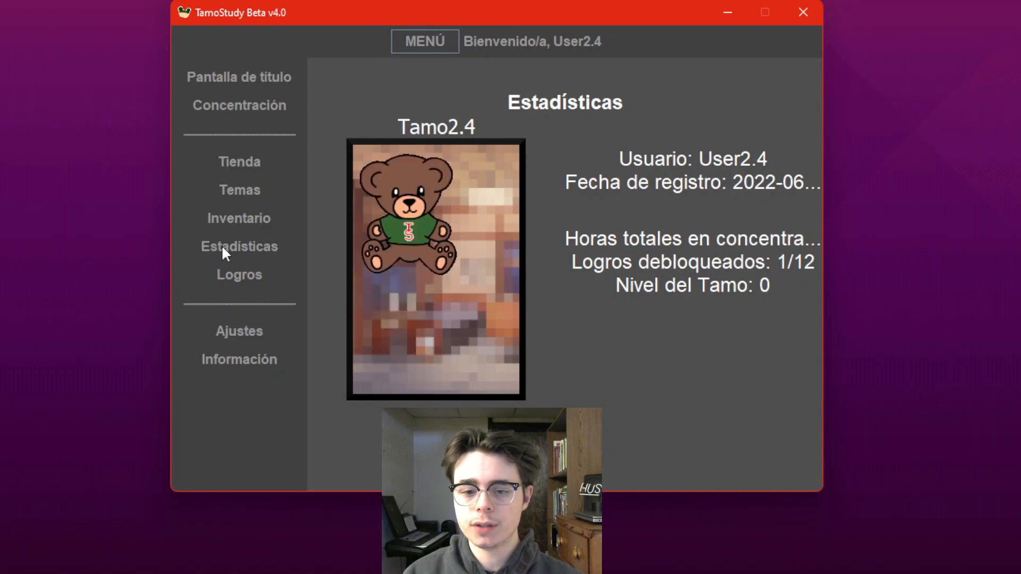
left_click(238, 274)
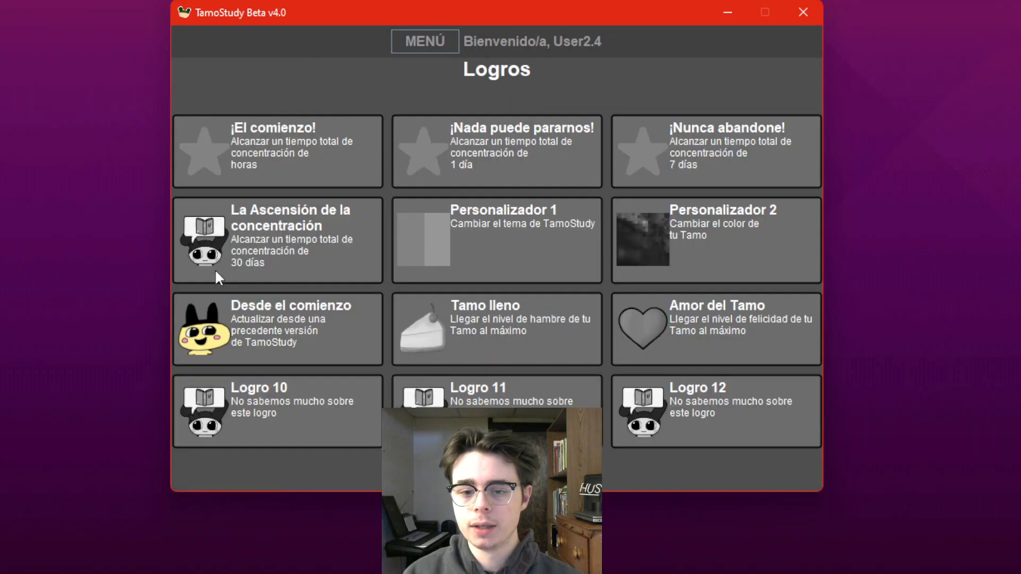
mouse_move(241, 397)
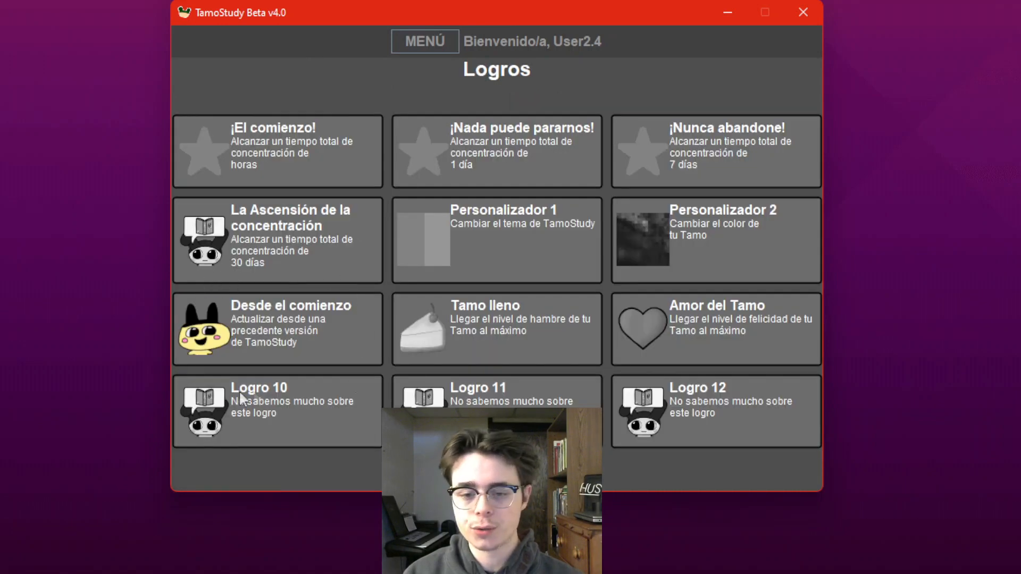
mouse_move(739, 37)
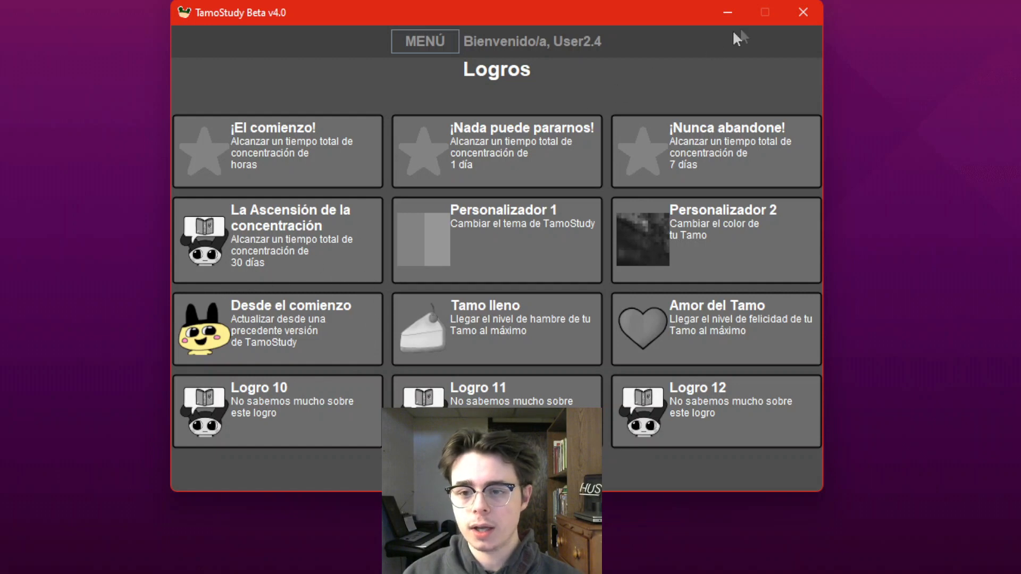
left_click(803, 13)
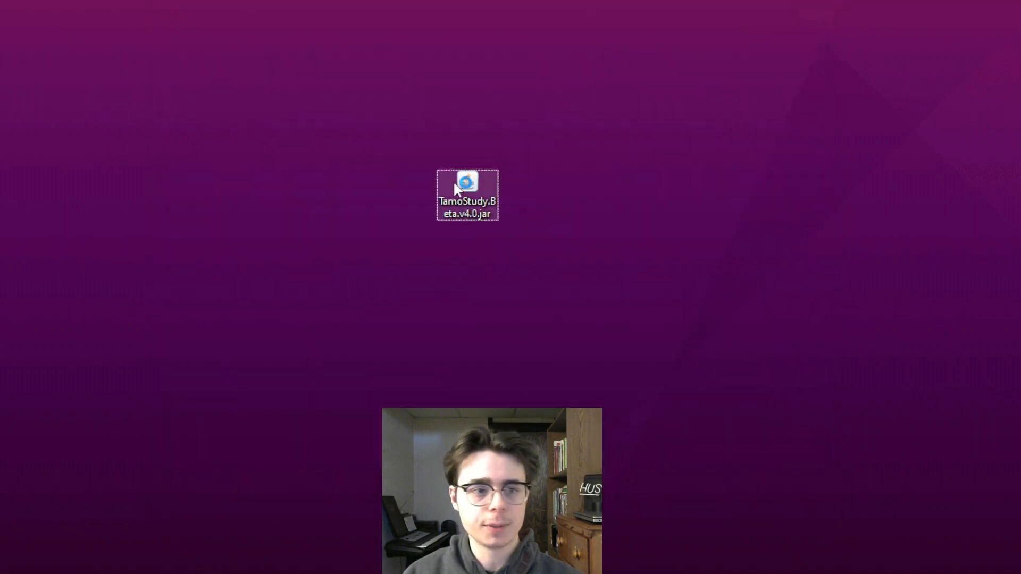
Create a Portuguese profile User3.2 in the older beta, save it as Profile3.2, and close beta 3.2.
double_click(467, 190)
type("Pr")
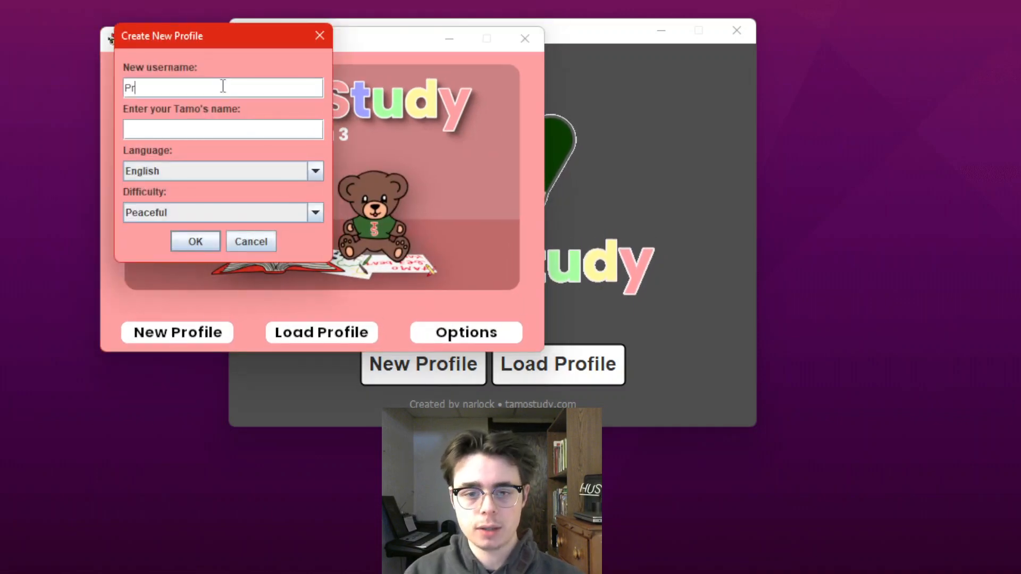
type("User3.2")
left_click(223, 129)
type("Tamo")
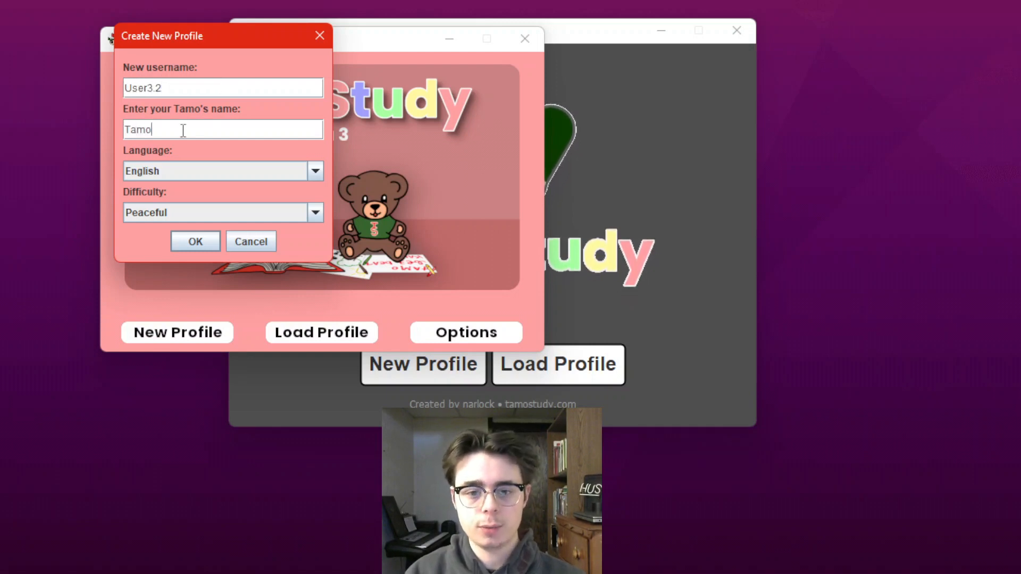
left_click(315, 170)
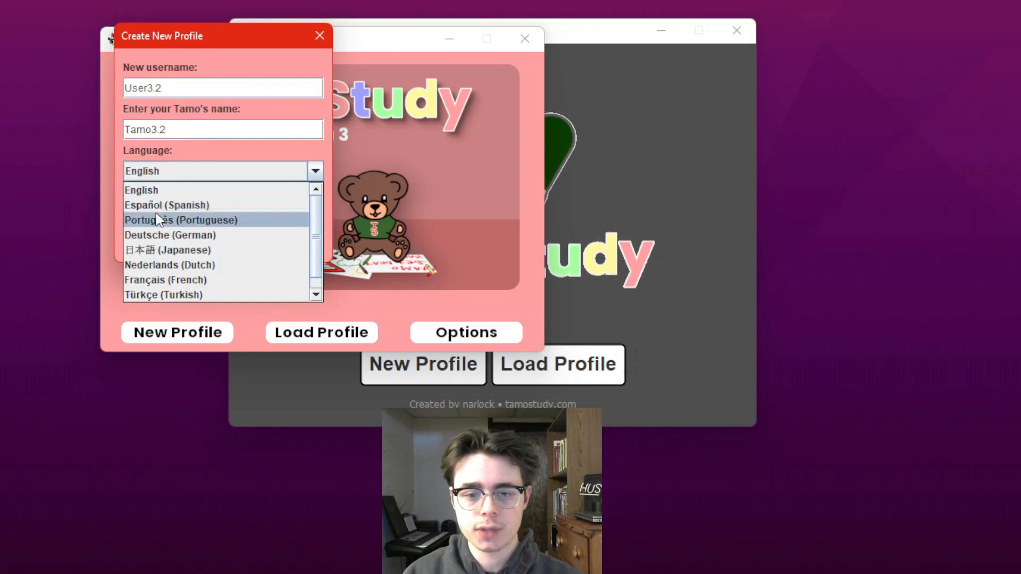
left_click(181, 219)
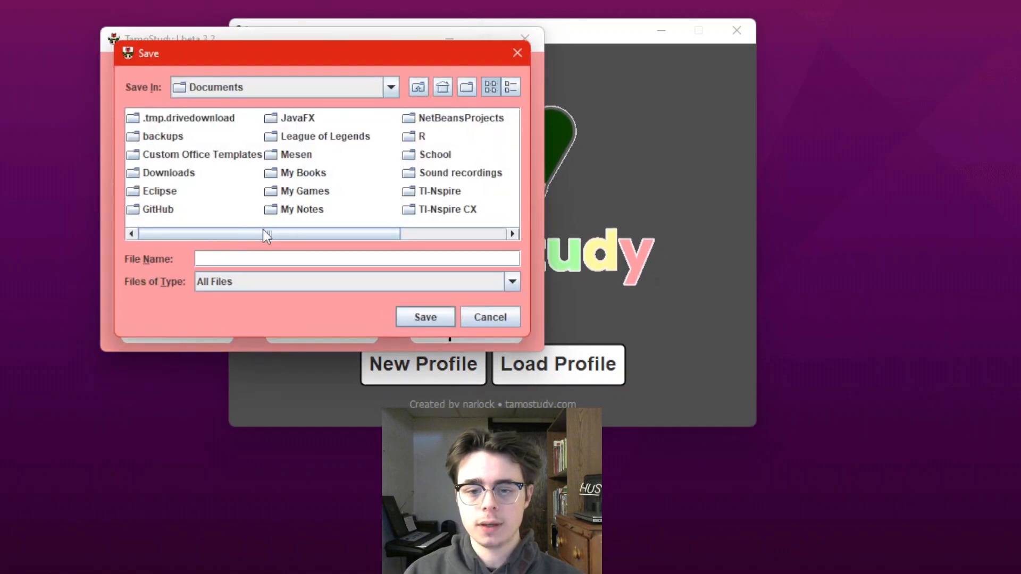
type("Profile3.2")
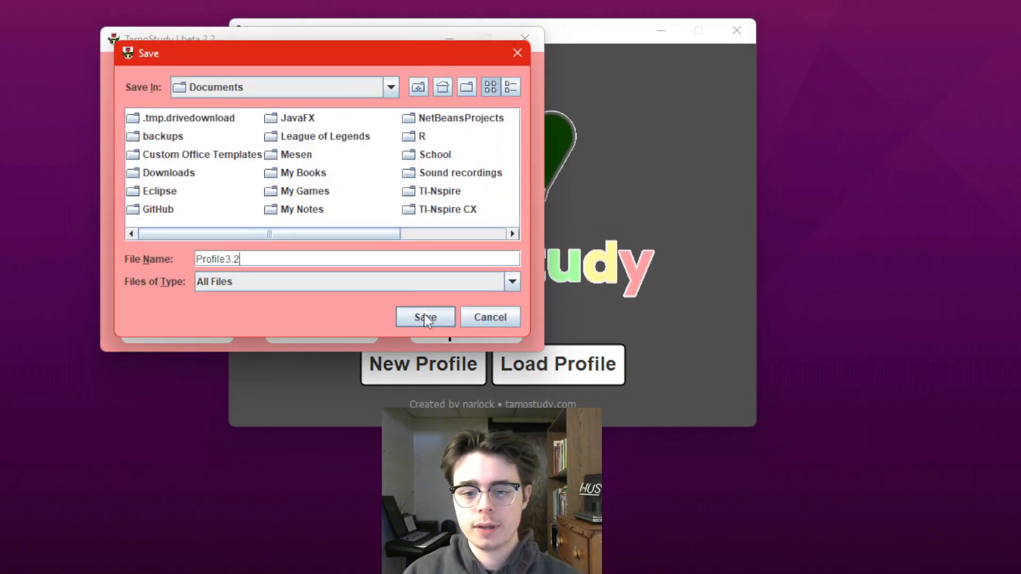
left_click(424, 317)
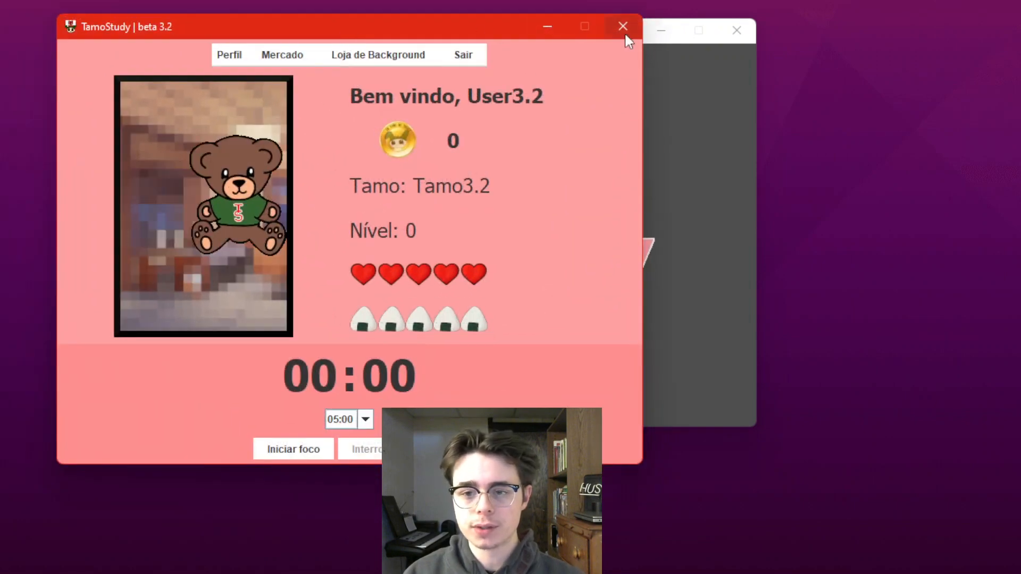
left_click(622, 26)
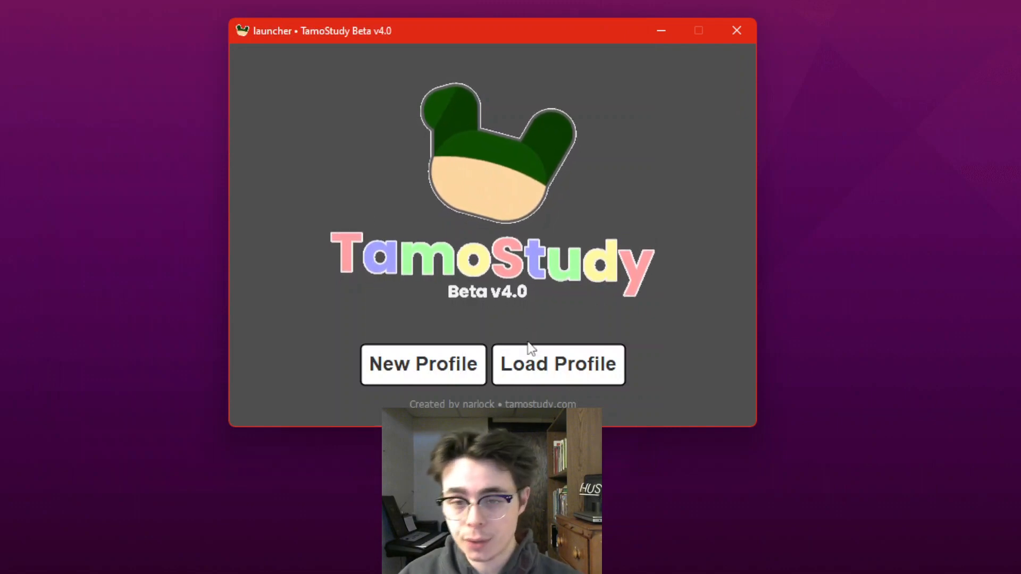
Load the Profile3.2.txt save from Documents, opening User3.2's Portuguese main screen.
left_click(557, 364)
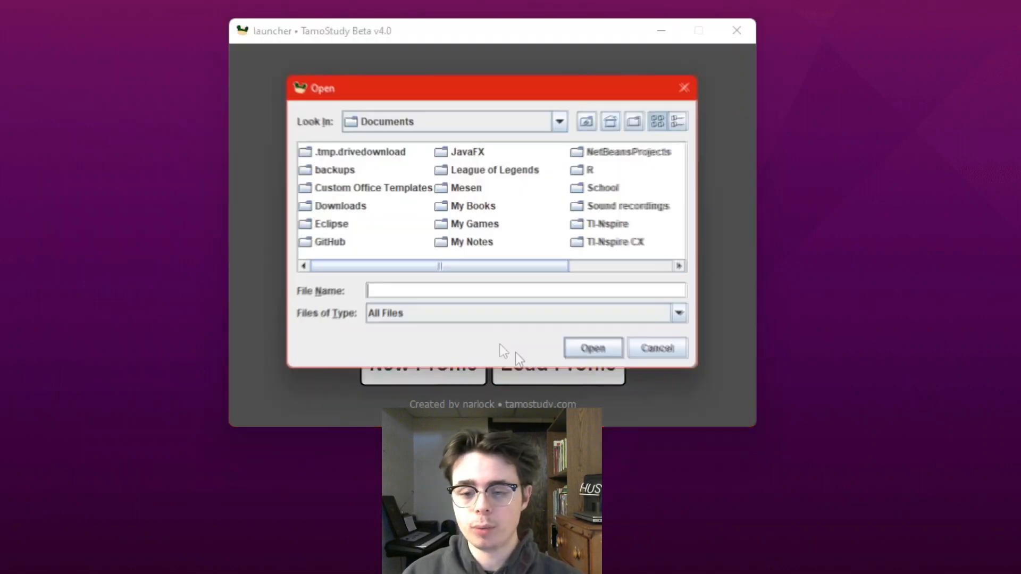
left_click(593, 224)
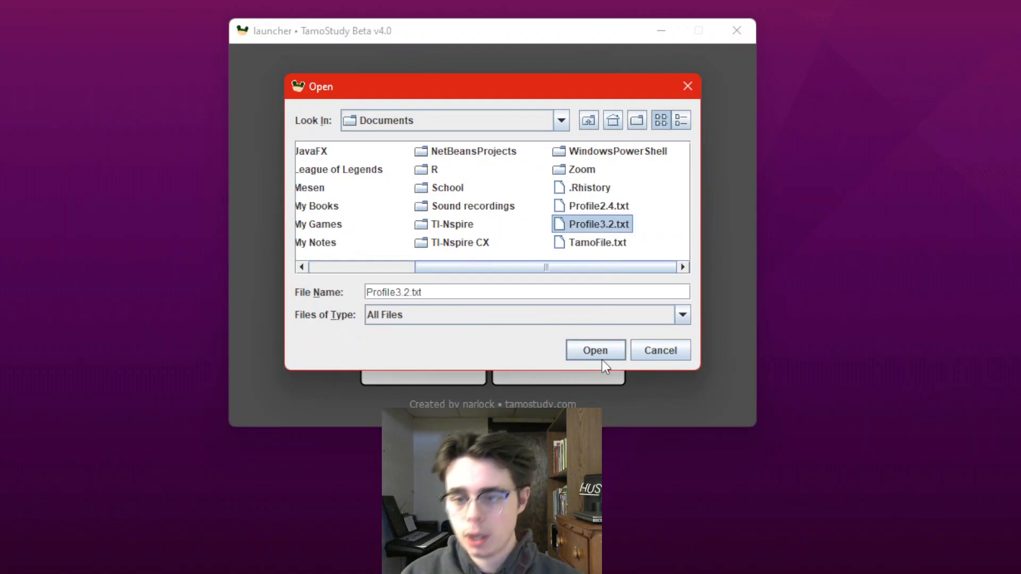
mouse_move(593, 359)
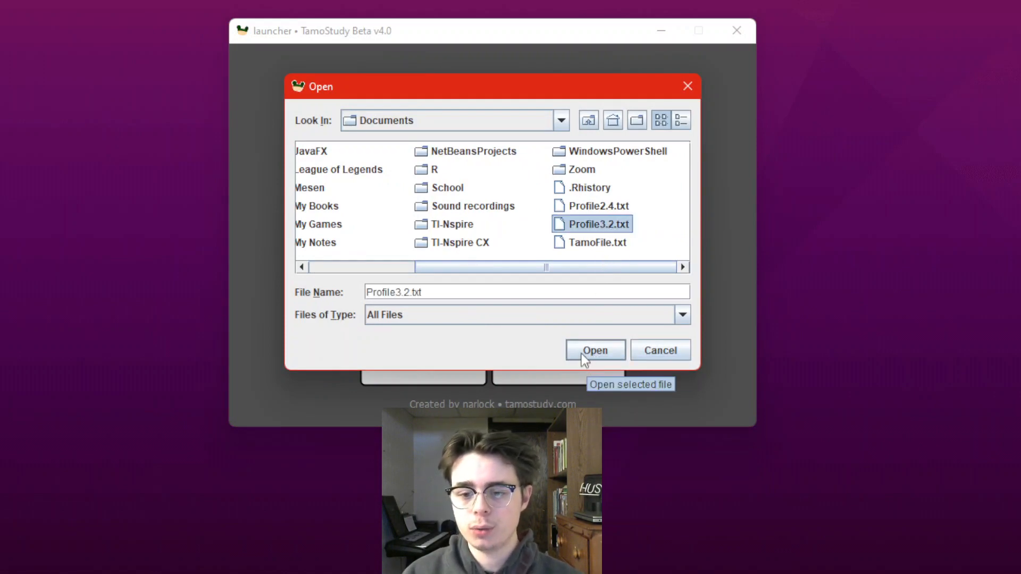
left_click(593, 350)
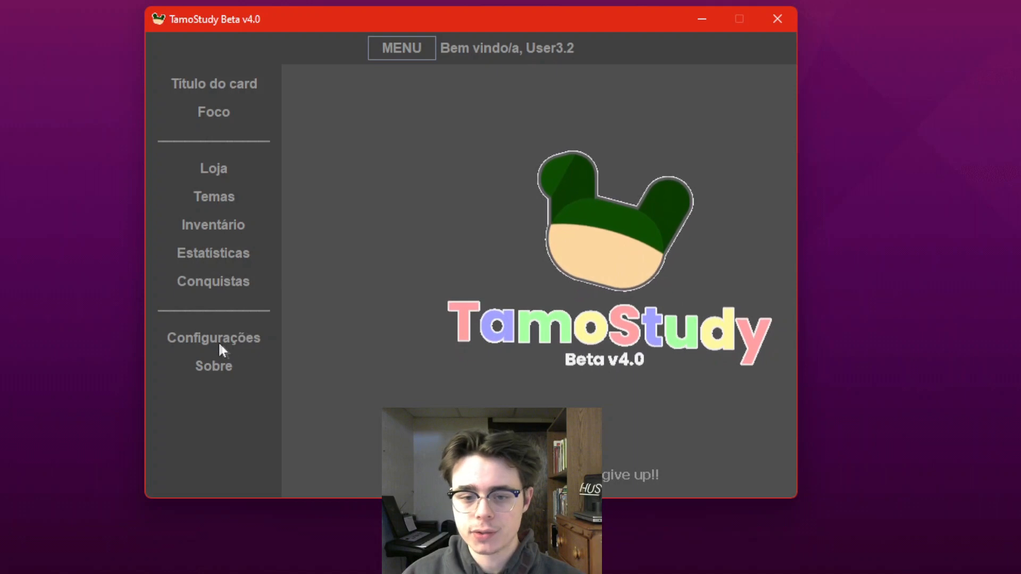
In Configurações set Mudar língua to English, save, and exit to the launcher.
left_click(213, 337)
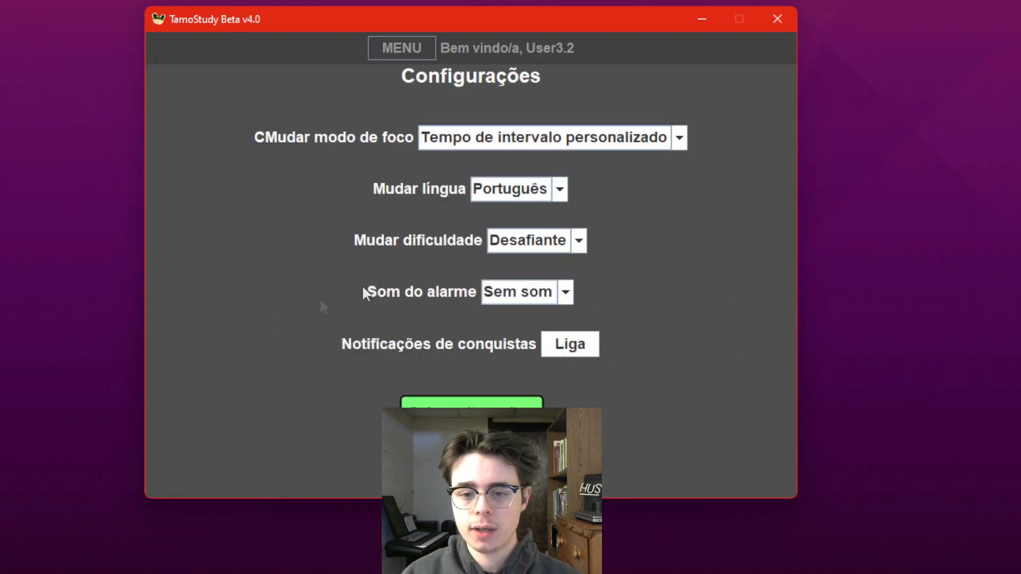
left_click(509, 189)
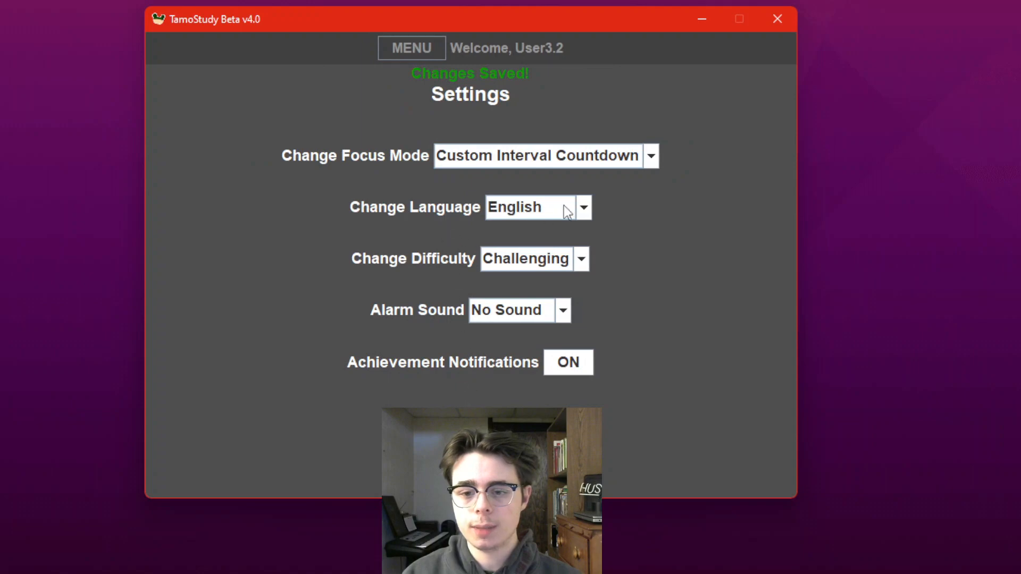
mouse_move(615, 289)
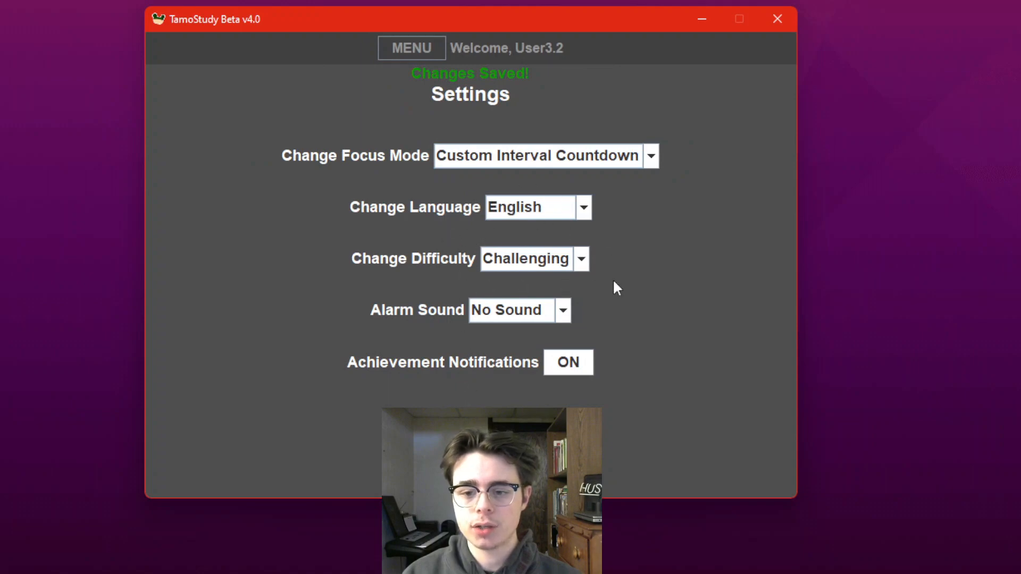
left_click(410, 48)
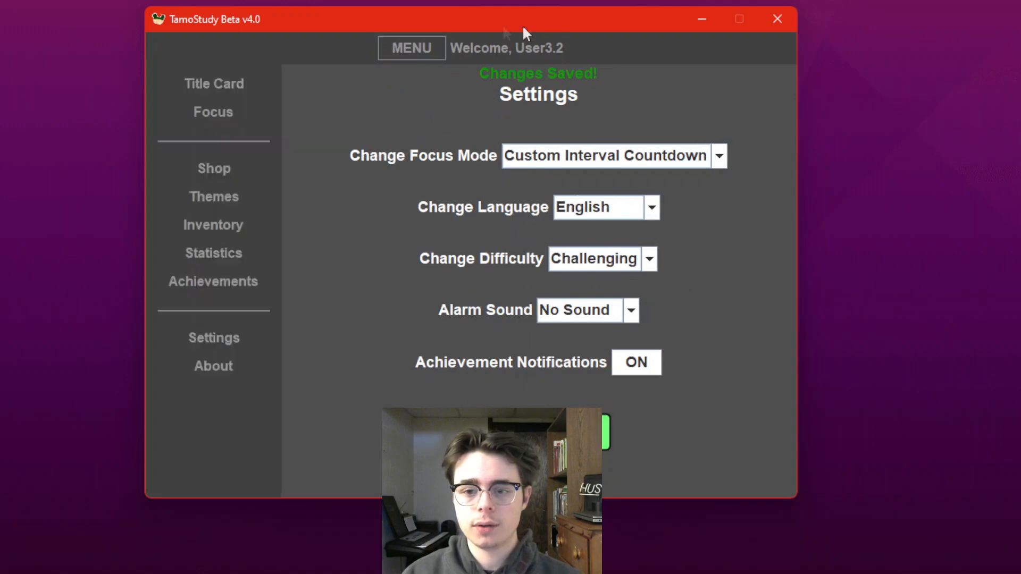
left_click(213, 254)
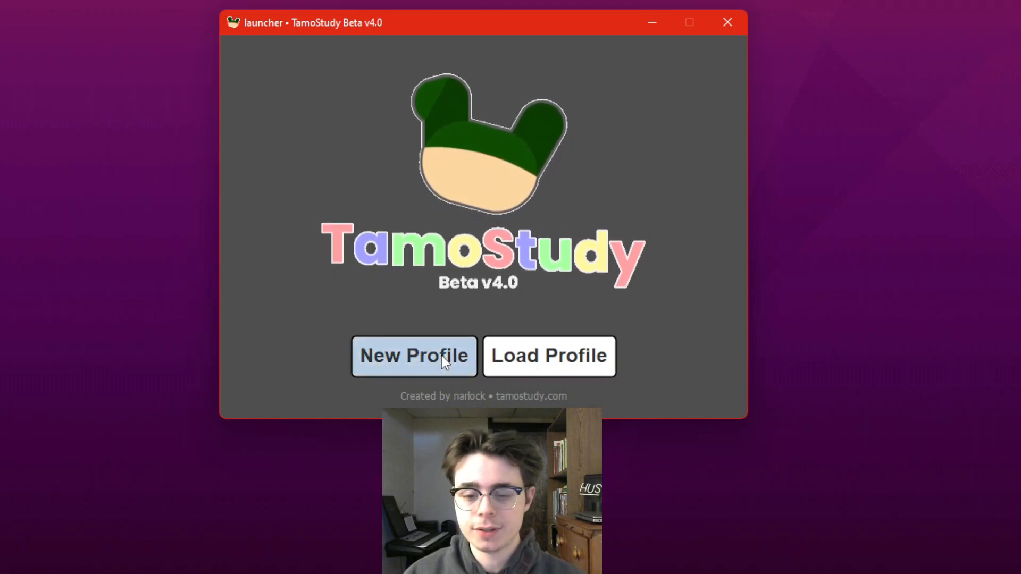
Start a new profile, set difficulty to Challenging, then cancel back to the launcher.
left_click(413, 356)
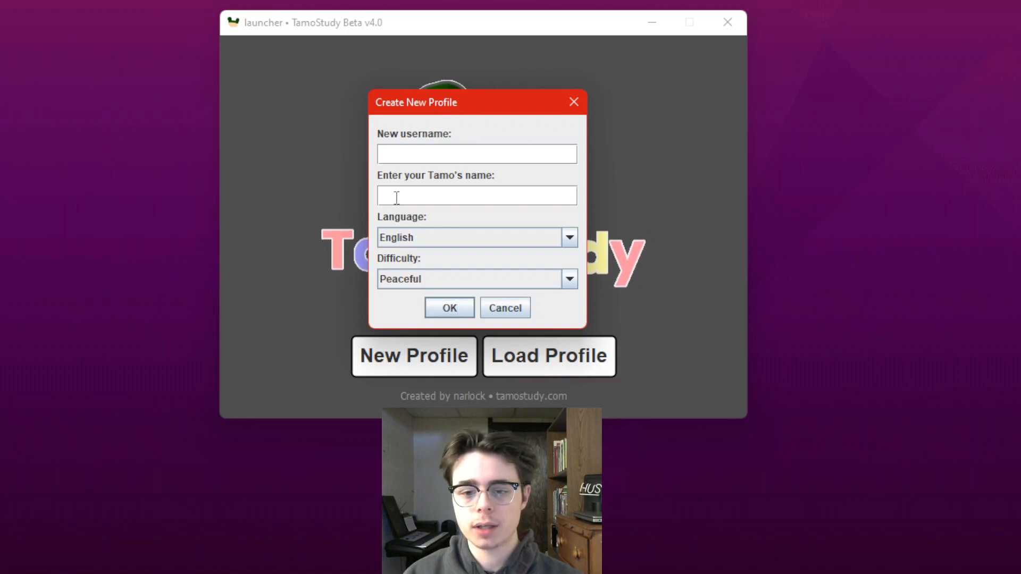
mouse_move(402, 245)
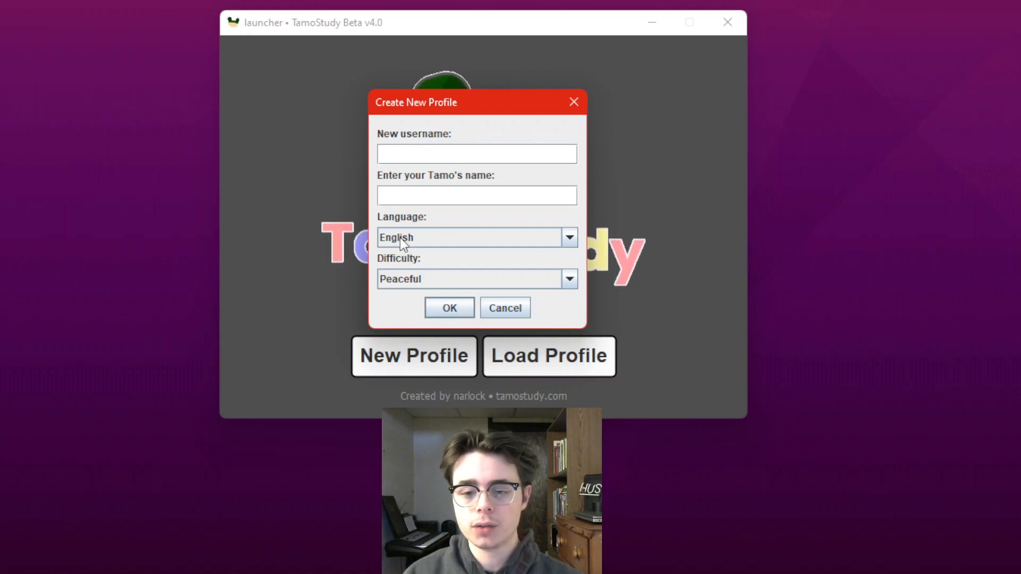
mouse_move(407, 289)
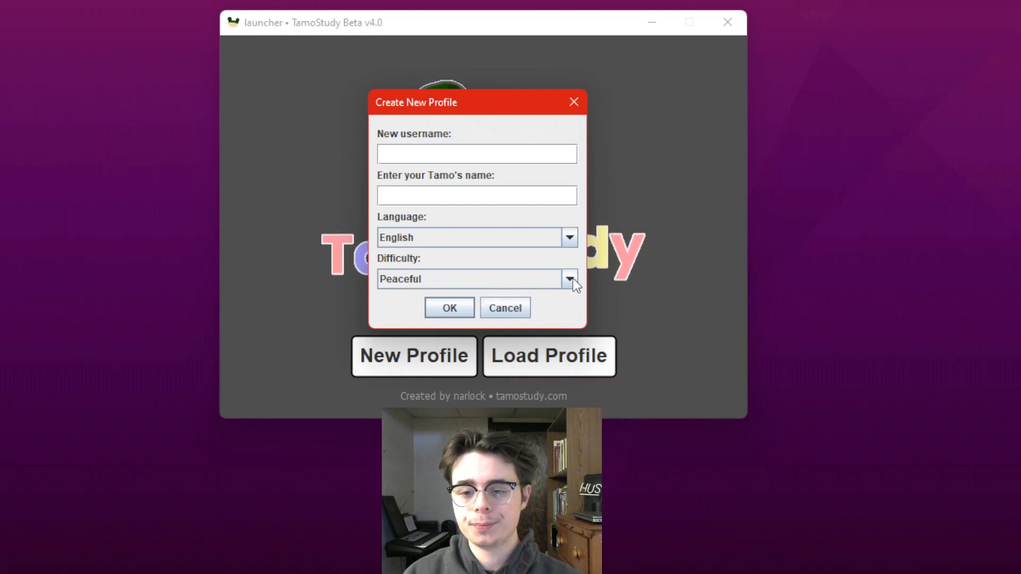
left_click(568, 278)
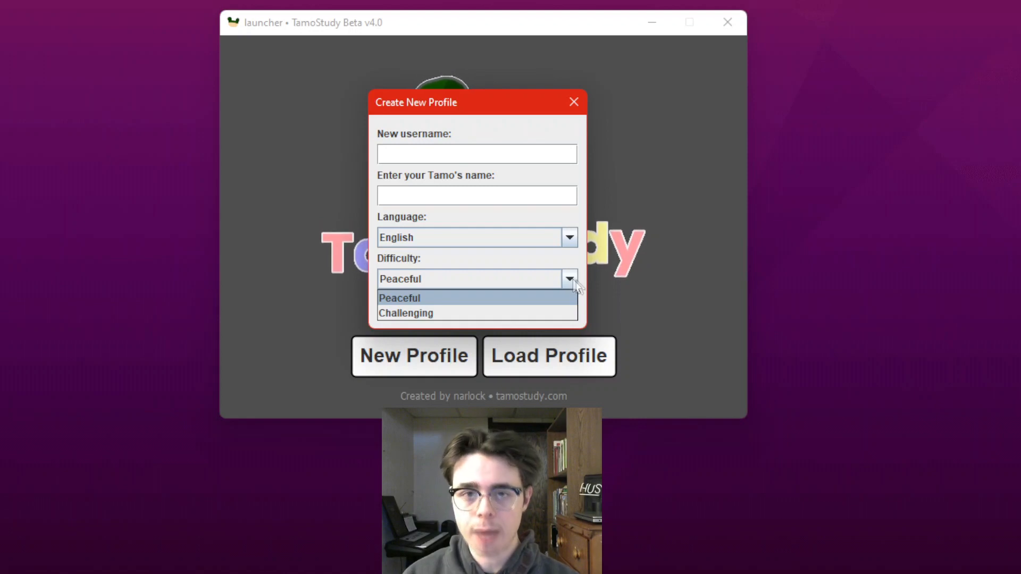
mouse_move(463, 310)
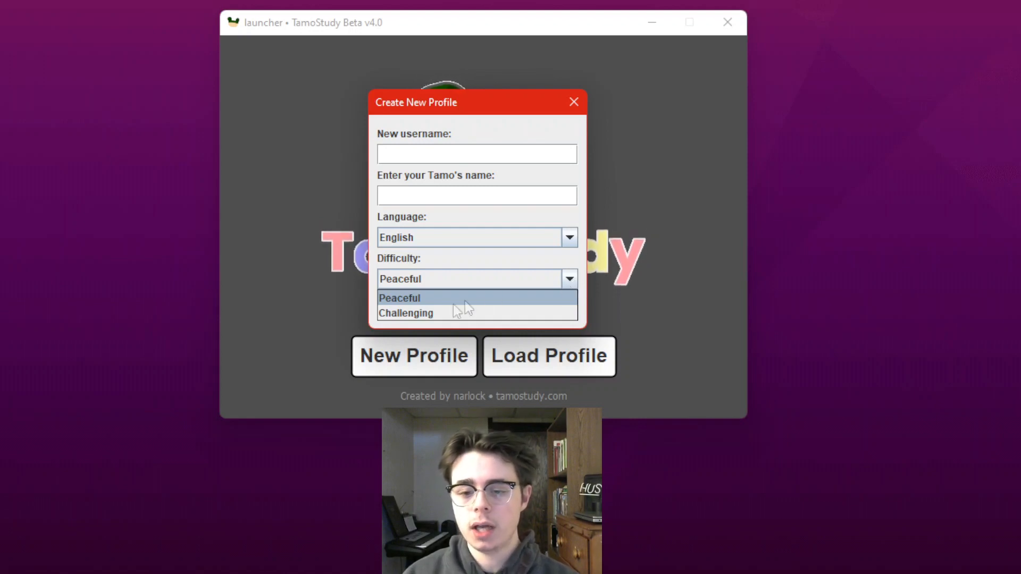
mouse_move(490, 316)
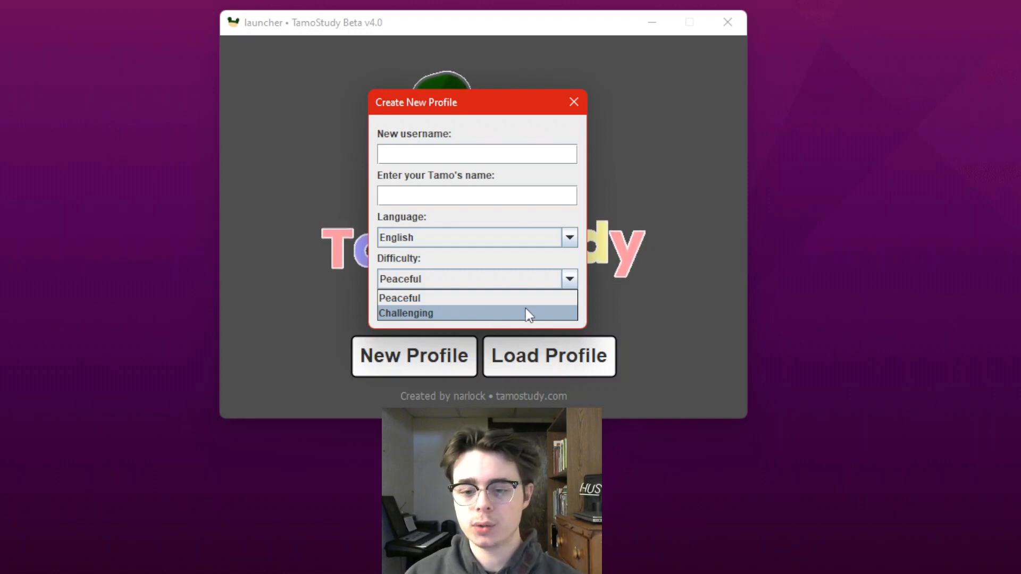
mouse_move(527, 316)
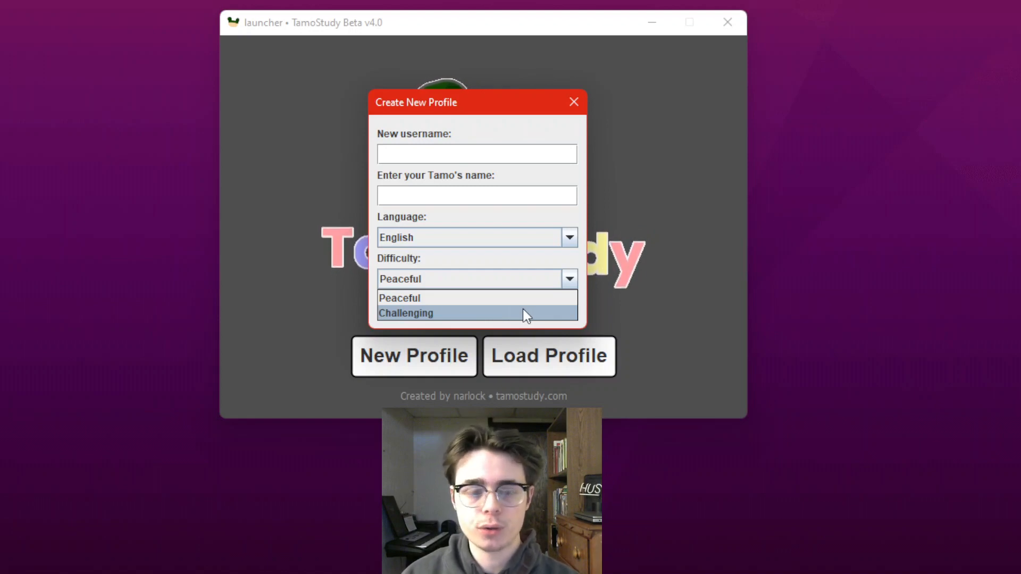
mouse_move(555, 317)
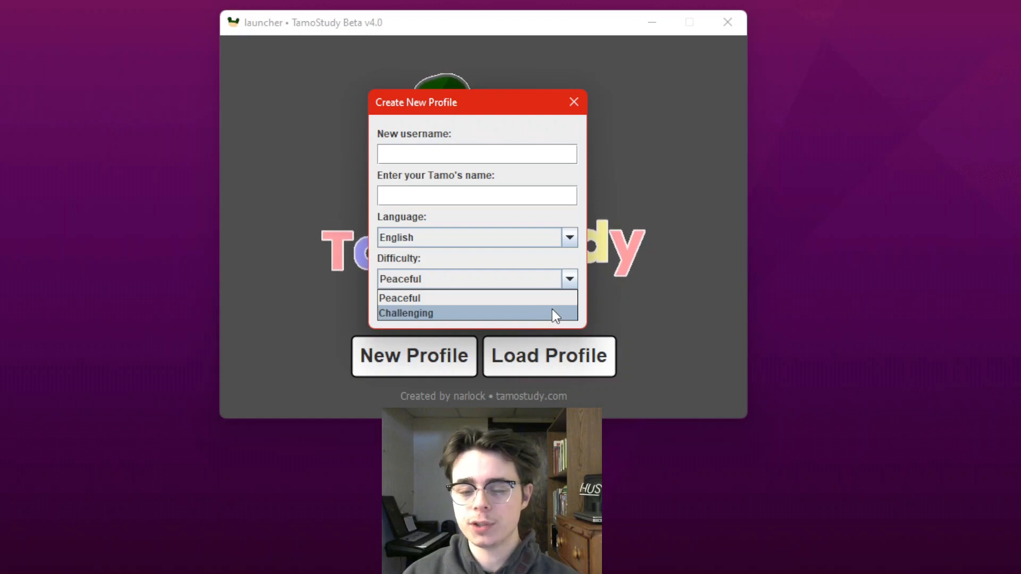
mouse_move(540, 318)
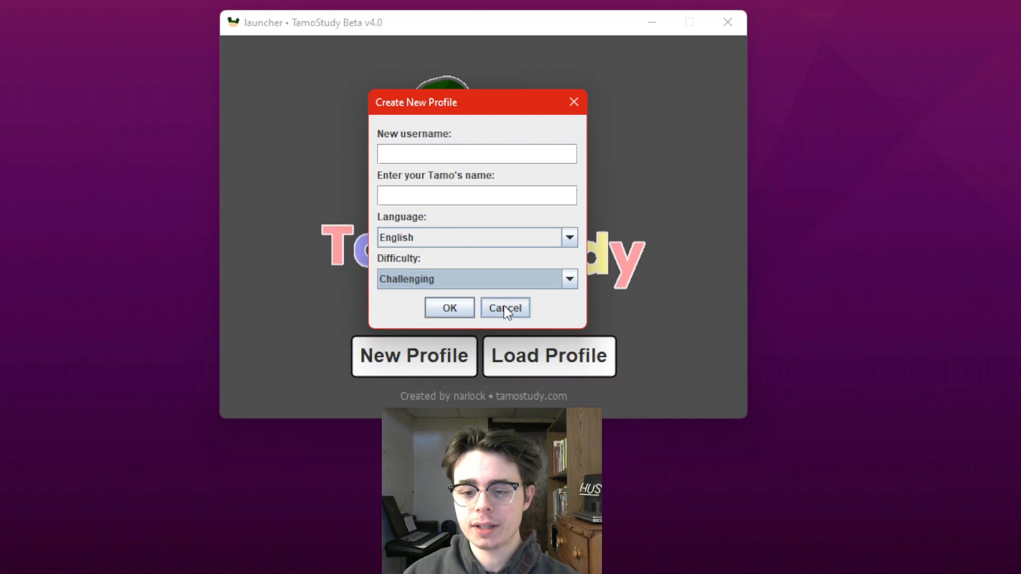
left_click(504, 308)
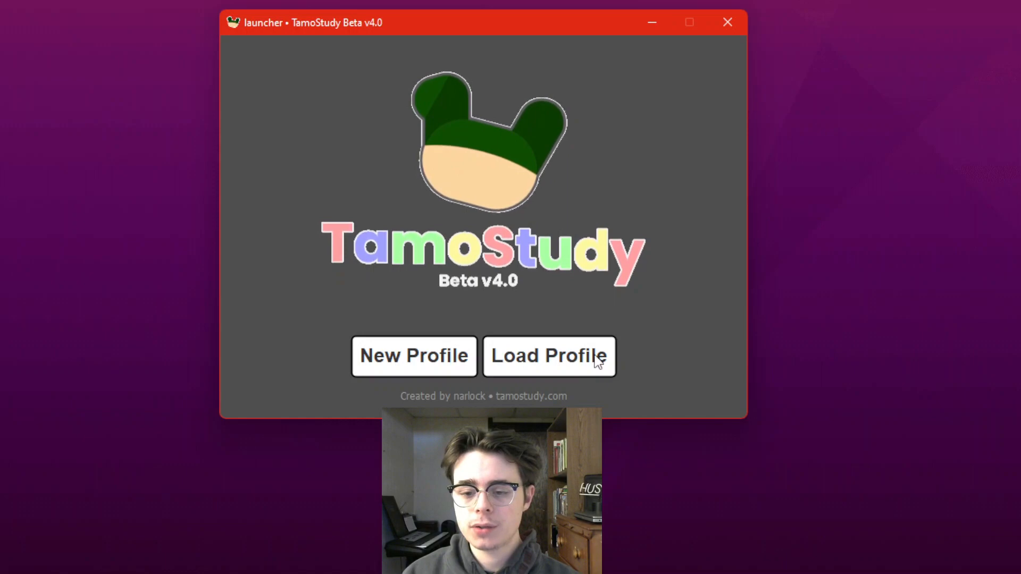
Load the TamoFile.txt profile from Documents, showing its welcome title card.
left_click(548, 356)
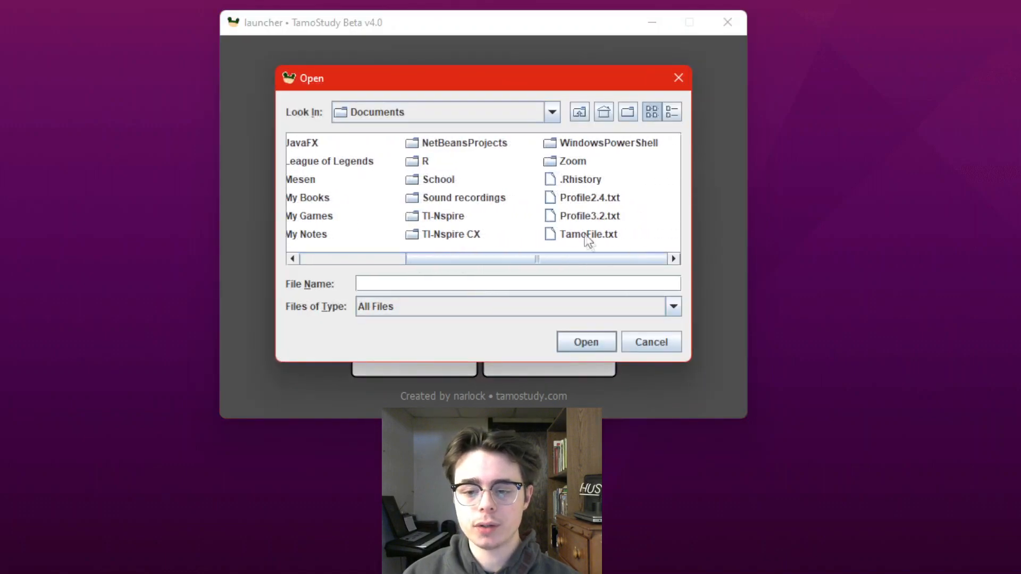
left_click(587, 234)
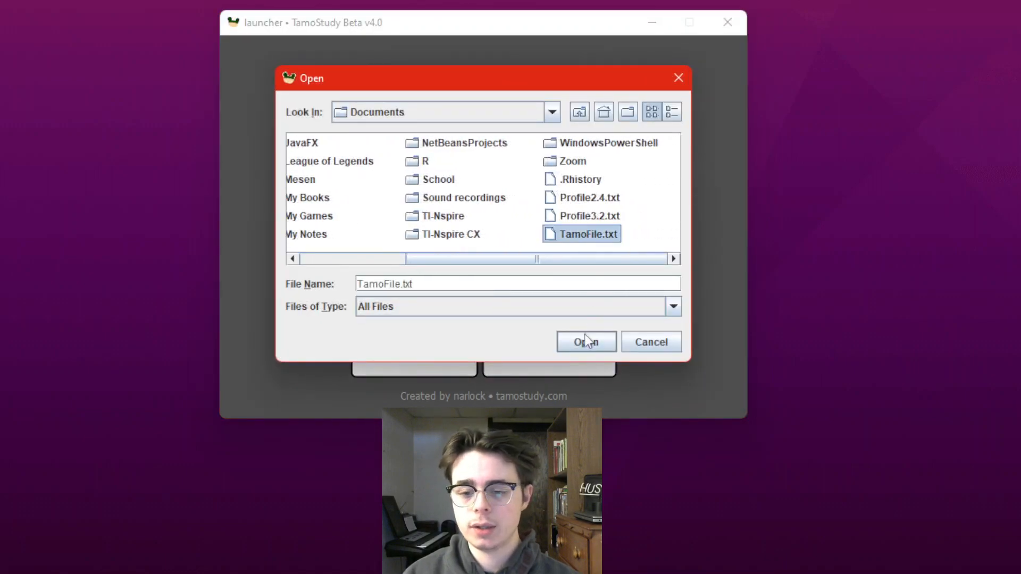
left_click(585, 342)
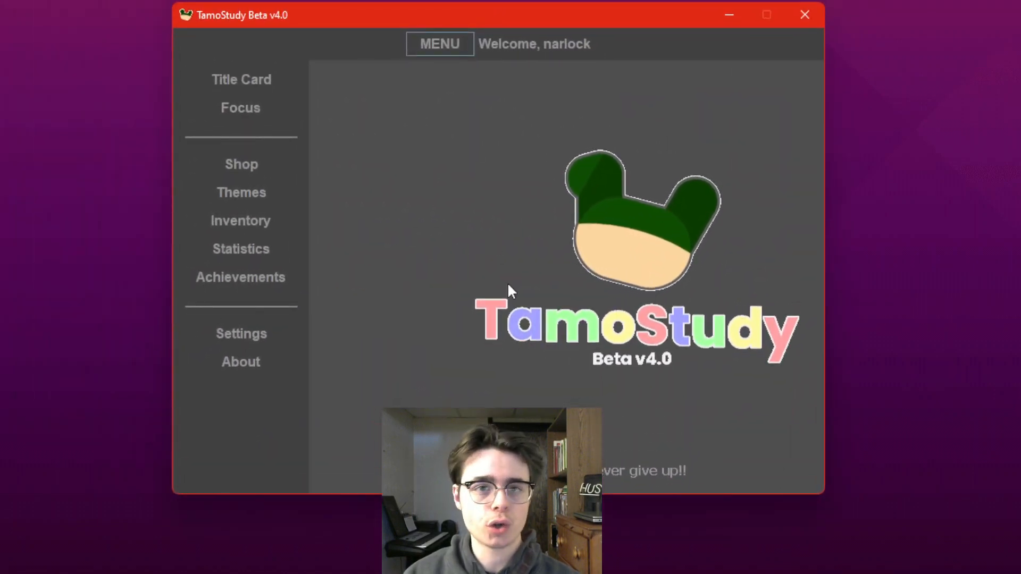
mouse_move(482, 96)
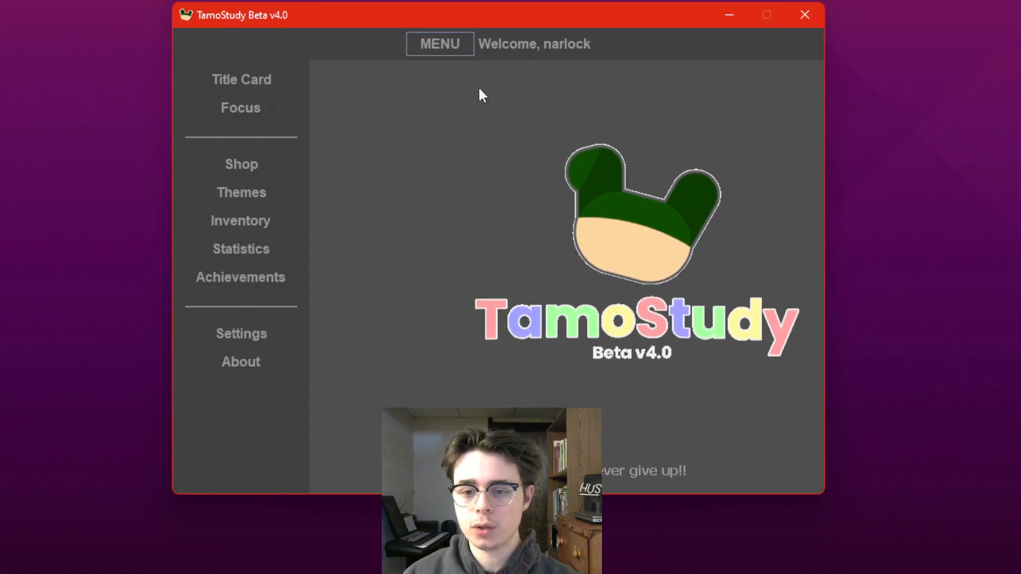
Toggle the MENU sidebar repeatedly to show and hide the list of app pages.
left_click(440, 44)
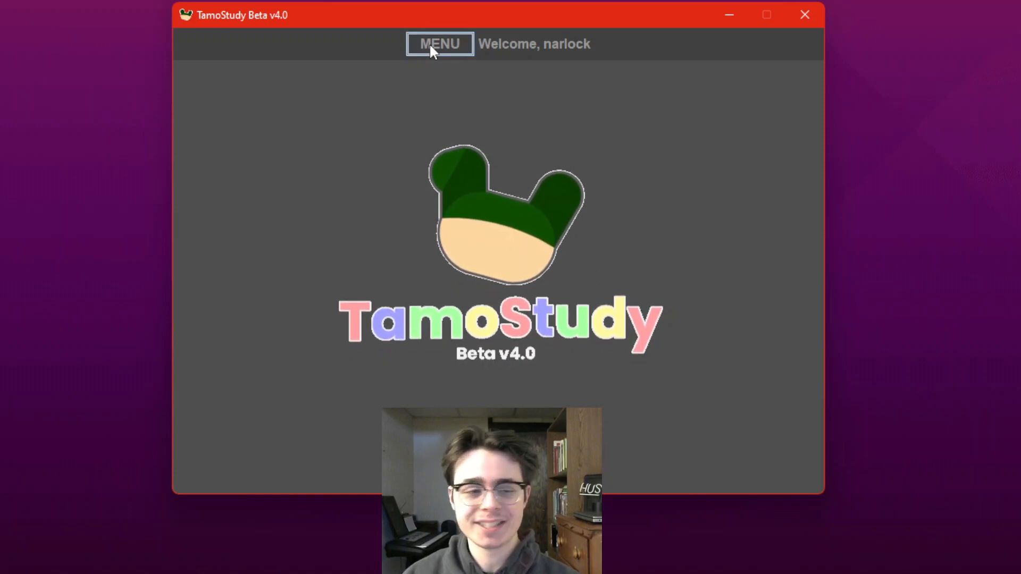
left_click(439, 44)
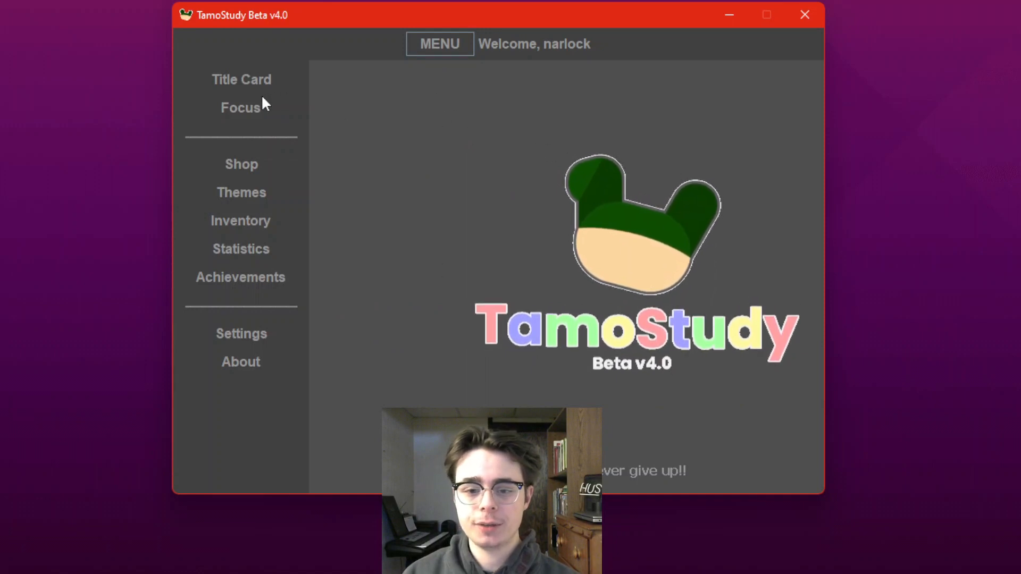
left_click(439, 44)
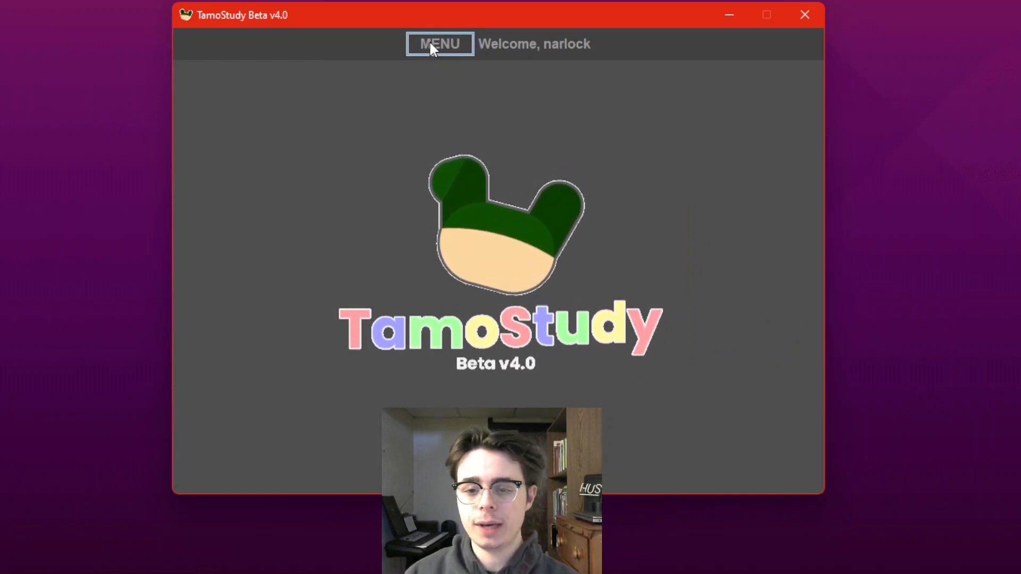
left_click(439, 44)
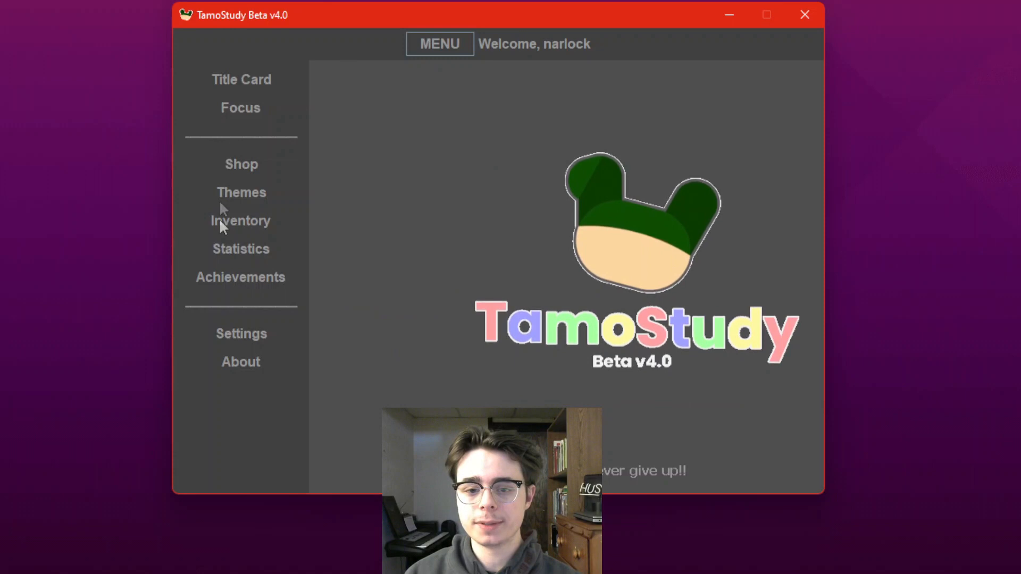
mouse_move(440, 43)
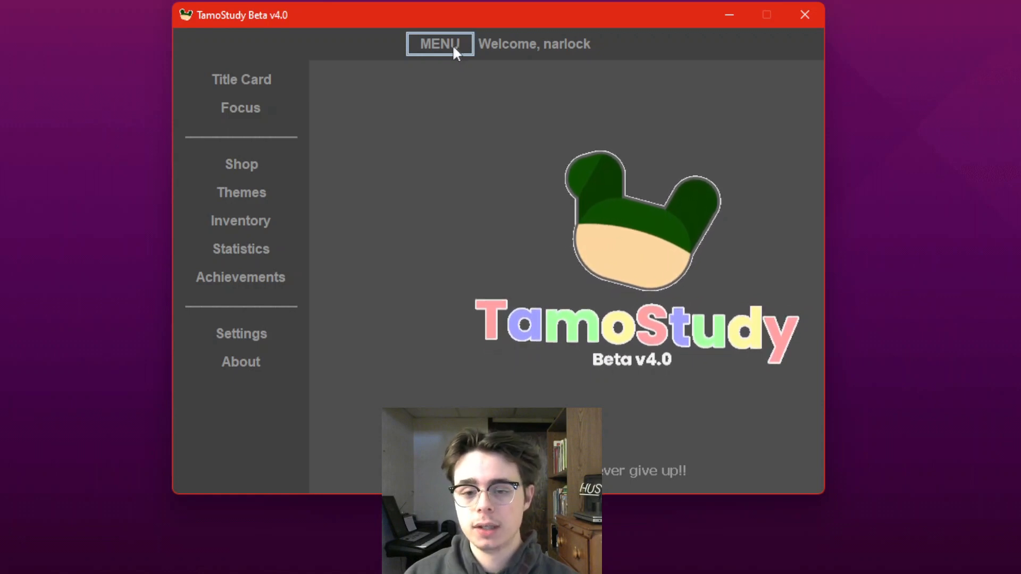
mouse_move(399, 60)
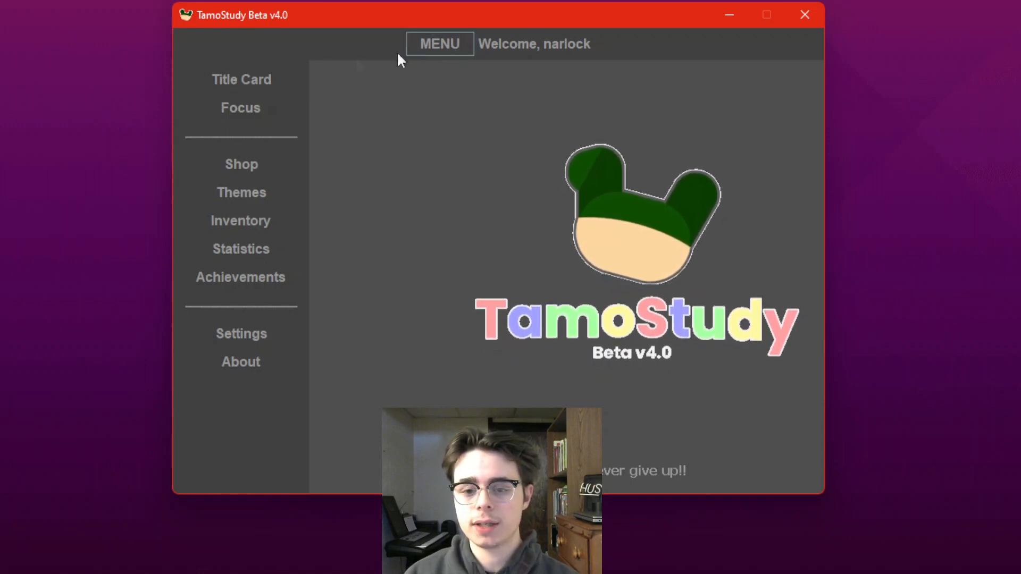
mouse_move(241, 107)
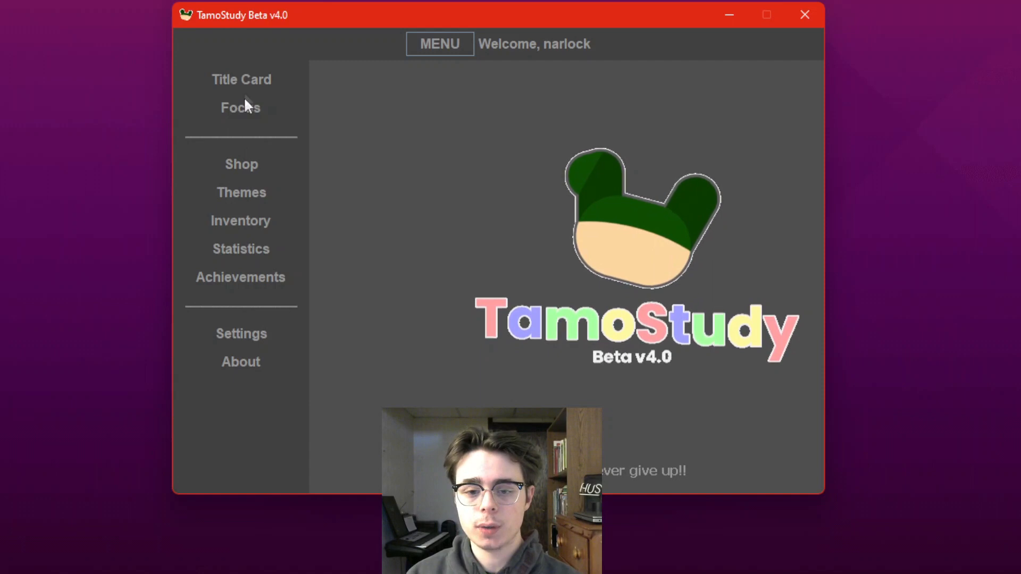
left_click(439, 44)
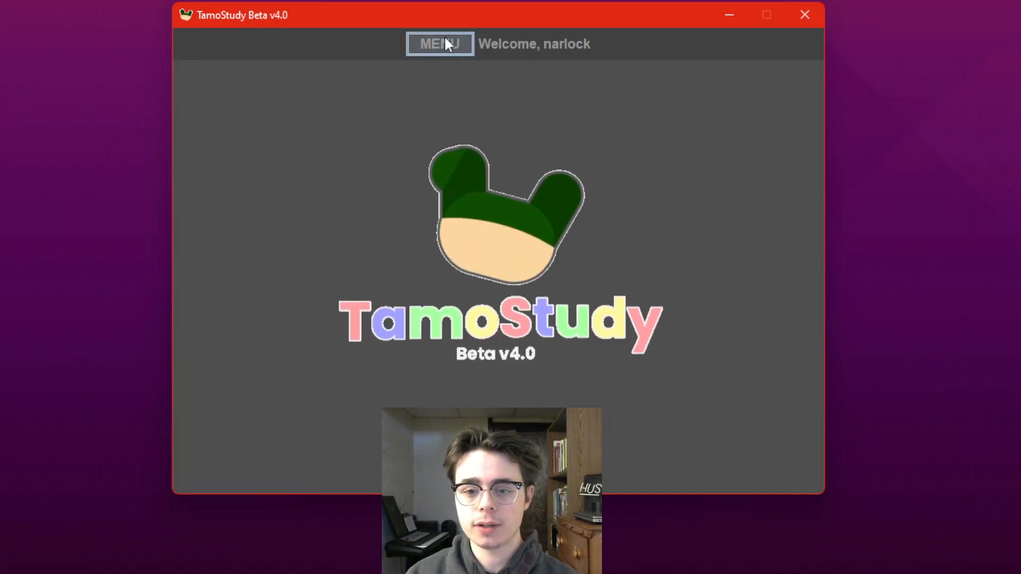
left_click(439, 43)
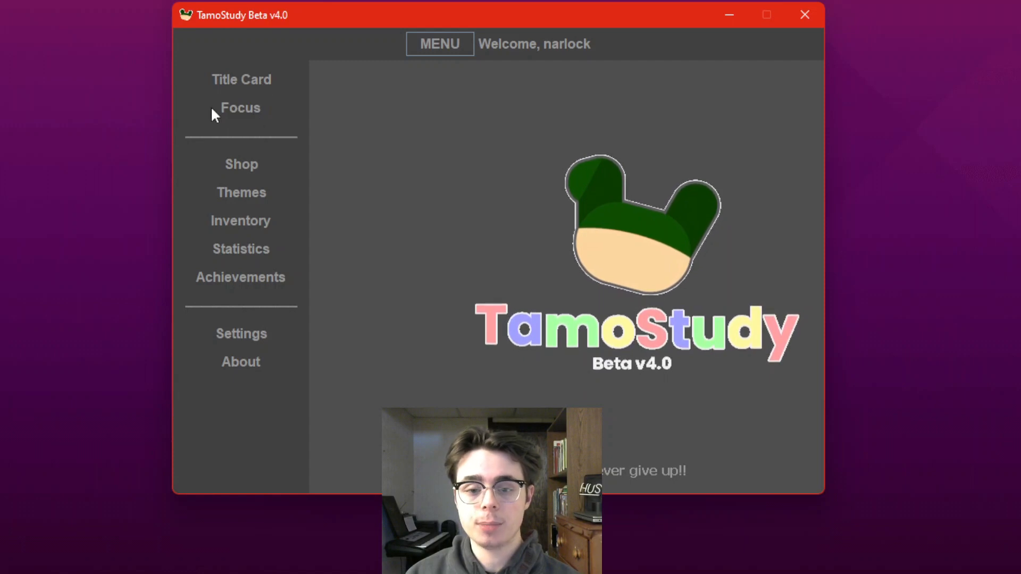
Show the Focus page with Lisa at Level 18 and the idle 00:00 session timer.
left_click(239, 108)
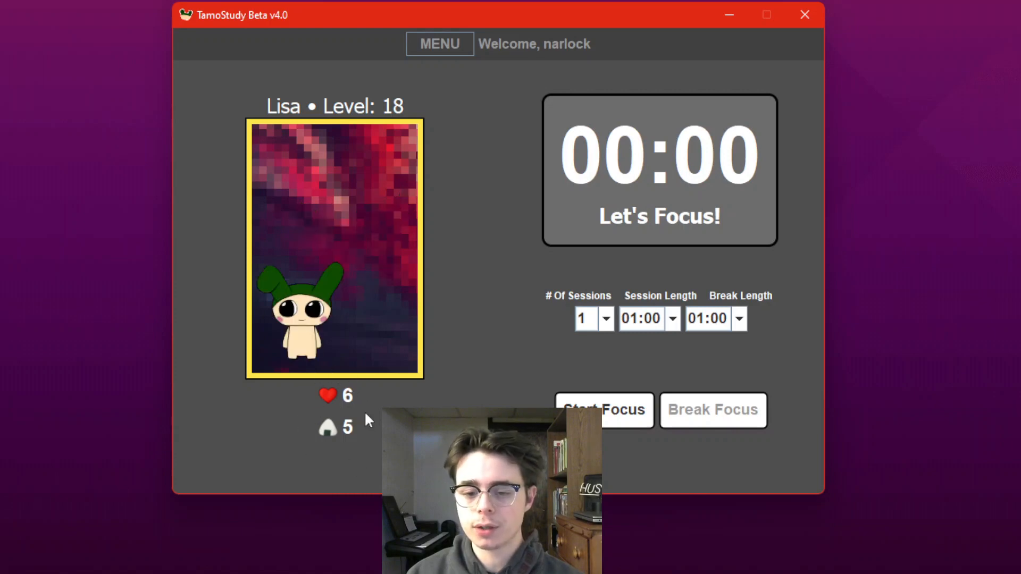
mouse_move(361, 472)
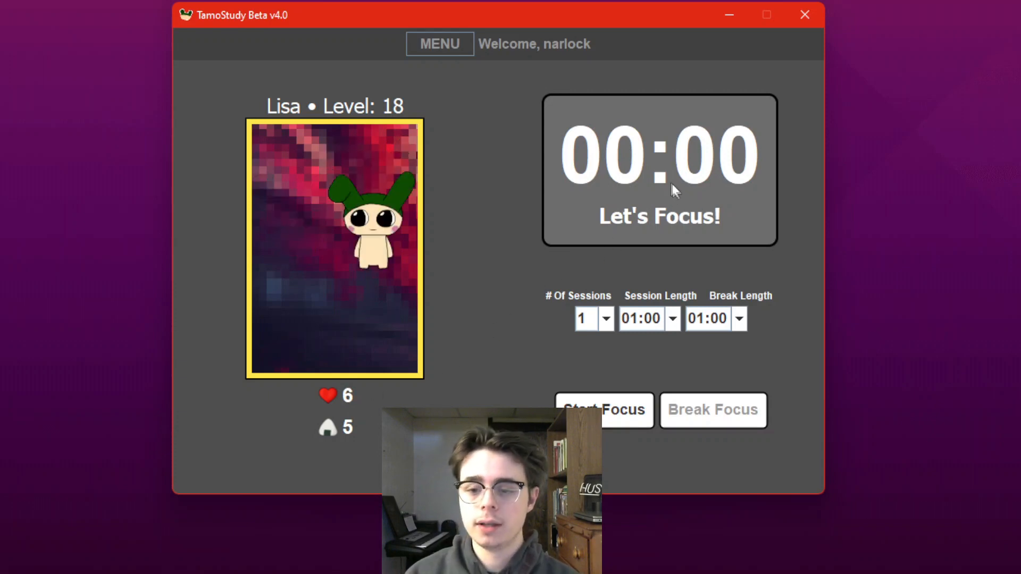
mouse_move(515, 85)
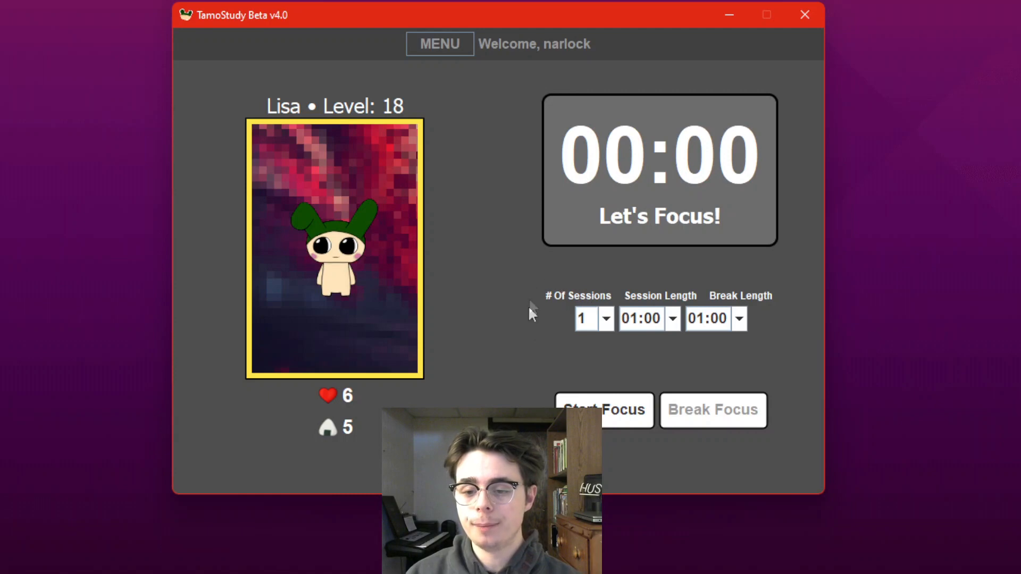
mouse_move(635, 274)
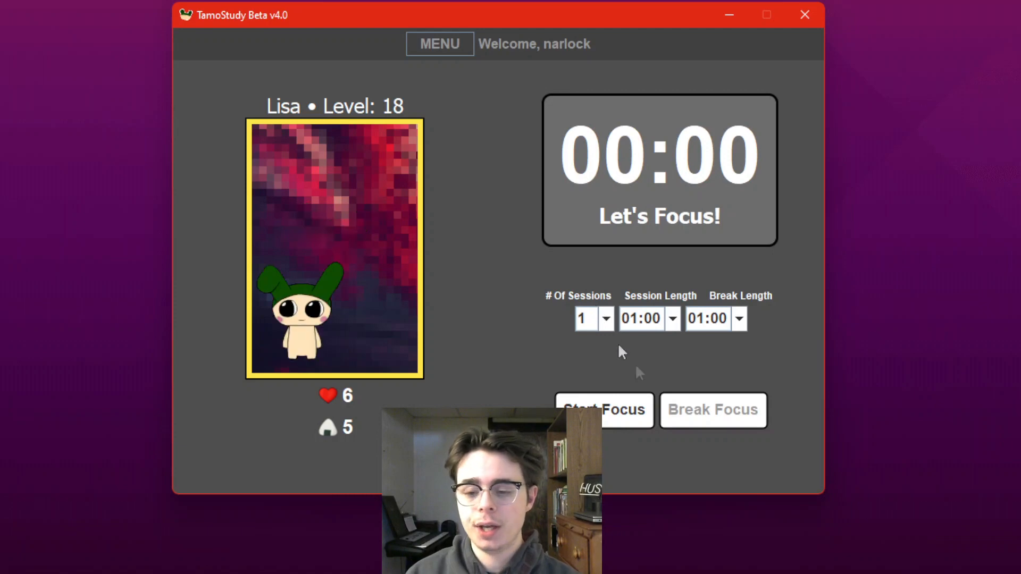
mouse_move(604, 418)
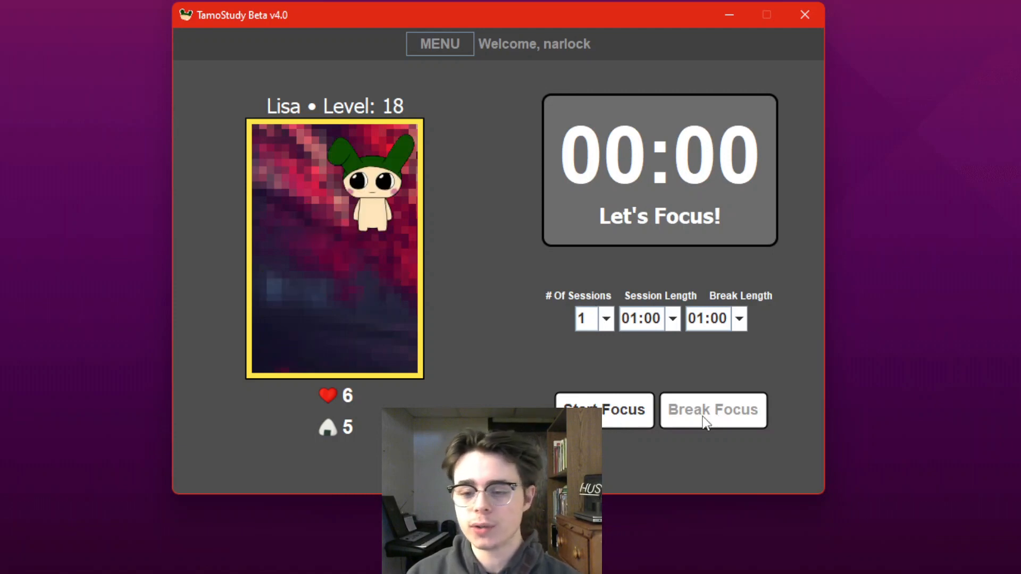
mouse_move(653, 237)
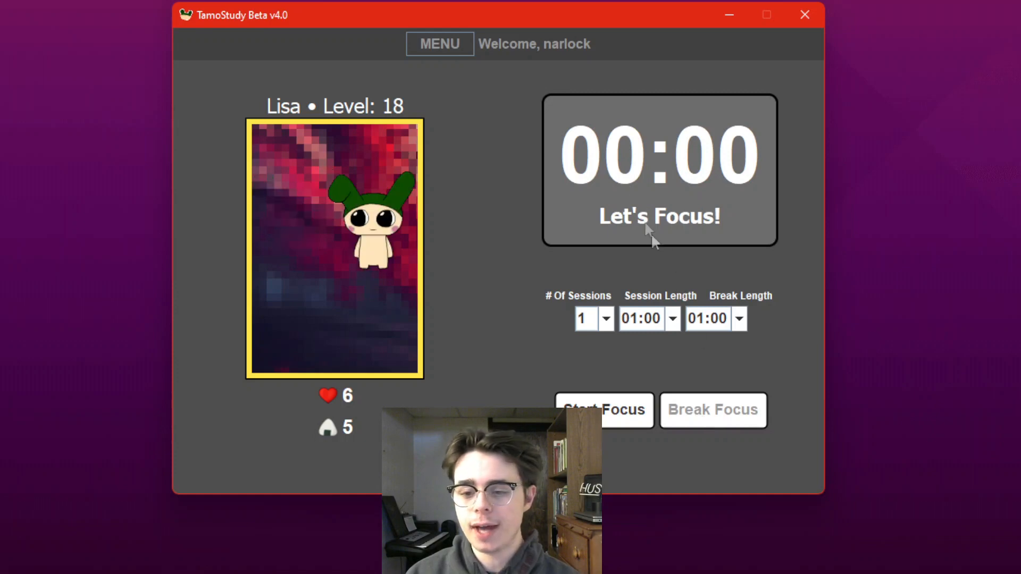
left_click(439, 44)
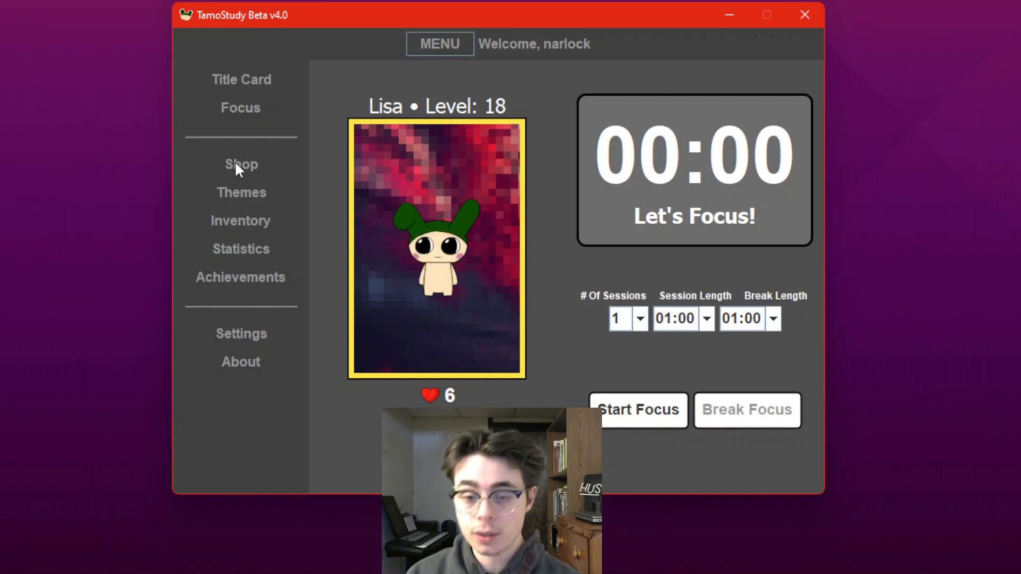
left_click(240, 164)
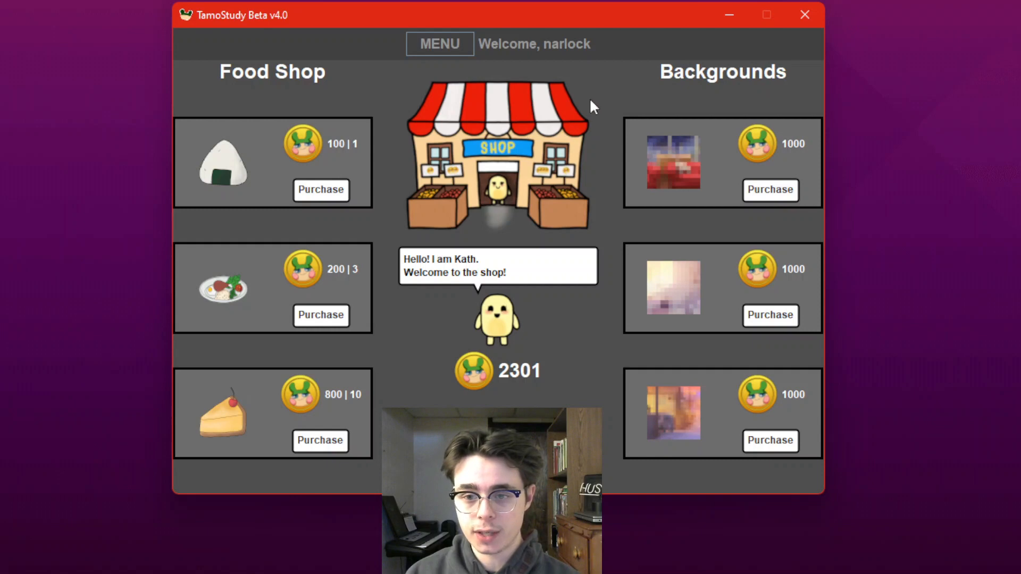
mouse_move(242, 59)
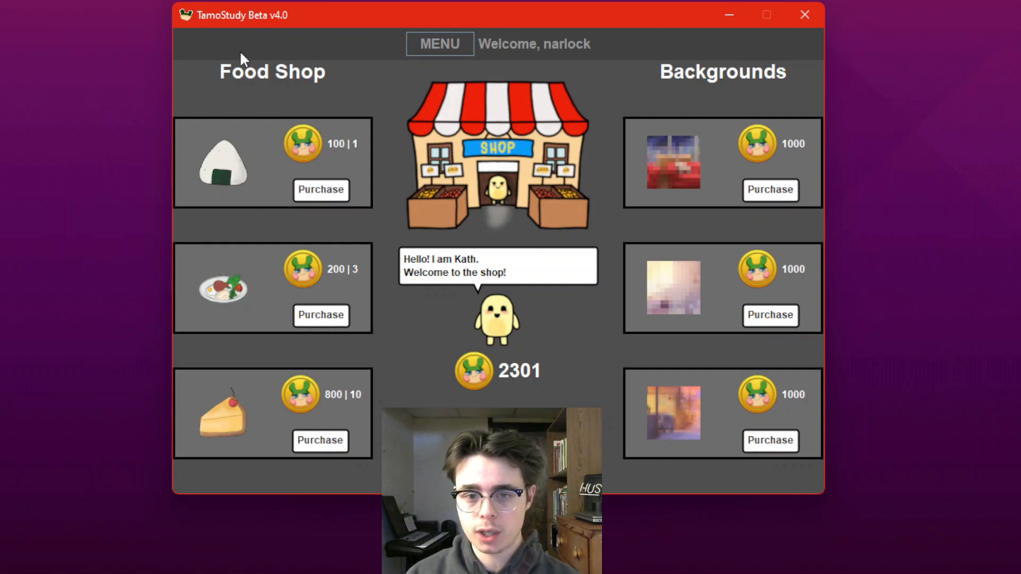
mouse_move(537, 326)
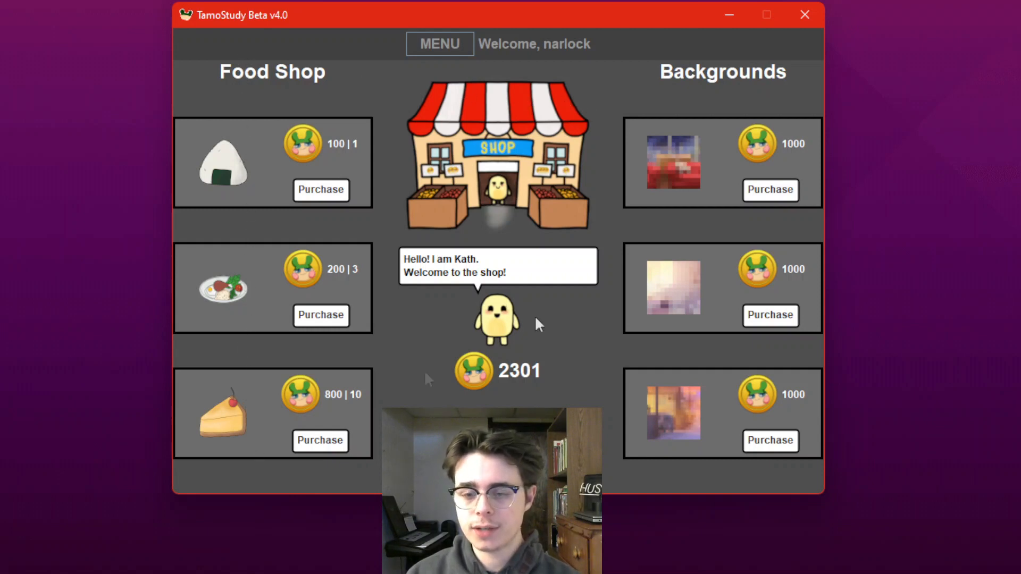
mouse_move(730, 192)
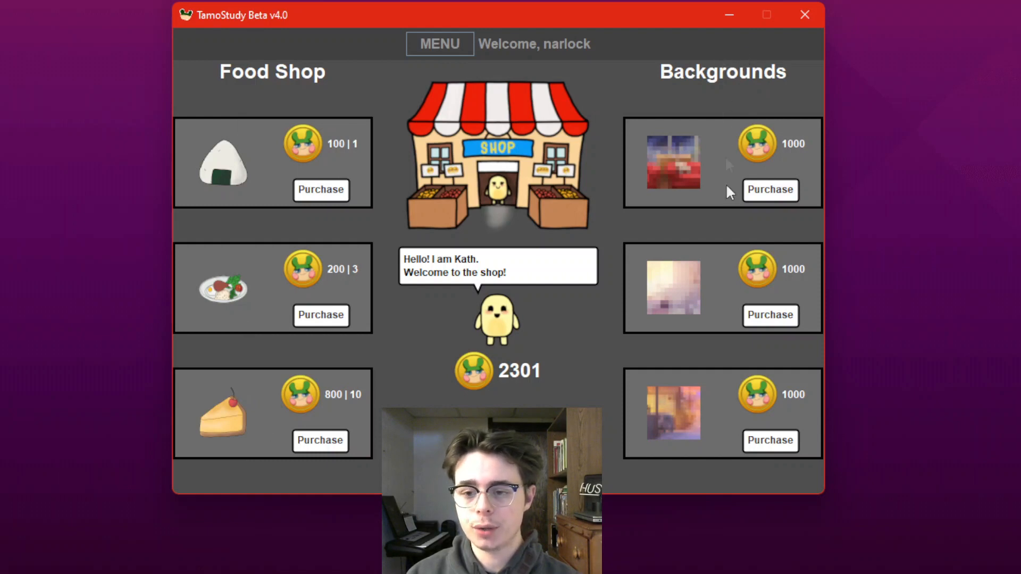
mouse_move(584, 201)
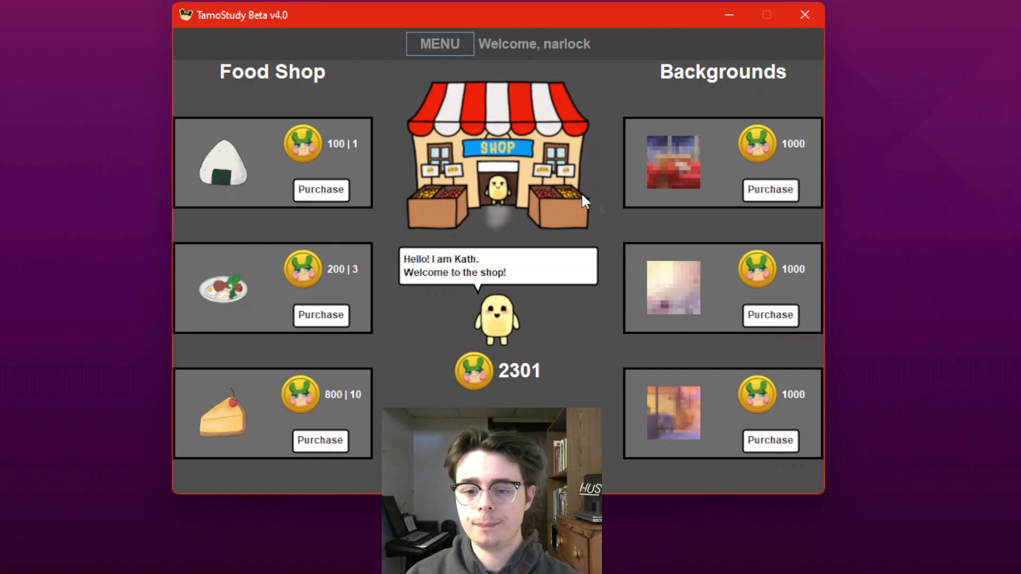
mouse_move(398, 371)
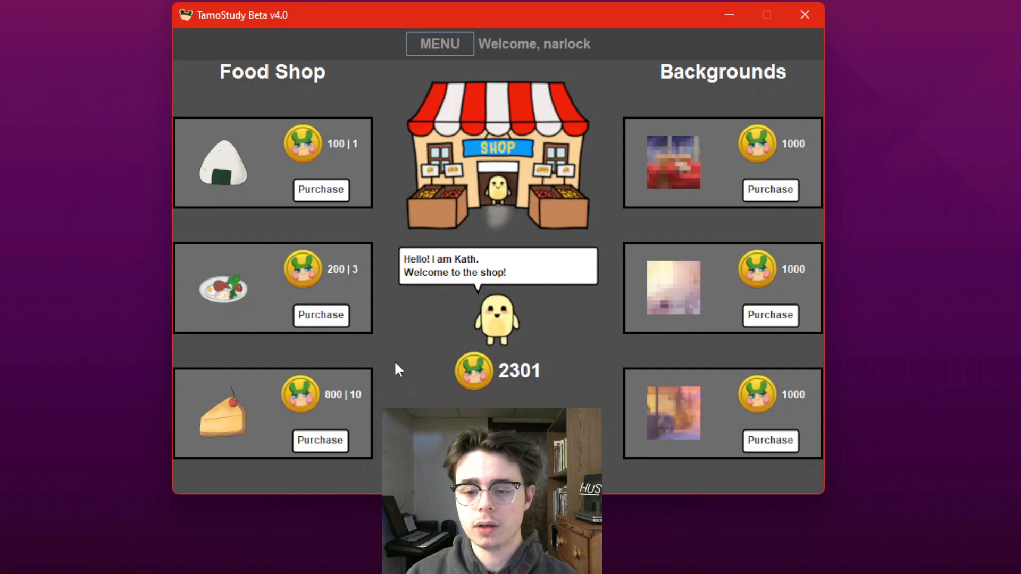
mouse_move(439, 368)
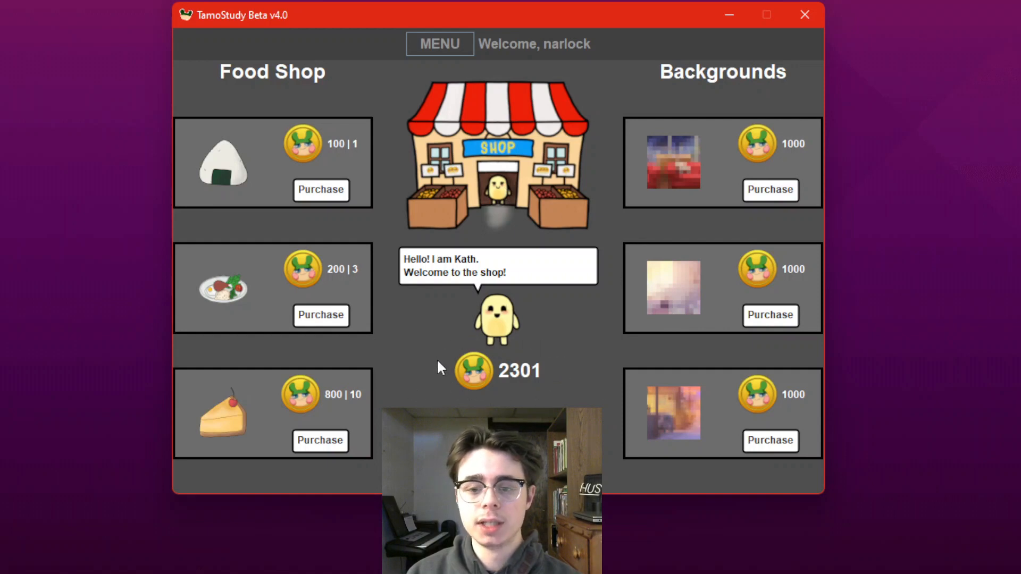
mouse_move(540, 345)
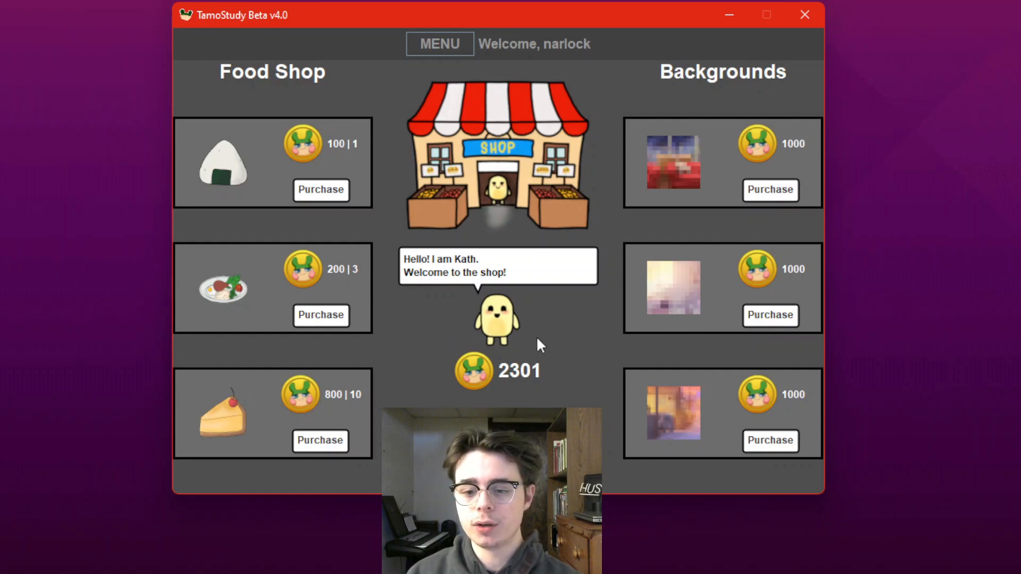
mouse_move(320, 196)
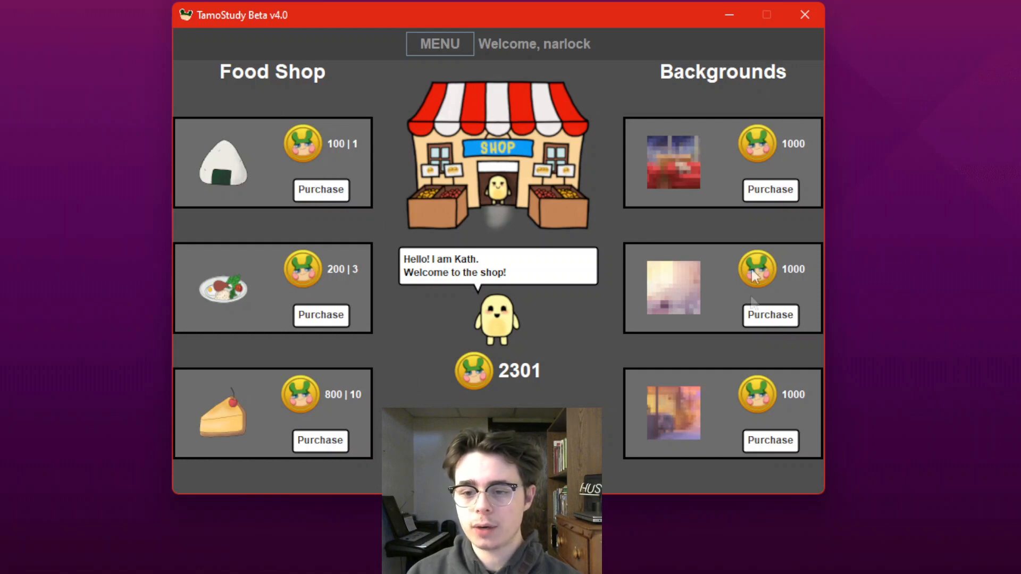
mouse_move(726, 402)
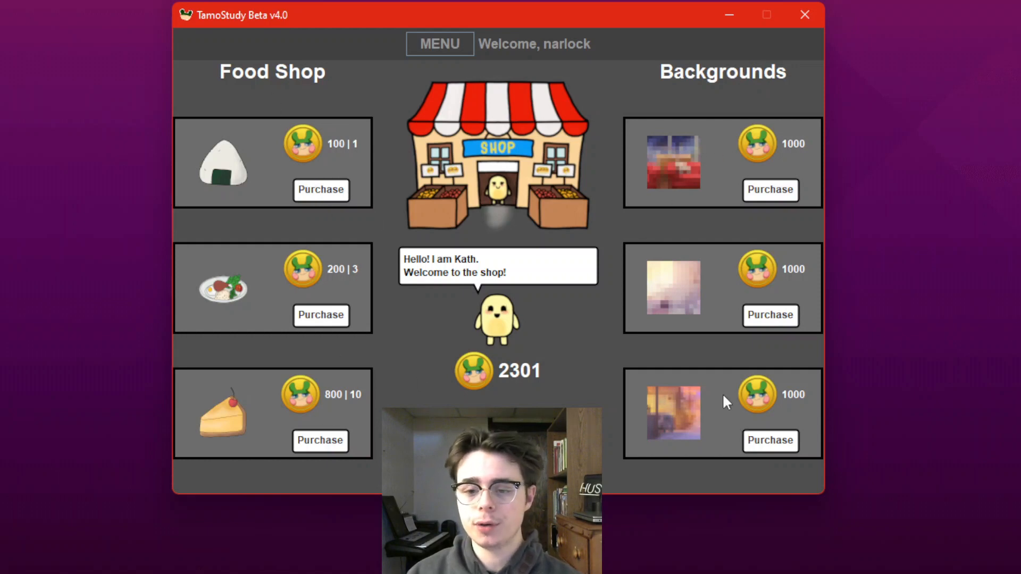
mouse_move(723, 396)
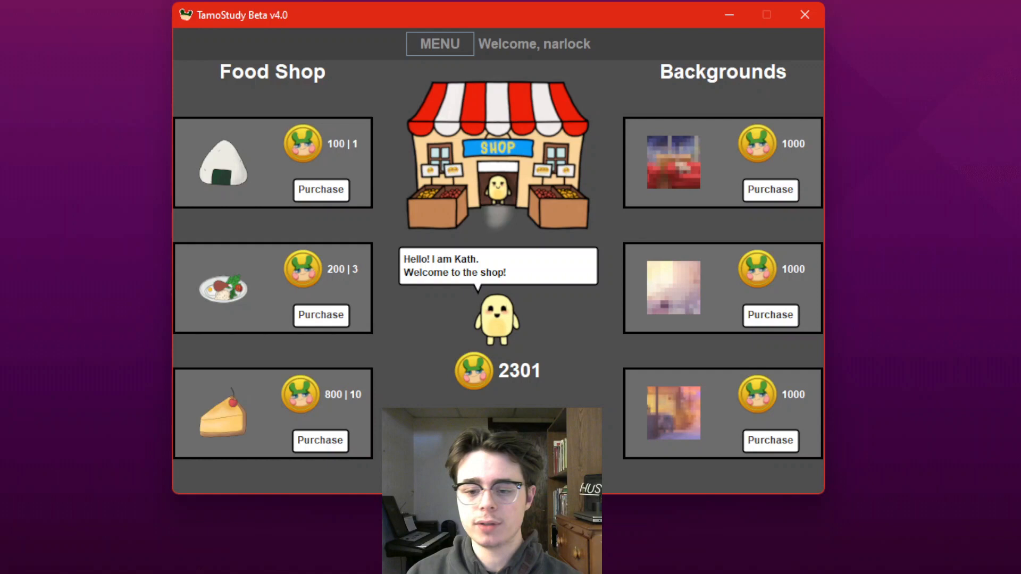
left_click(439, 43)
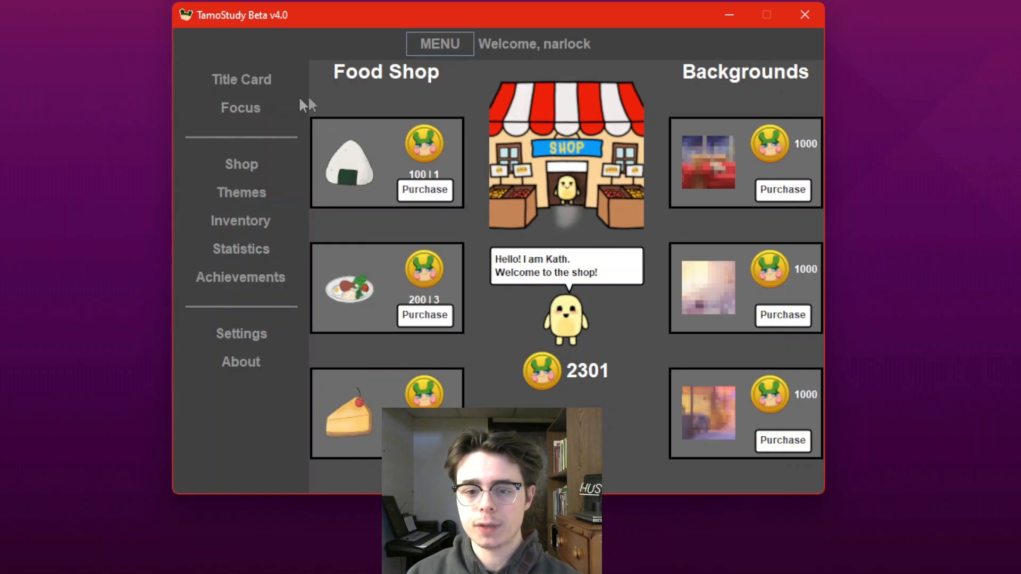
left_click(240, 107)
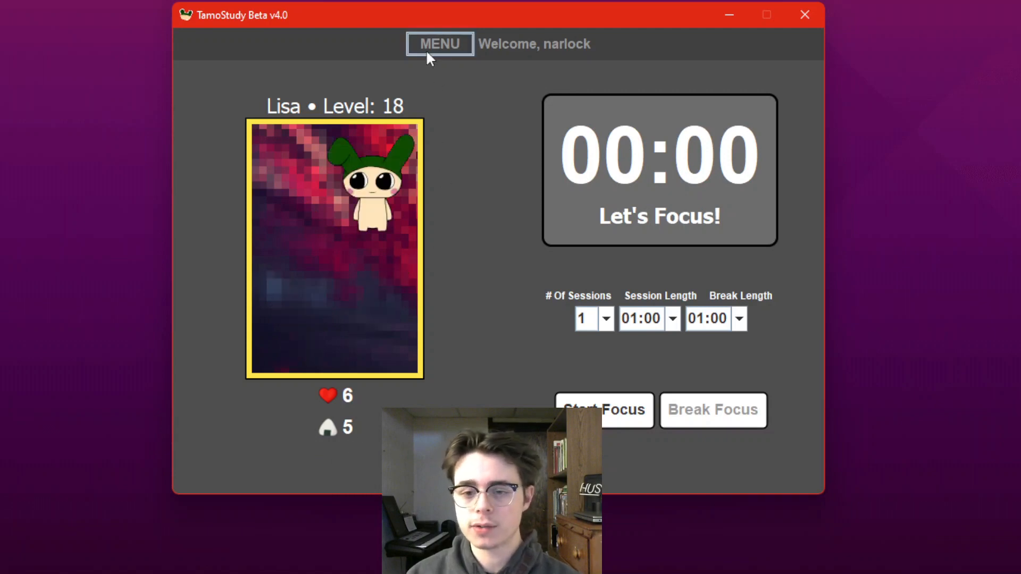
left_click(440, 43)
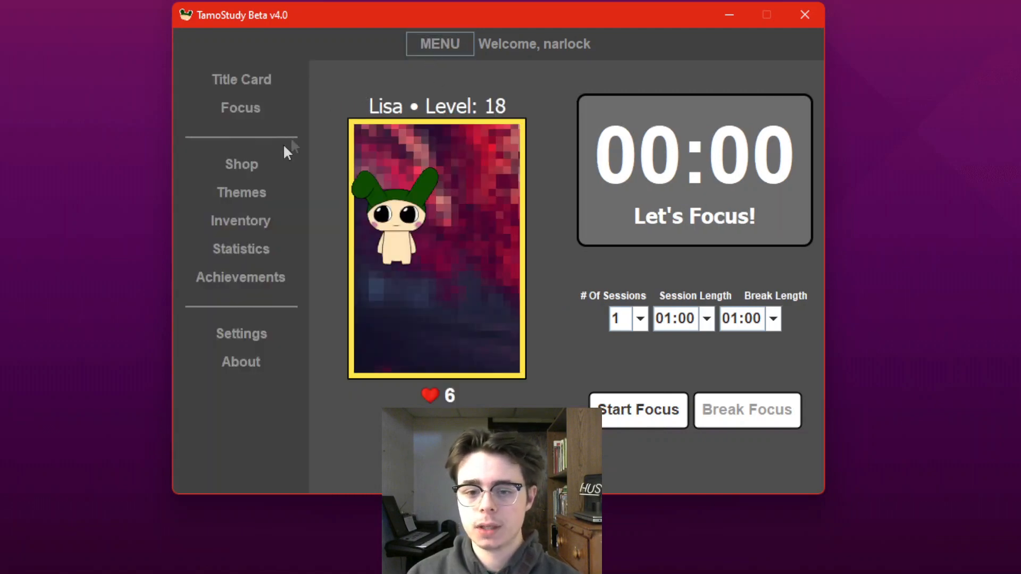
left_click(242, 164)
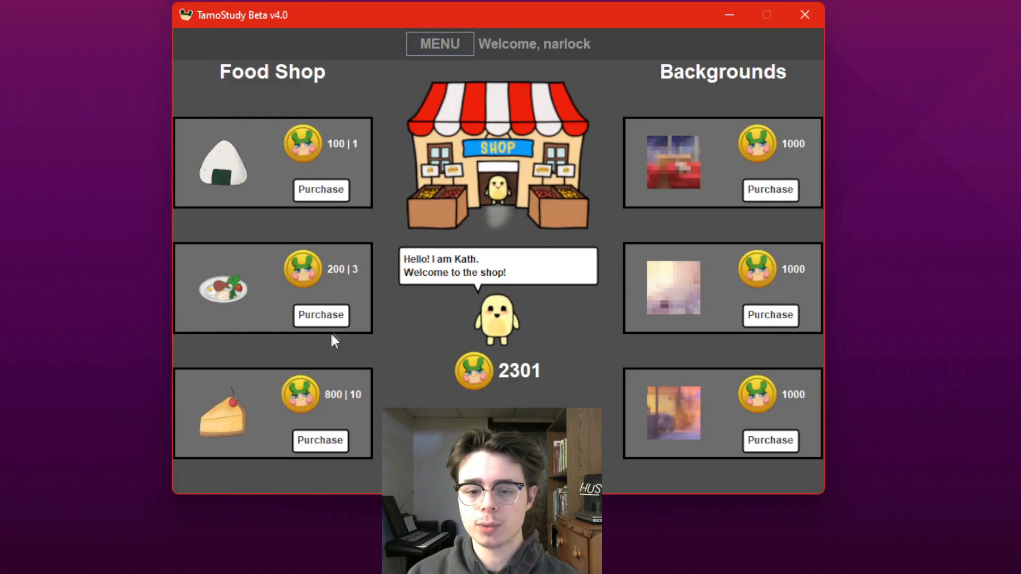
mouse_move(190, 293)
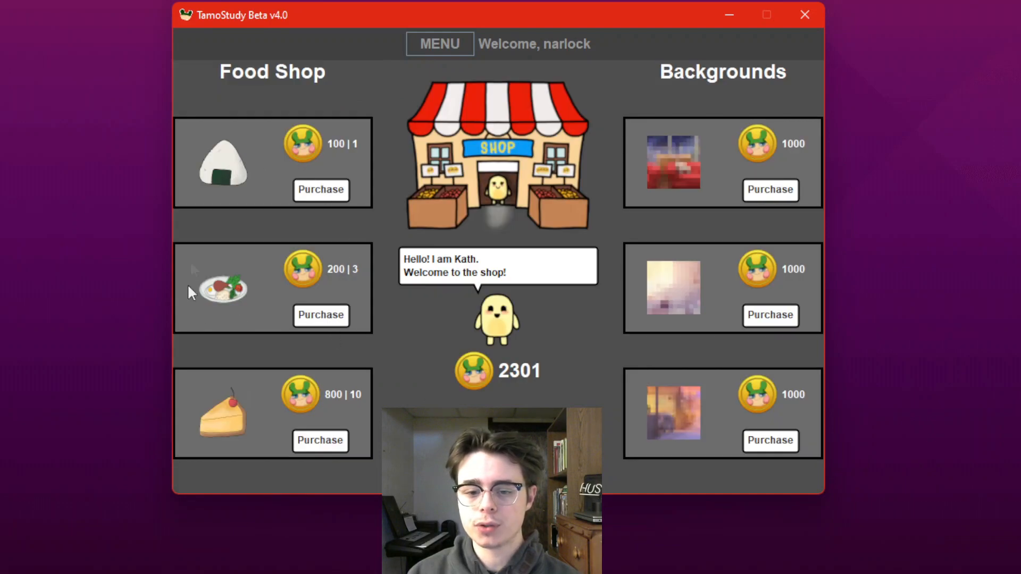
mouse_move(345, 259)
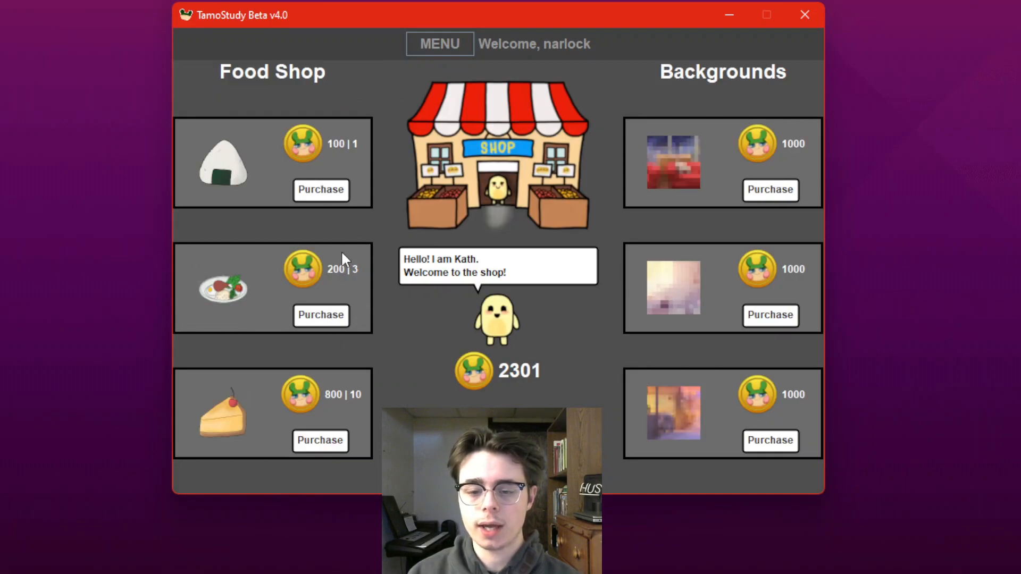
mouse_move(337, 295)
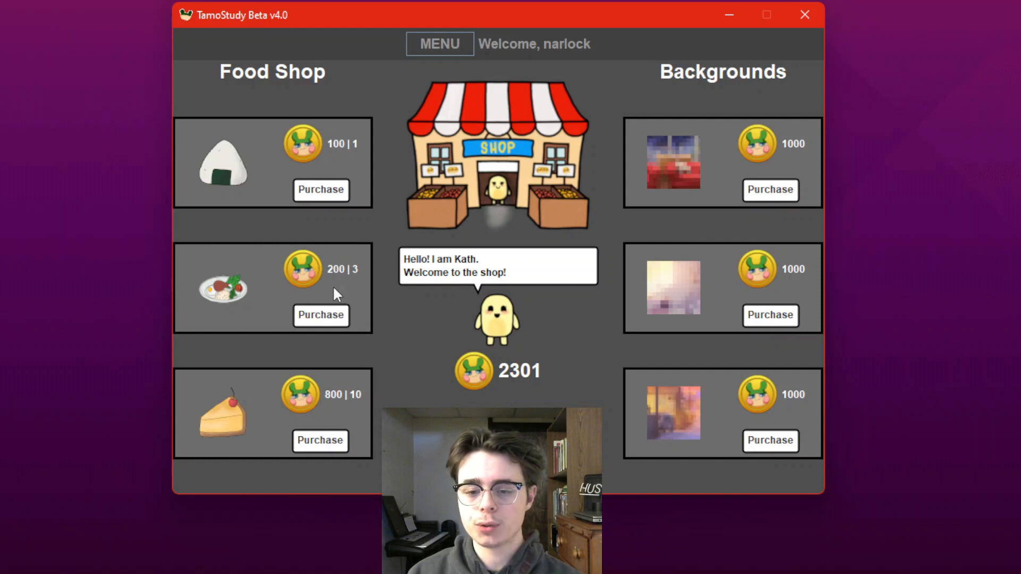
mouse_move(345, 289)
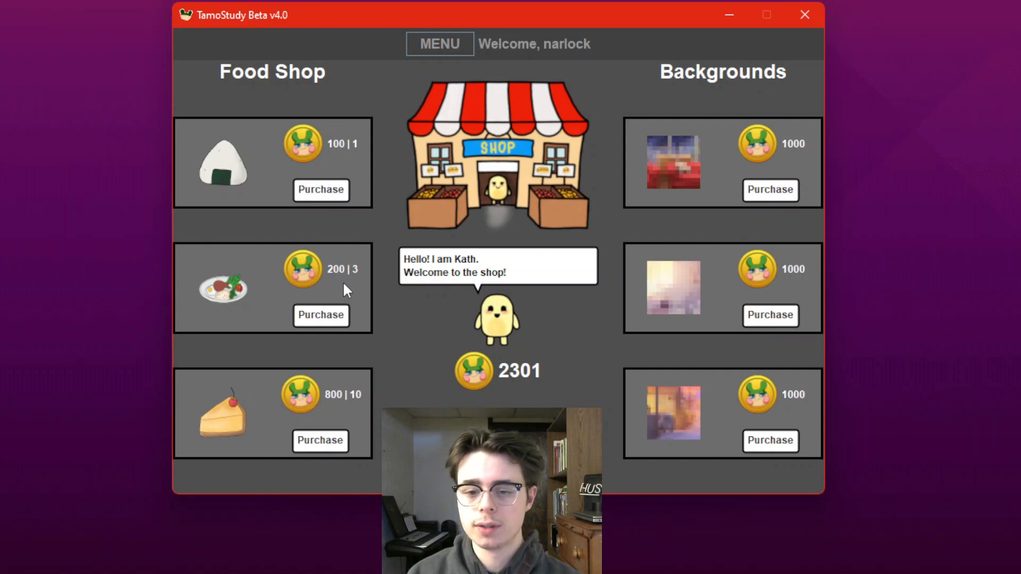
mouse_move(371, 294)
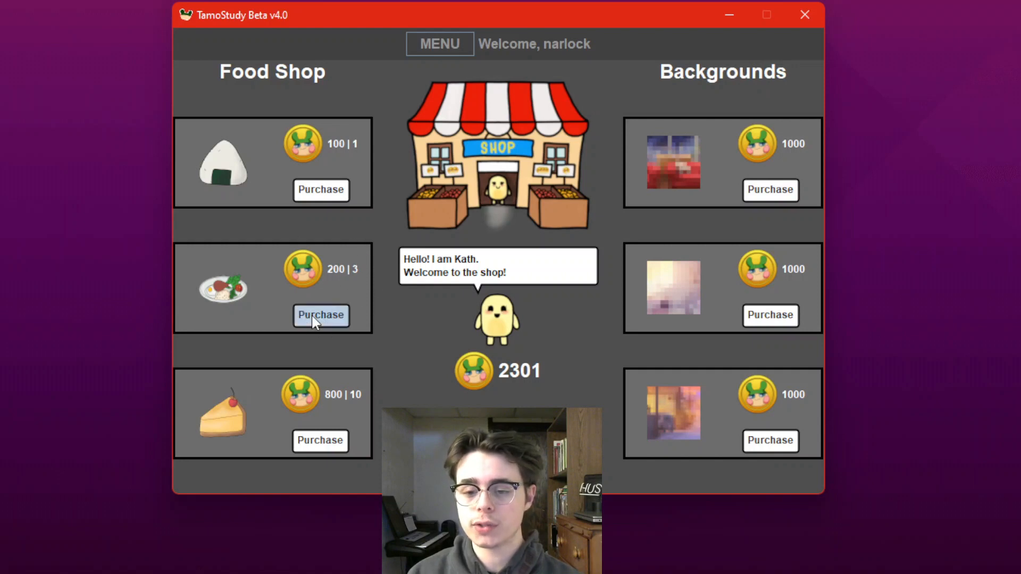
Purchase the 200 | 3 food plate and confirm, dropping tokens from 2301 to 2101.
left_click(321, 315)
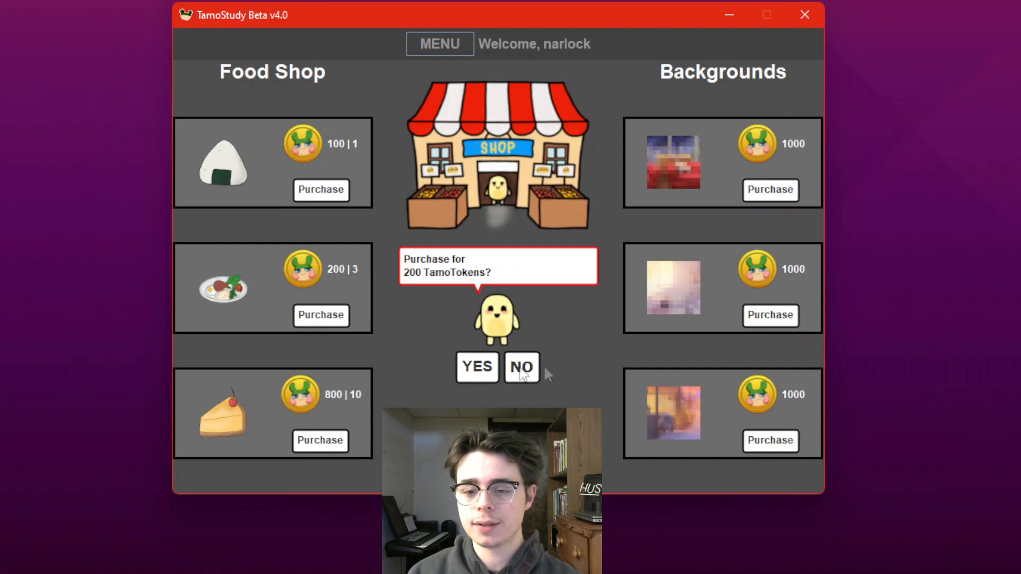
mouse_move(470, 297)
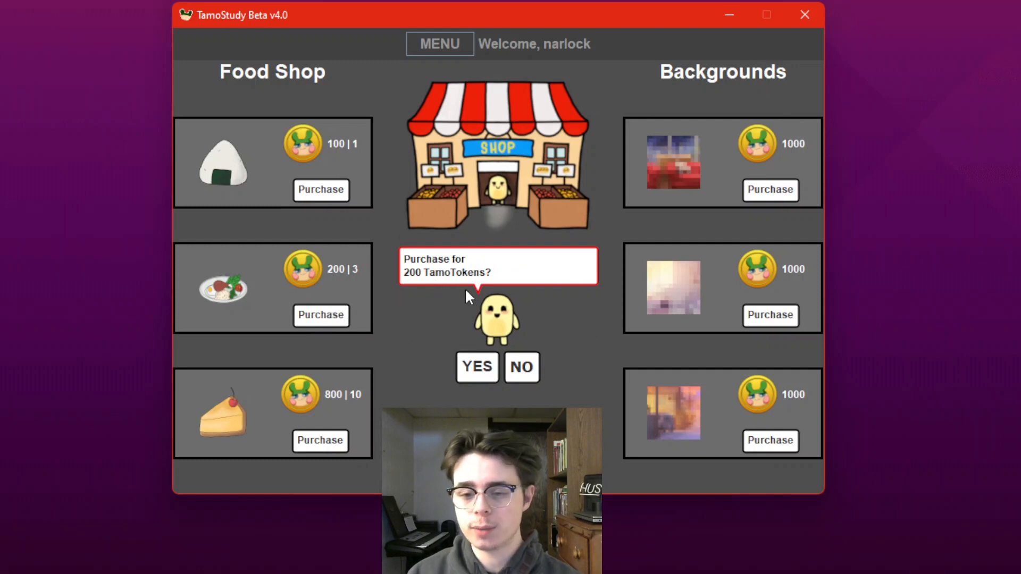
mouse_move(482, 378)
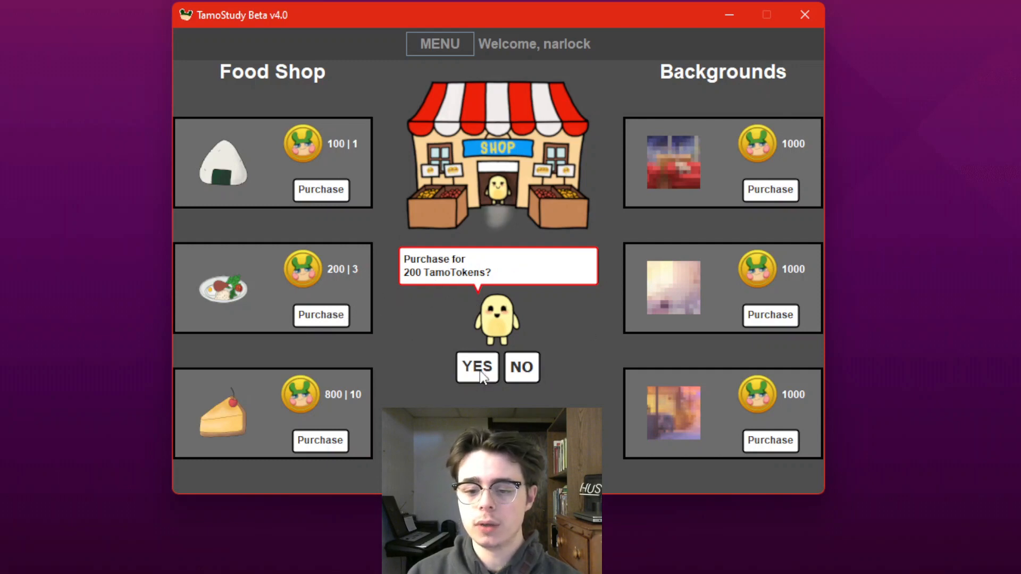
left_click(476, 367)
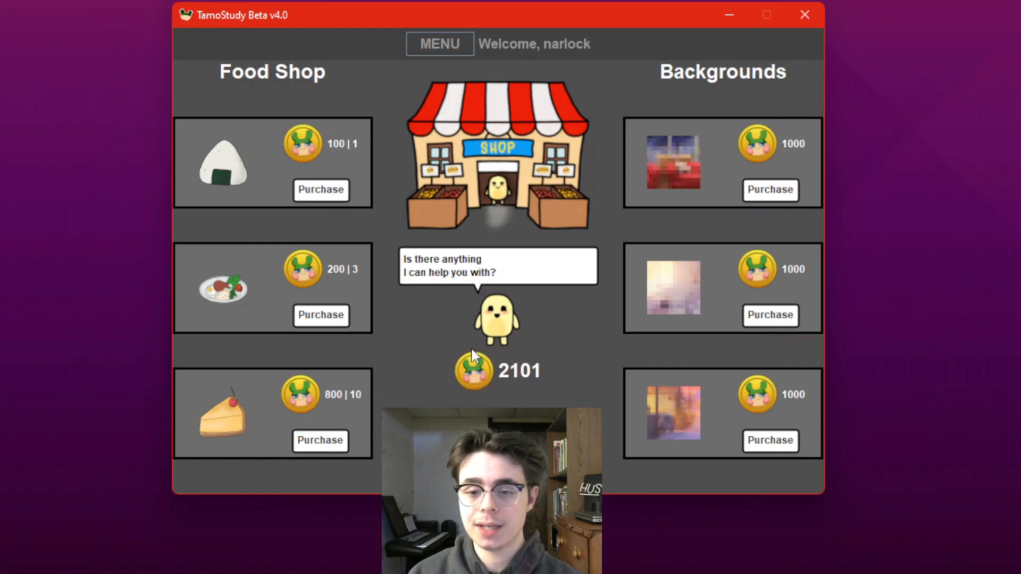
mouse_move(511, 358)
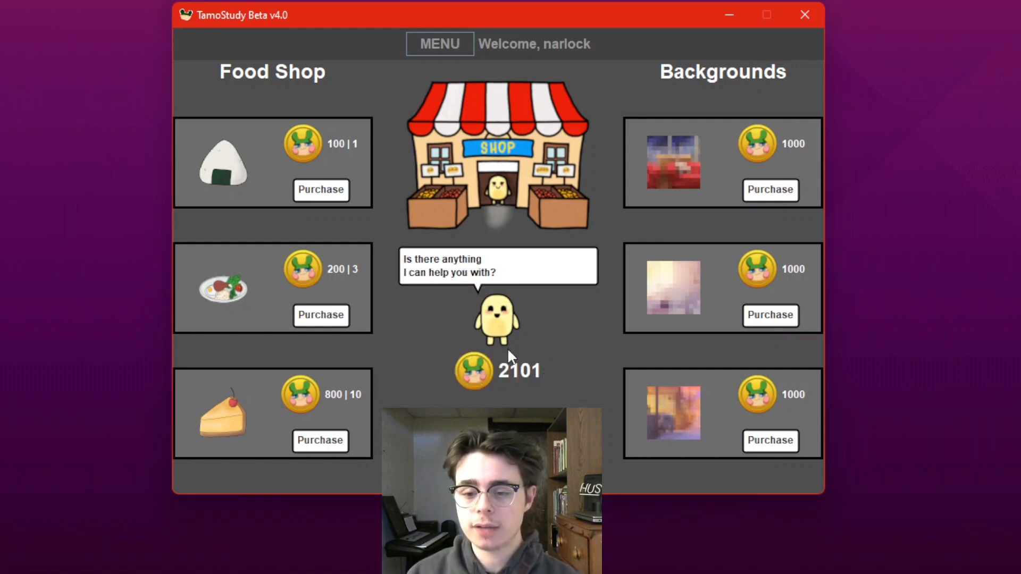
Check the food count on the Focus page, then return to the Shop.
left_click(440, 44)
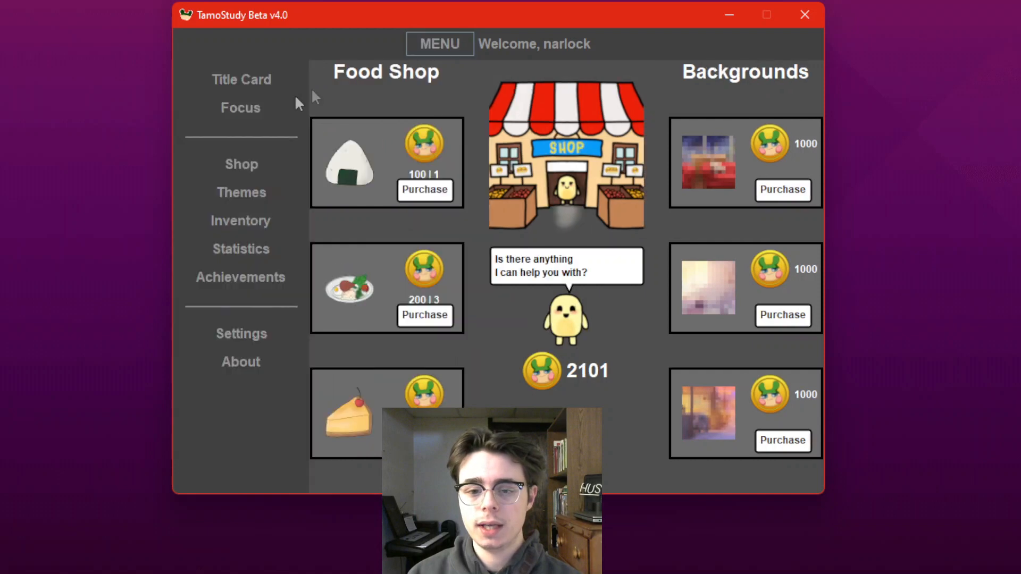
left_click(239, 107)
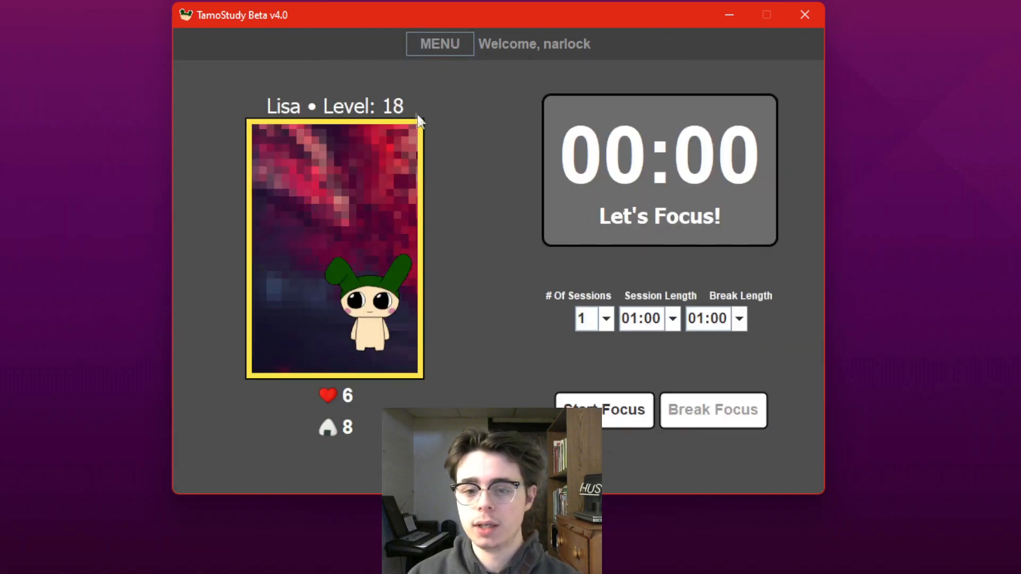
left_click(439, 44)
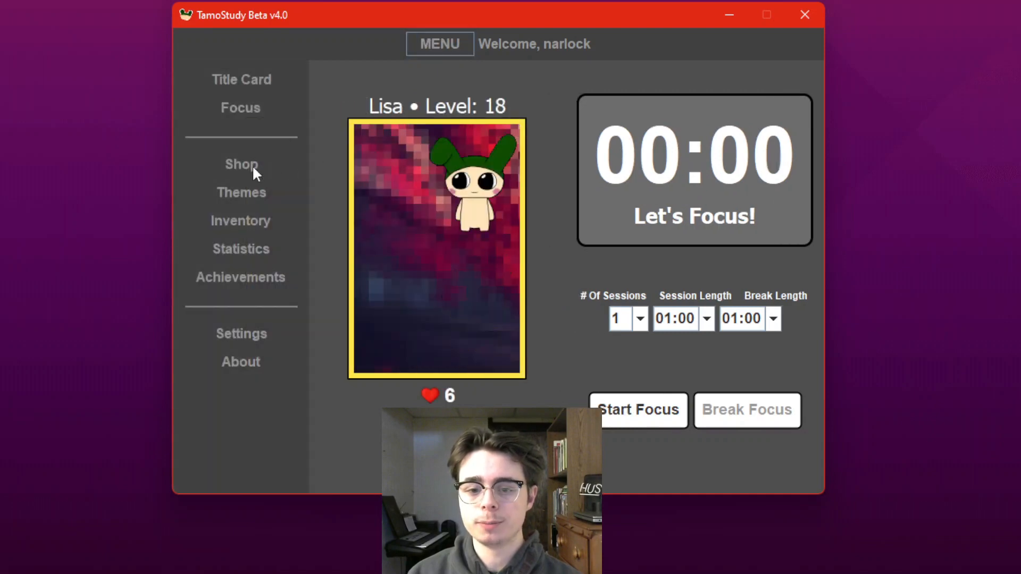
left_click(241, 164)
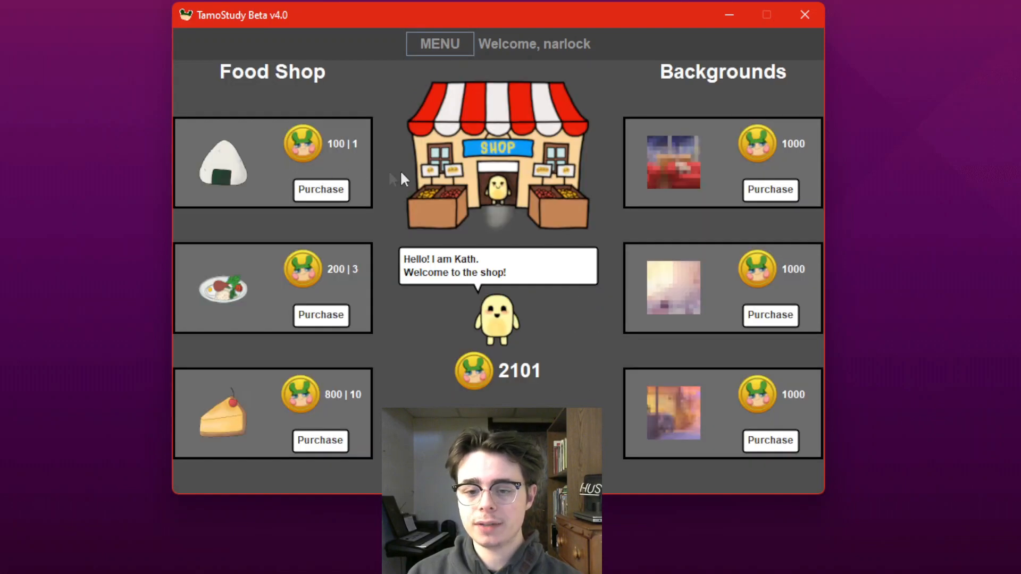
mouse_move(768, 59)
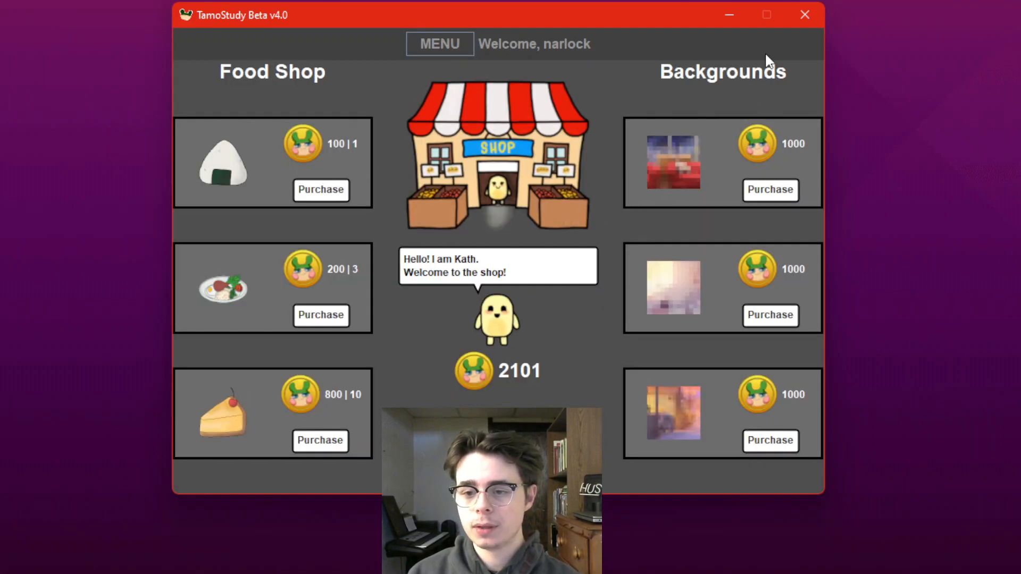
mouse_move(657, 106)
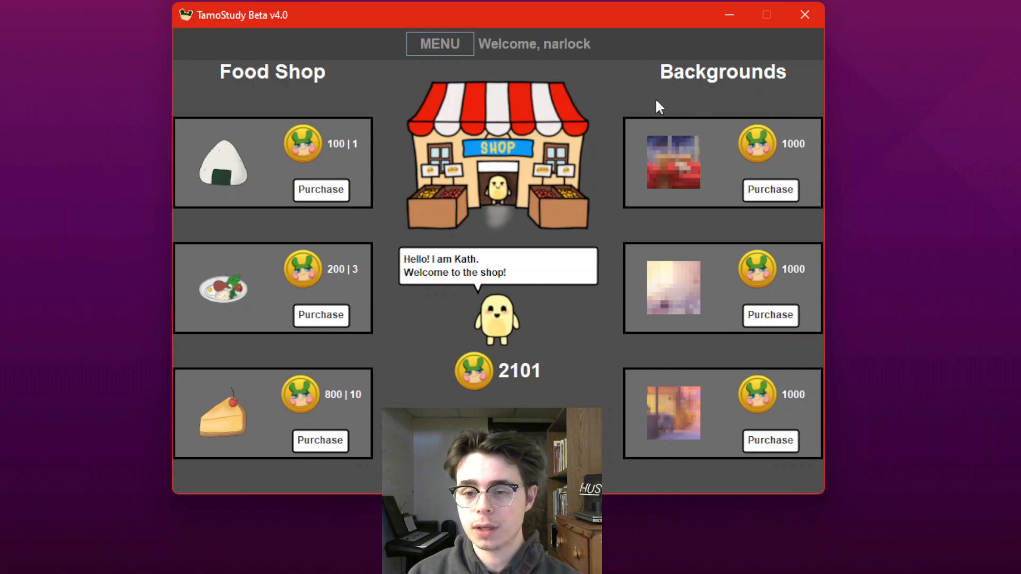
left_click(439, 44)
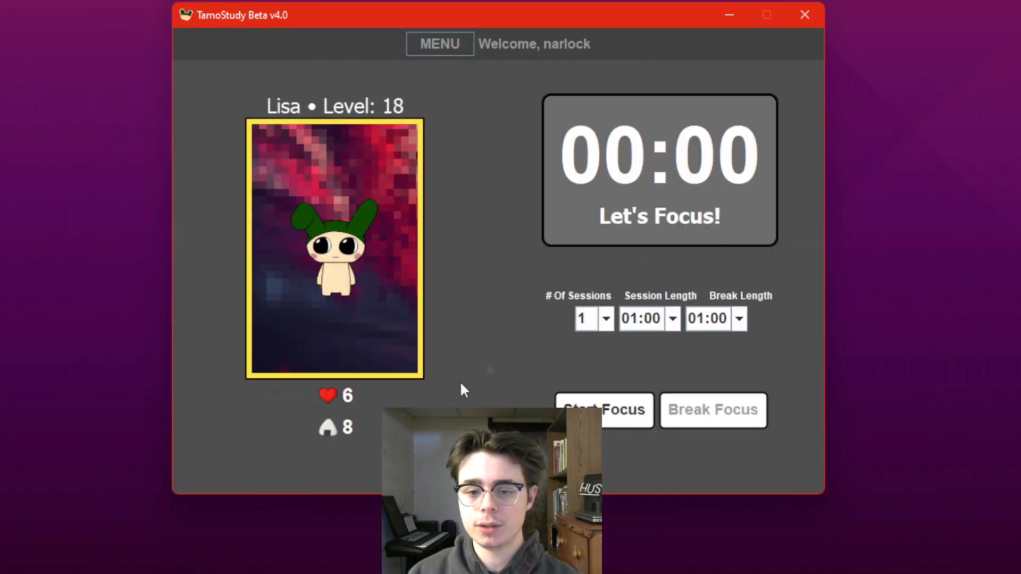
left_click(439, 44)
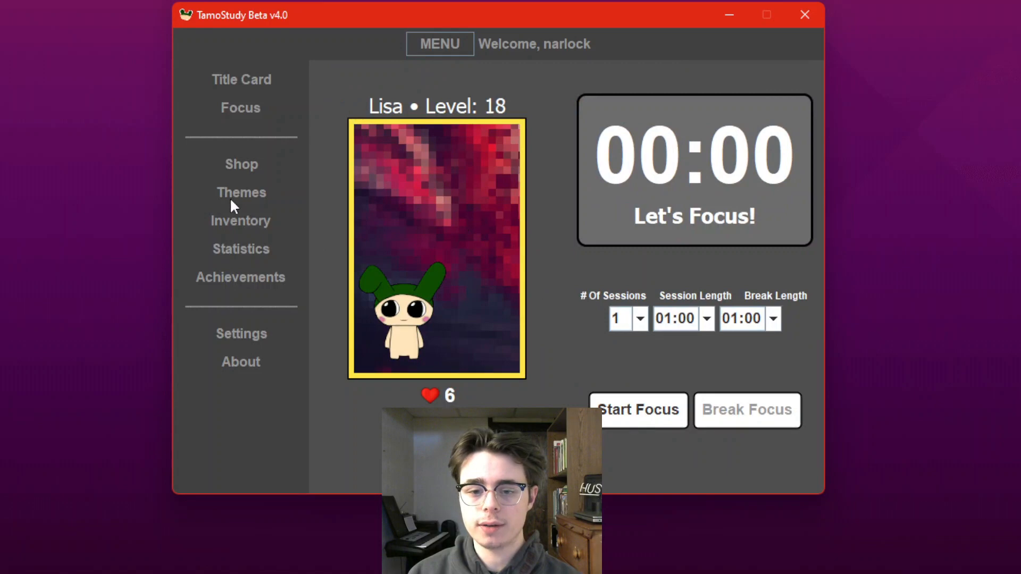
left_click(242, 164)
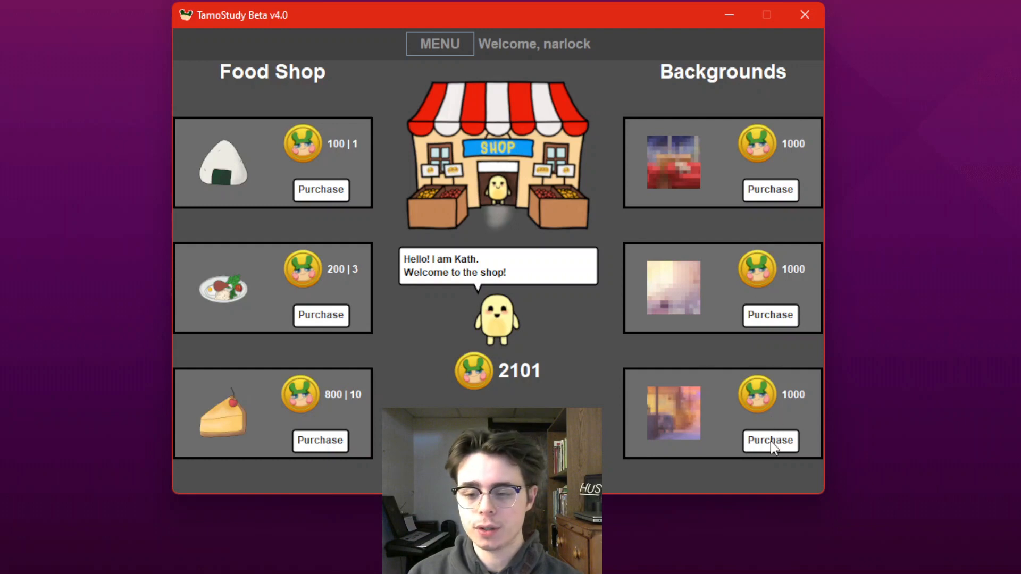
Buy the third 1000-token background, leaving 1101, and view the Inventory of three backgrounds.
left_click(770, 440)
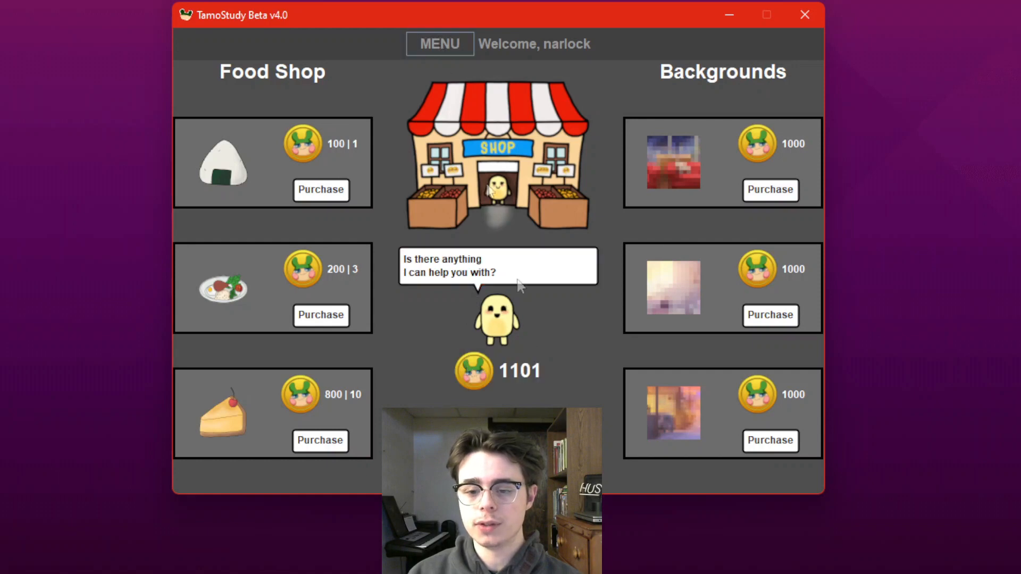
left_click(440, 44)
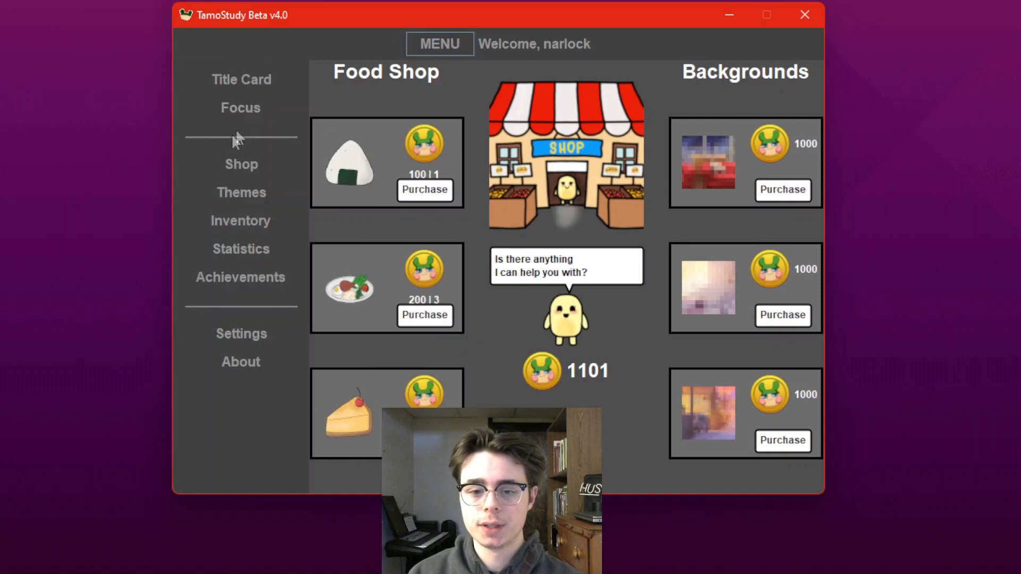
mouse_move(283, 238)
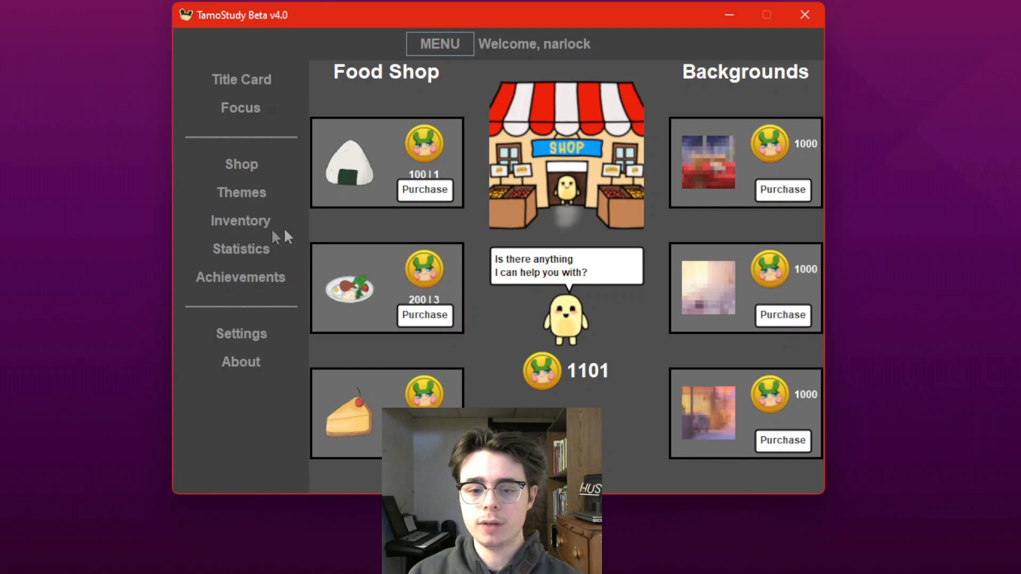
left_click(239, 220)
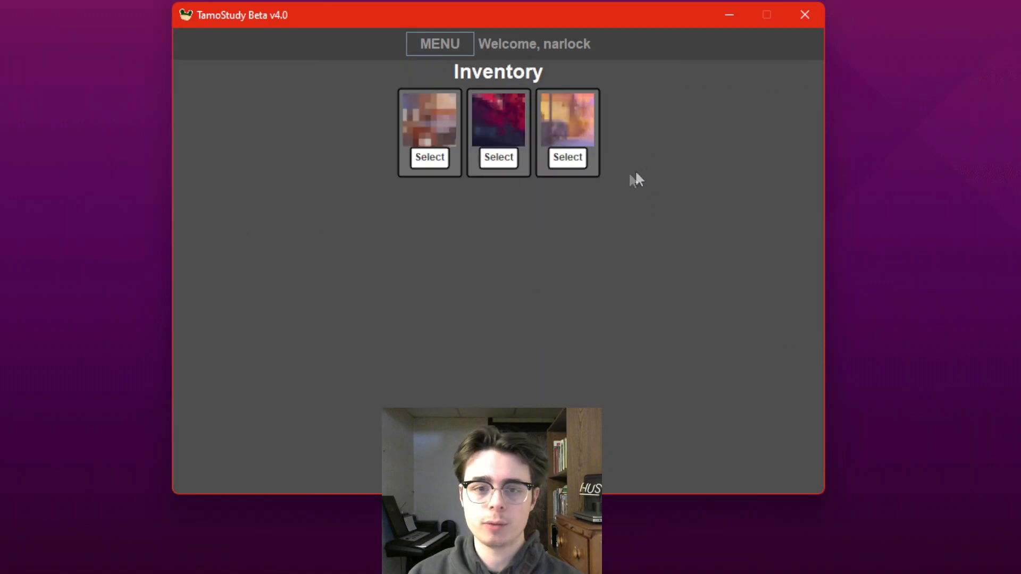
mouse_move(755, 191)
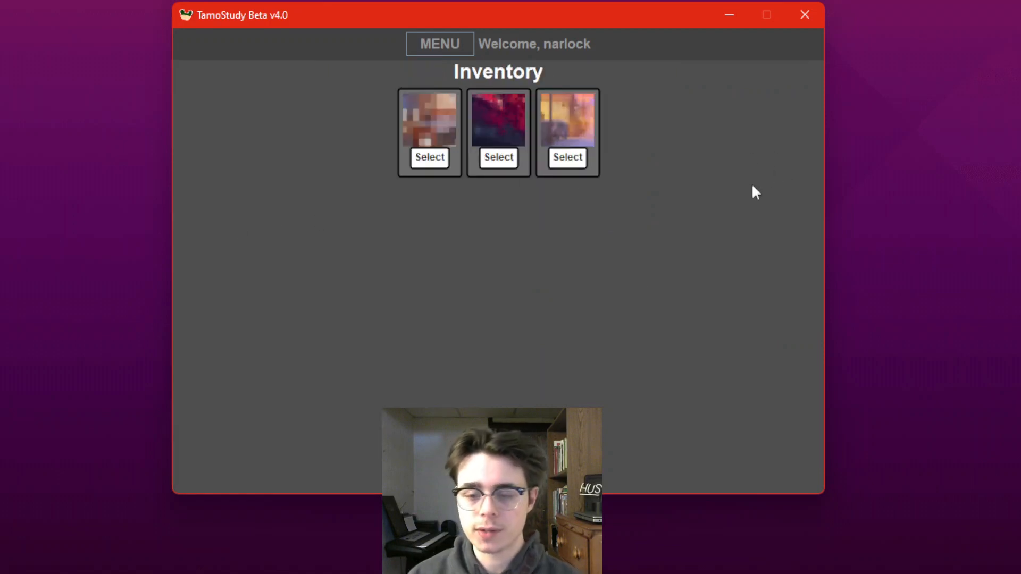
mouse_move(753, 202)
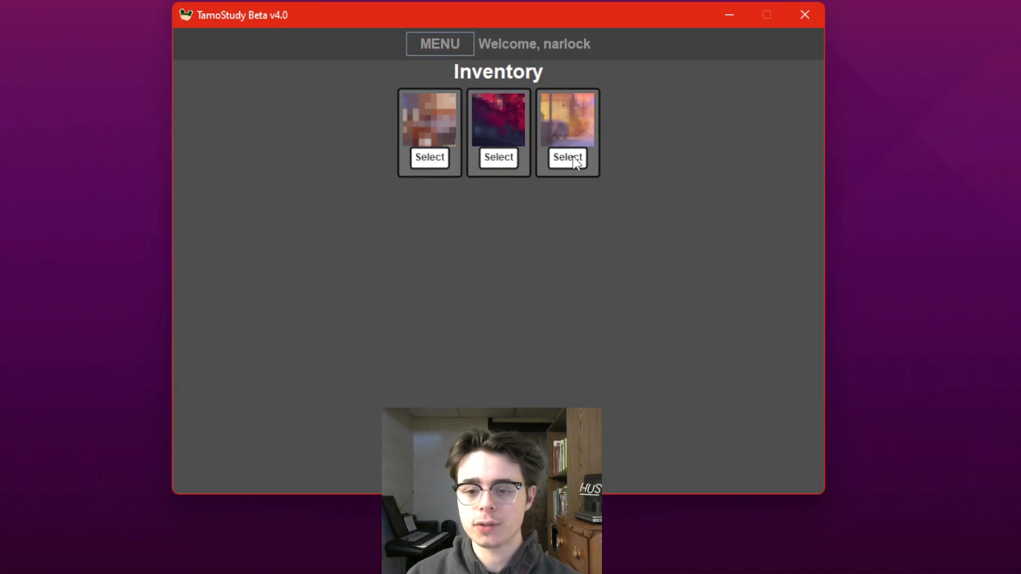
mouse_move(377, 101)
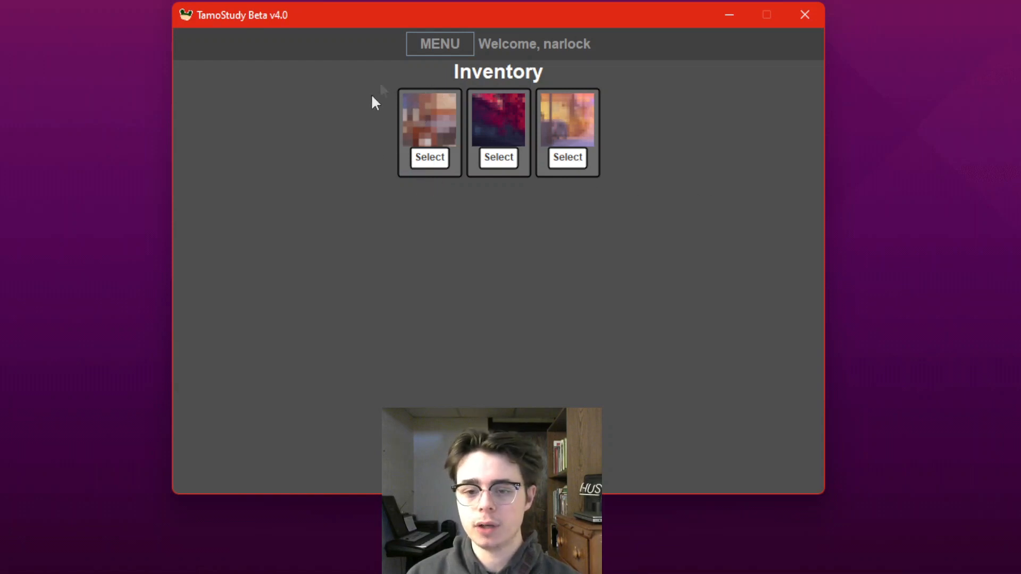
mouse_move(534, 134)
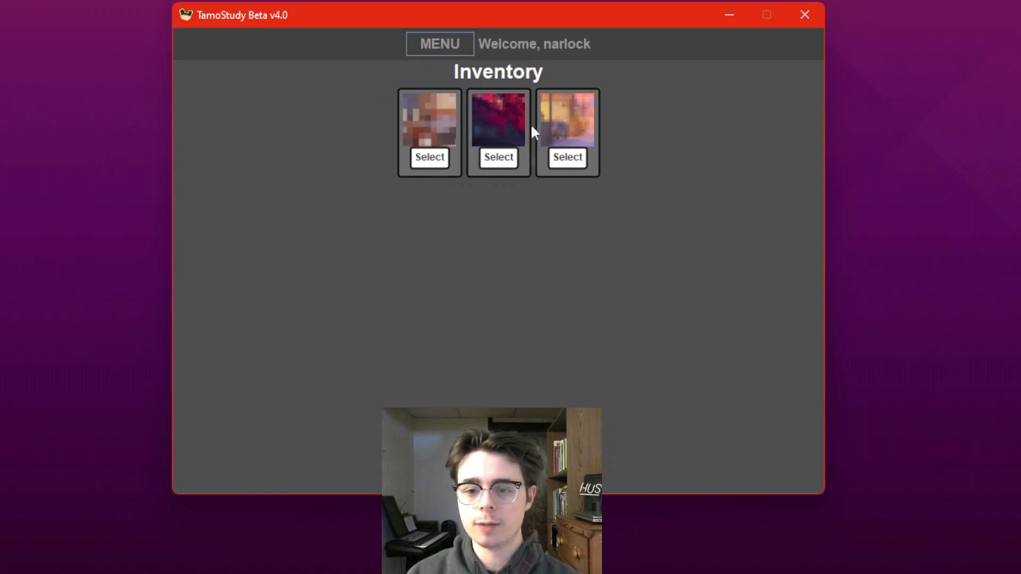
mouse_move(528, 130)
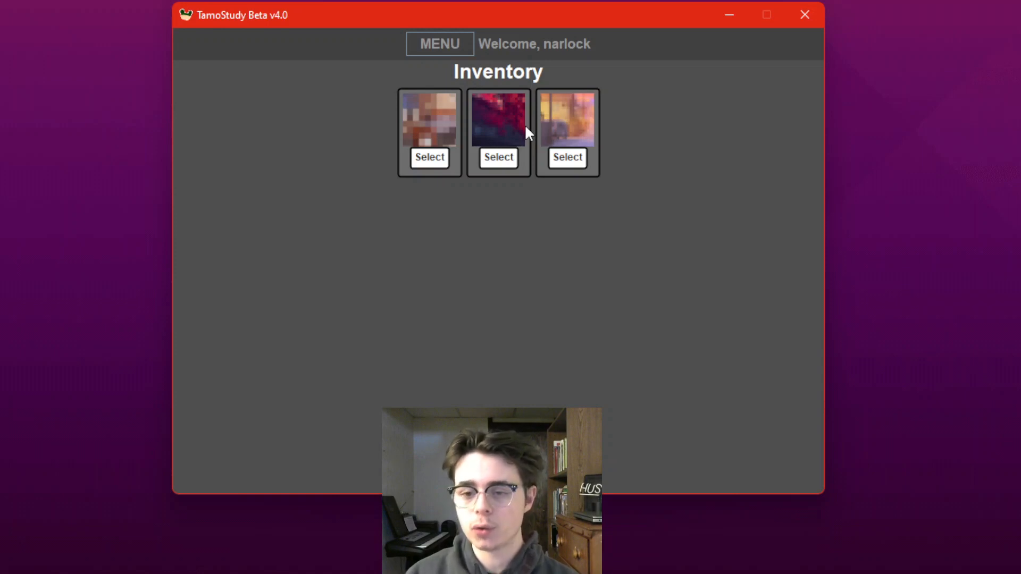
mouse_move(580, 153)
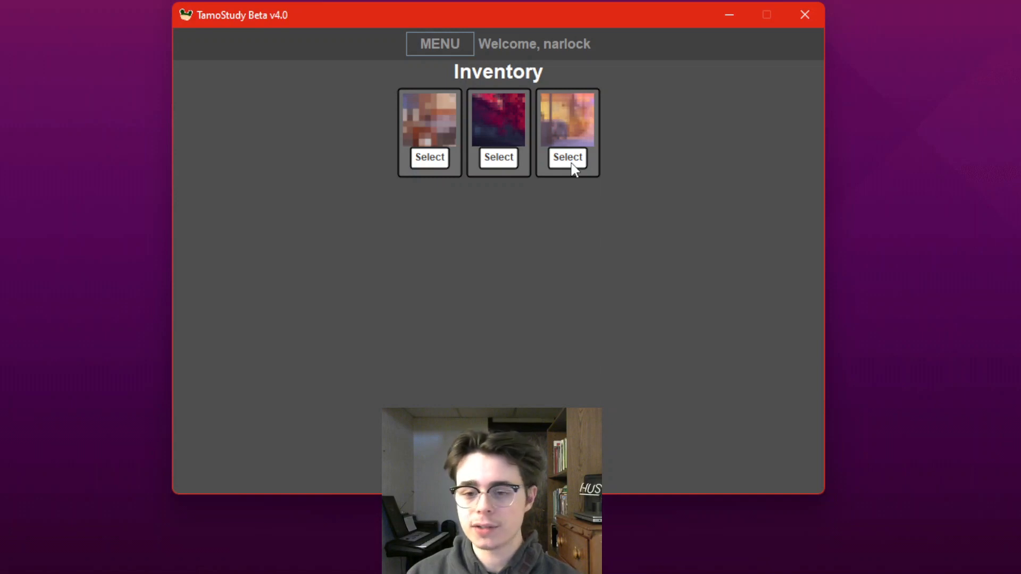
Select the third inventory image as background and OK the Customizer 2 achievement popup.
left_click(566, 157)
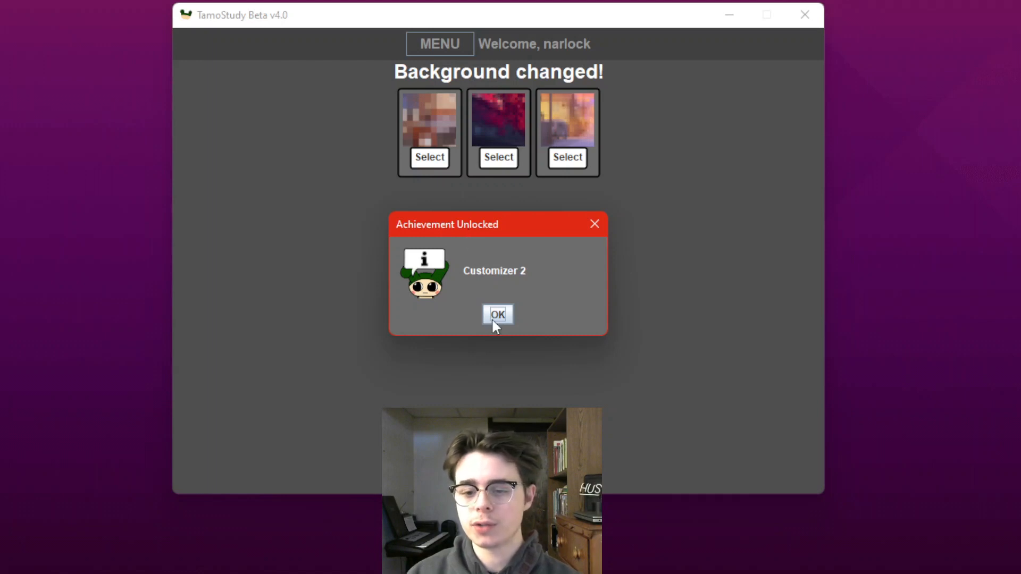
left_click(497, 315)
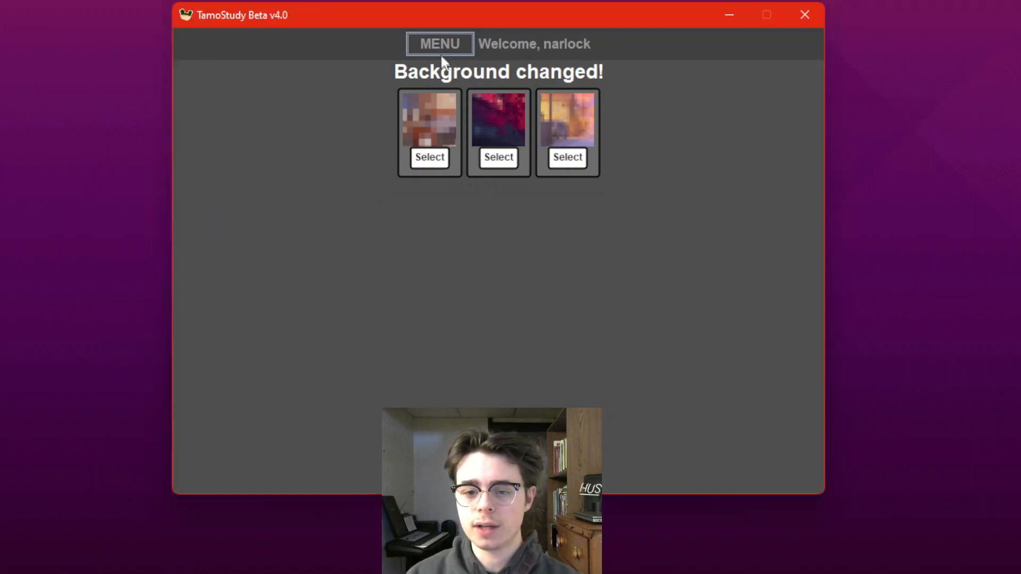
left_click(439, 44)
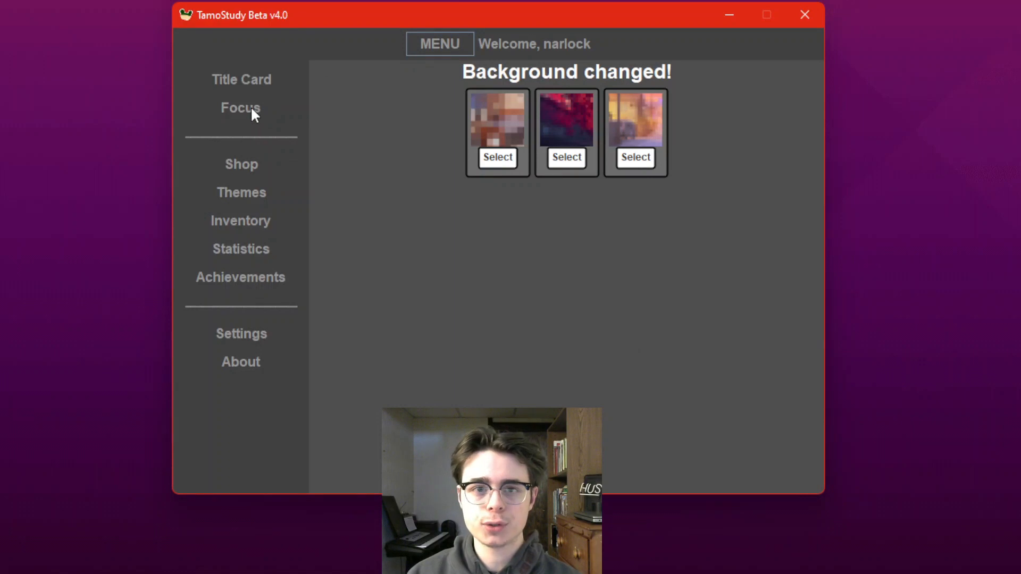
View Lisa on the new background in Focus, then the Achievements list with Customizer 2 earned.
left_click(240, 107)
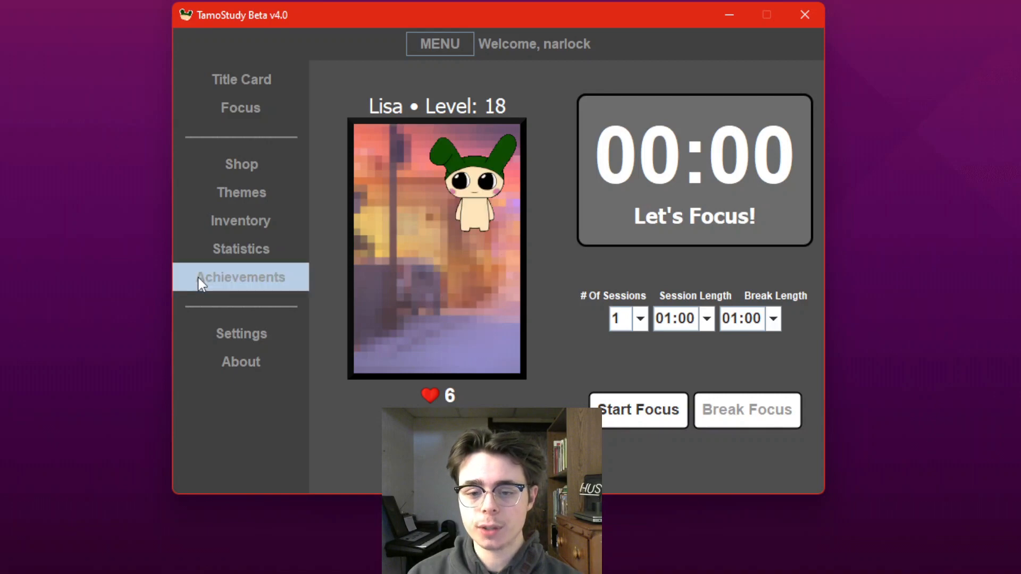
left_click(239, 276)
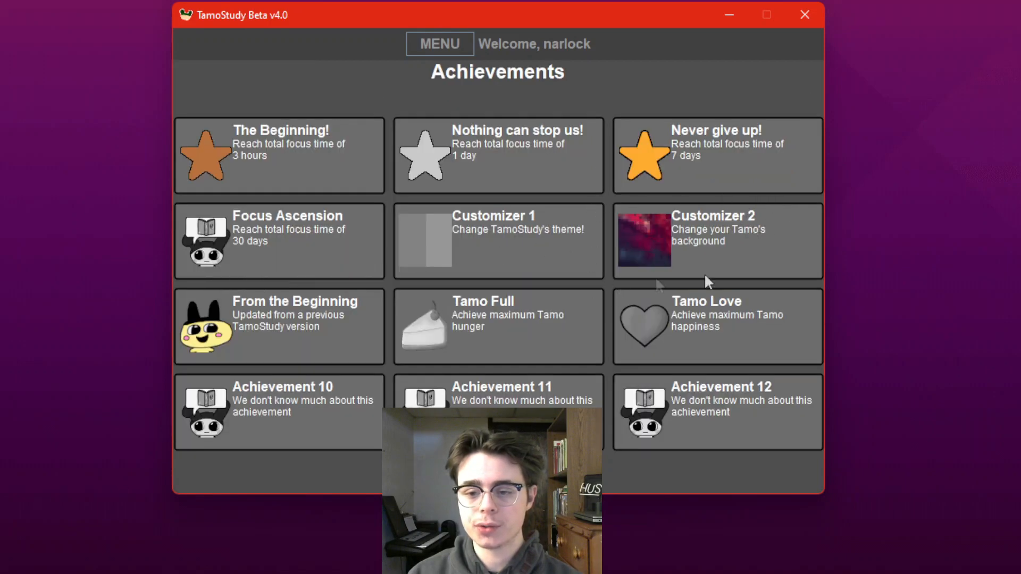
mouse_move(784, 189)
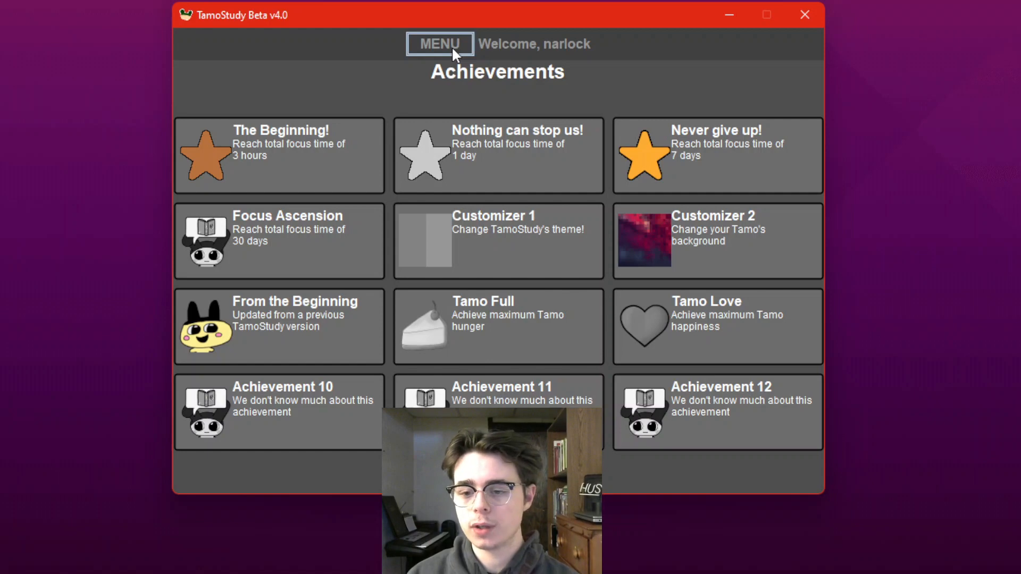
mouse_move(727, 192)
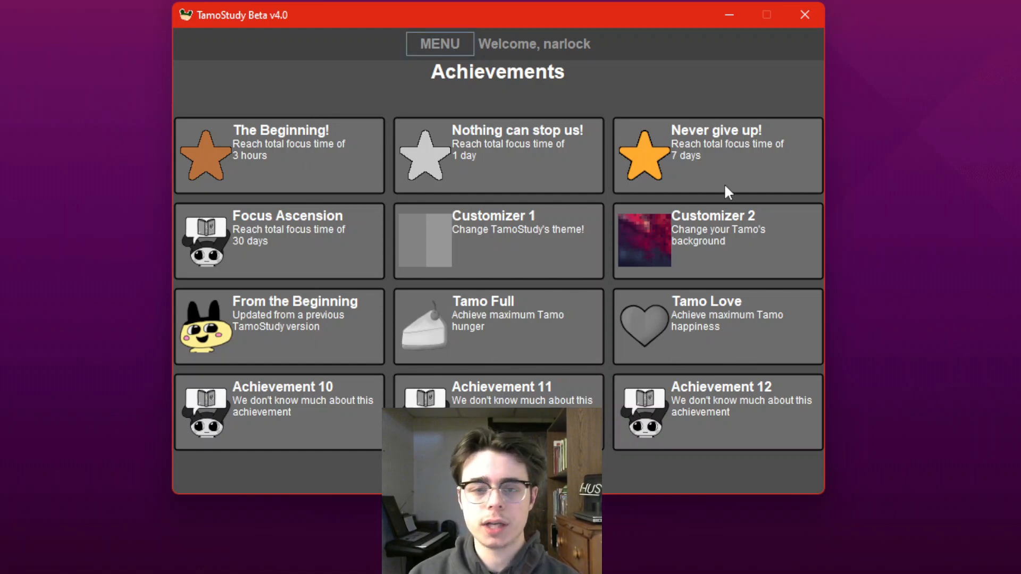
mouse_move(440, 43)
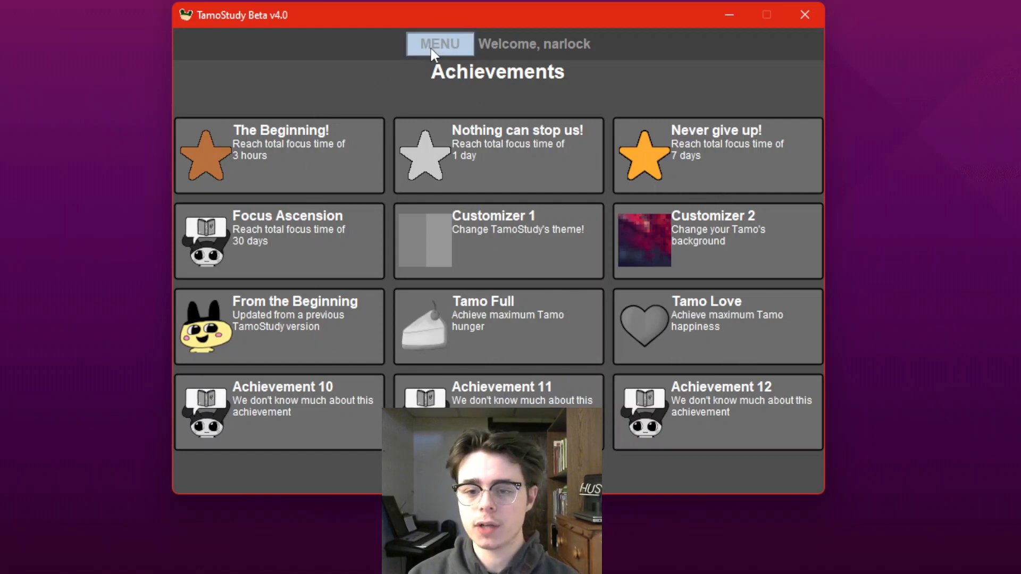
left_click(439, 44)
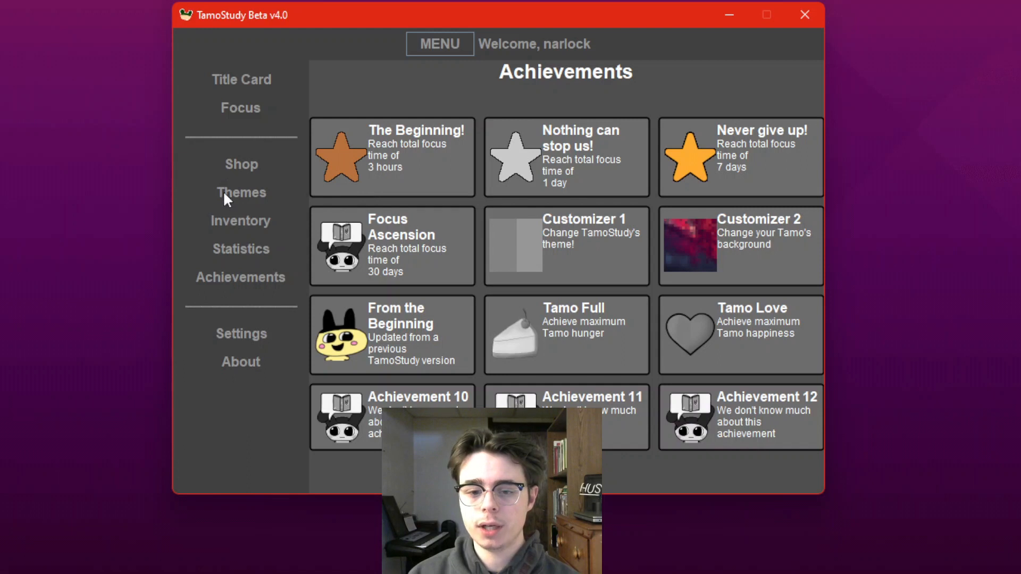
Apply the Classic Red theme and OK the Customizer 1 achievement popup.
left_click(241, 193)
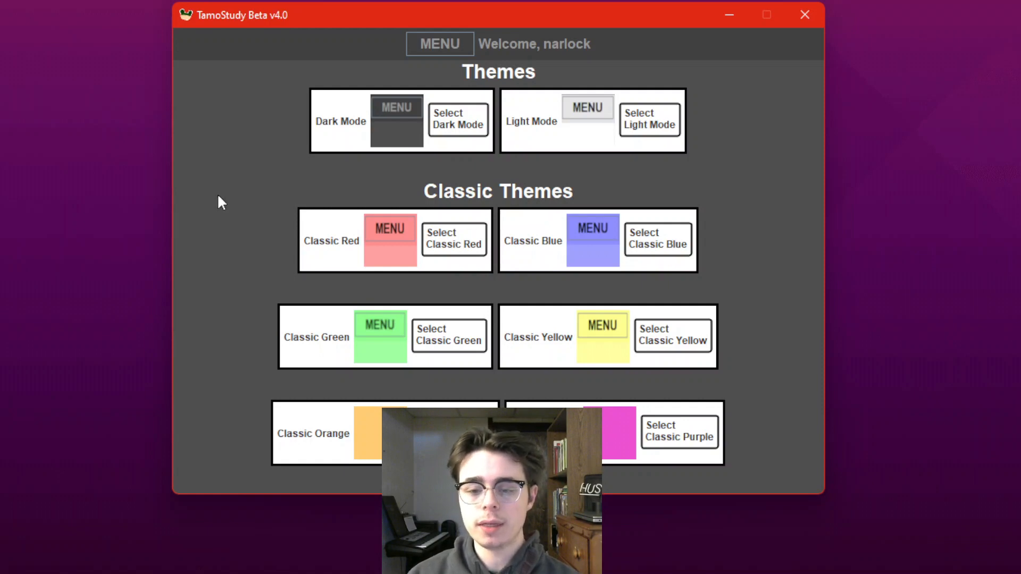
mouse_move(472, 144)
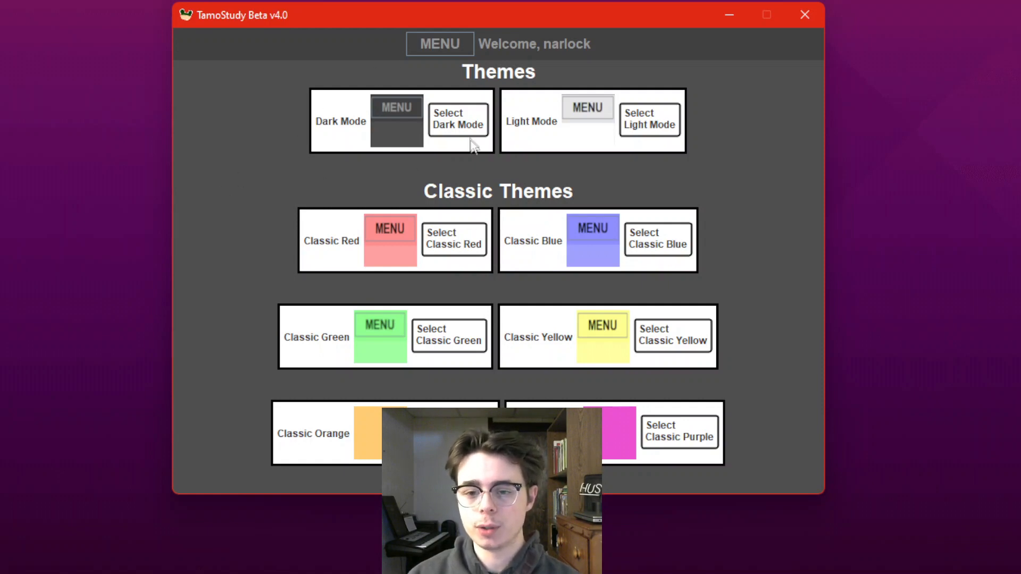
mouse_move(329, 260)
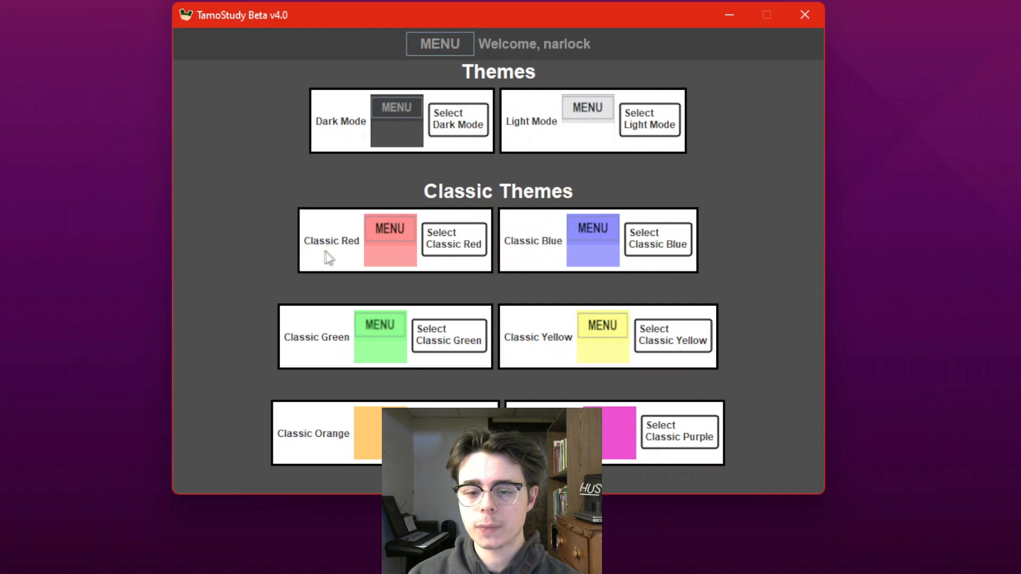
mouse_move(688, 227)
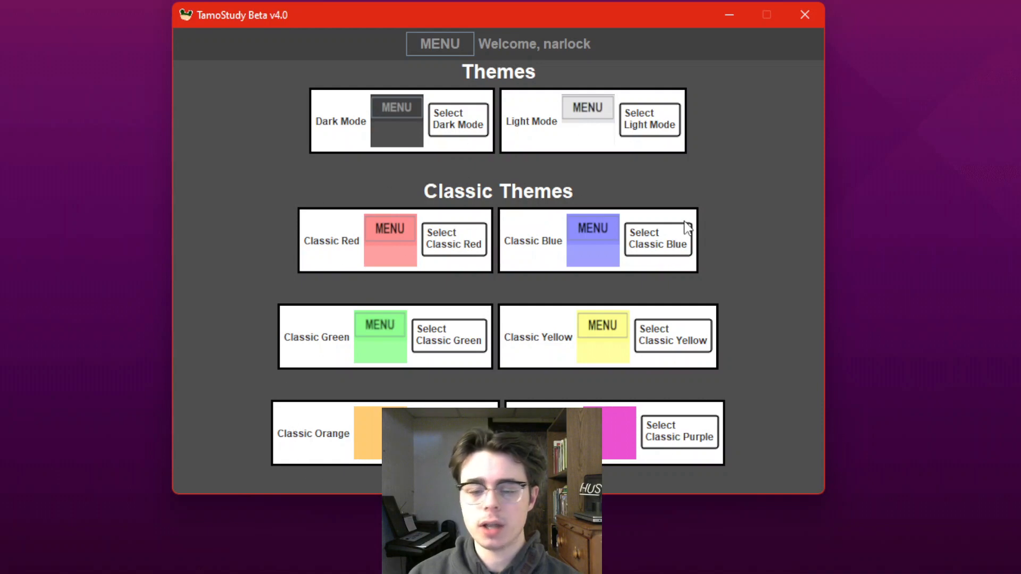
mouse_move(511, 202)
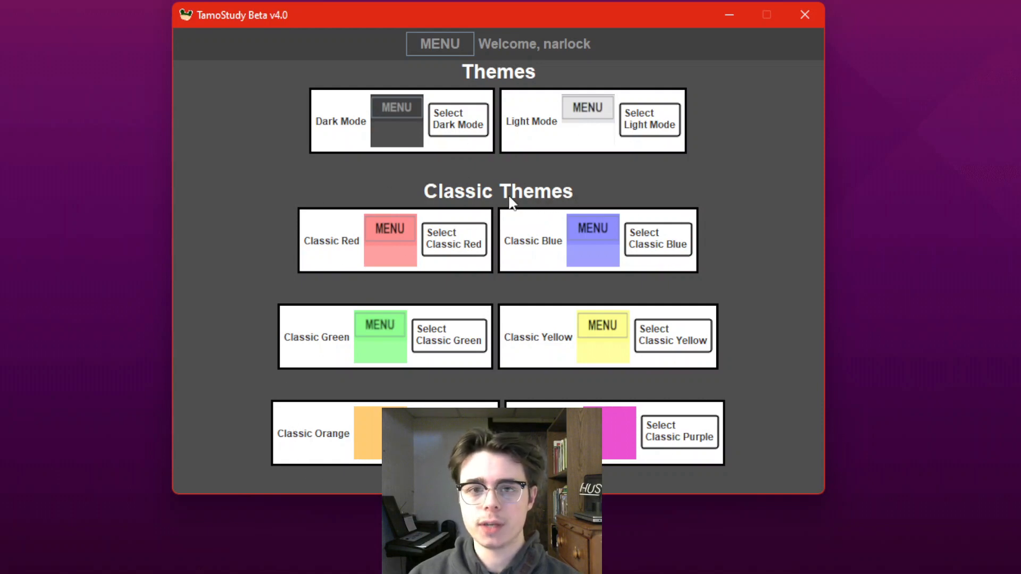
mouse_move(448, 249)
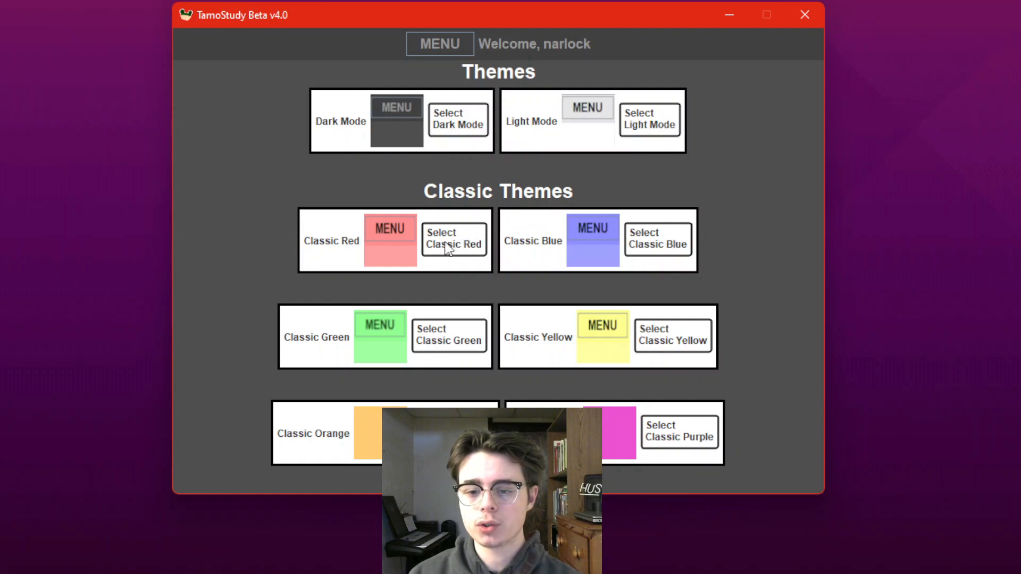
left_click(454, 244)
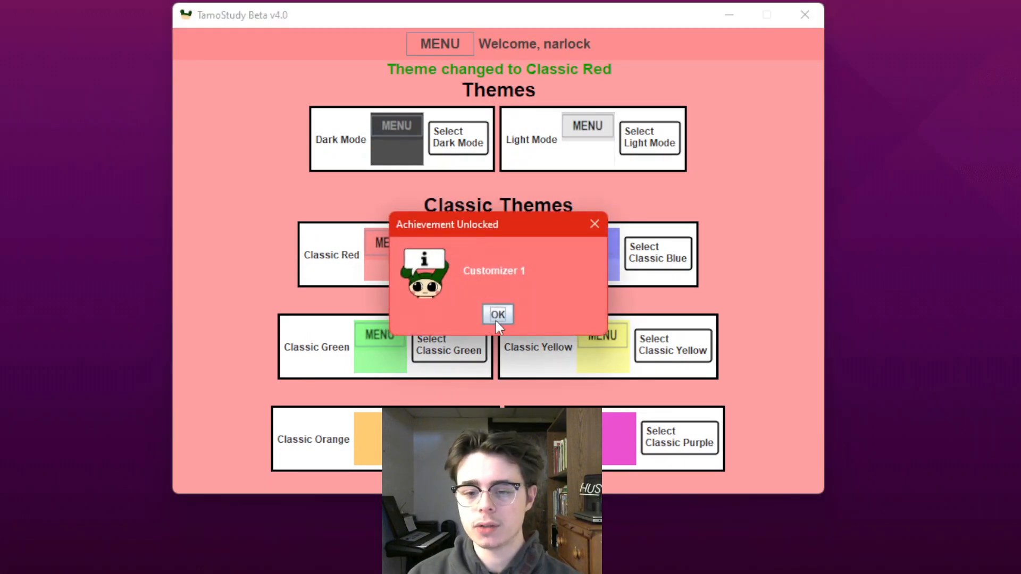
left_click(496, 315)
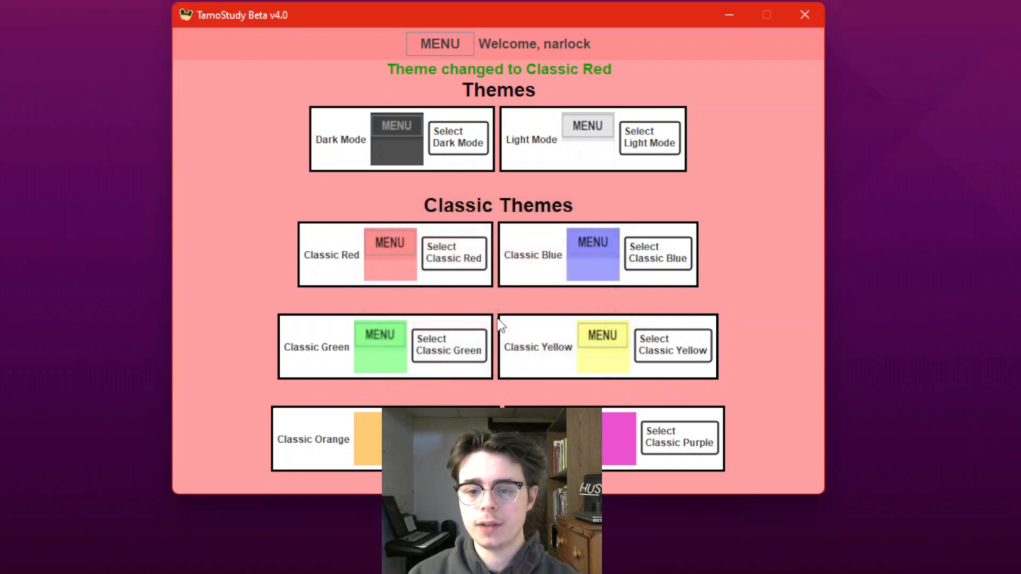
mouse_move(440, 44)
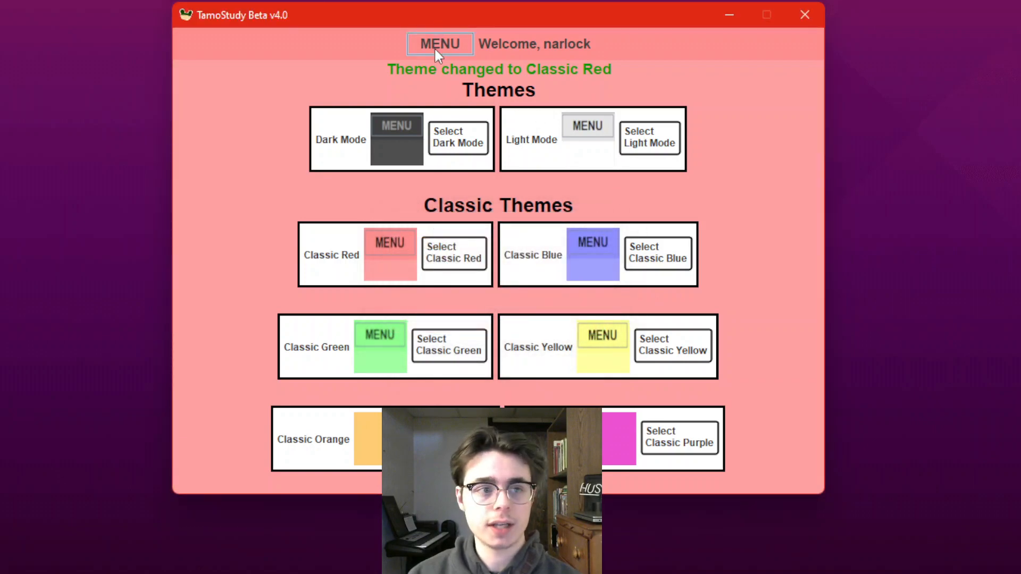
left_click(440, 43)
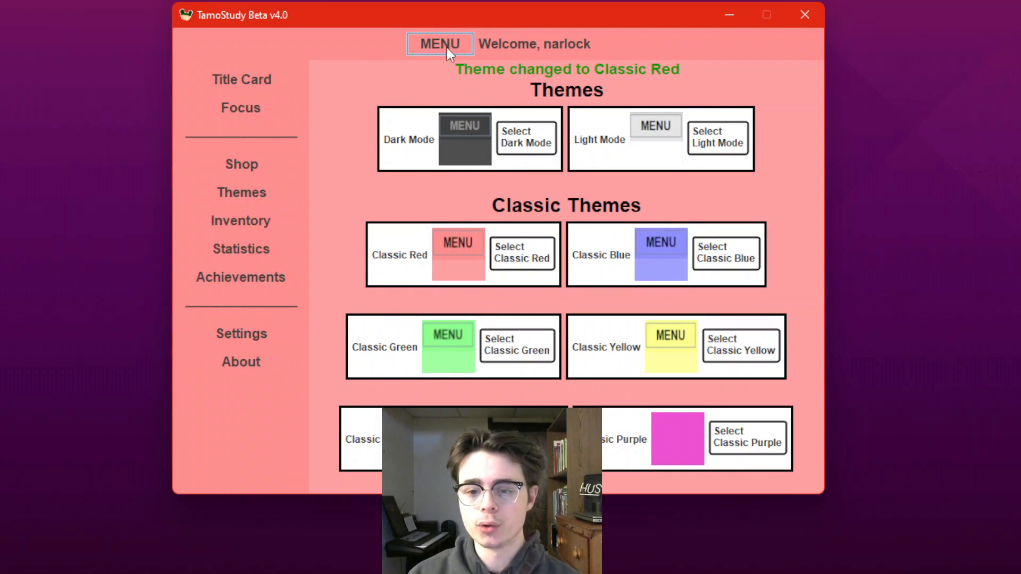
left_click(439, 44)
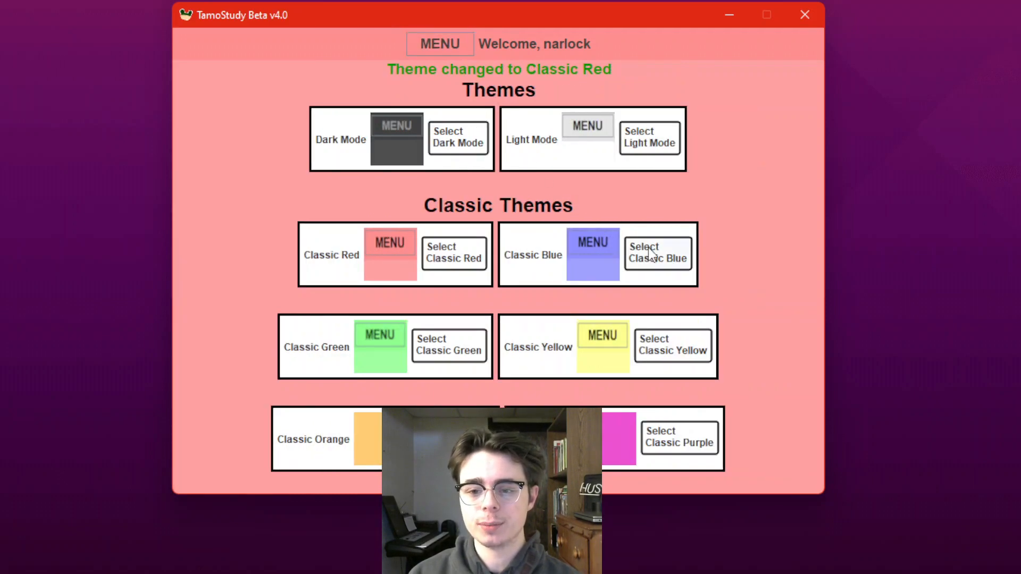
Try Classic Blue and Light Mode, return to Dark Mode, and view narlock's Statistics.
left_click(657, 252)
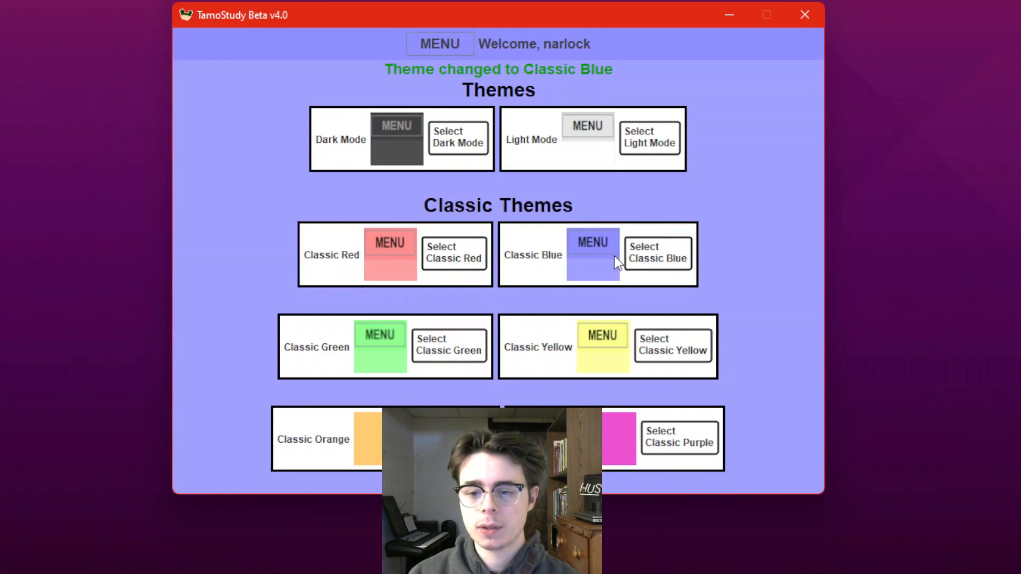
left_click(649, 137)
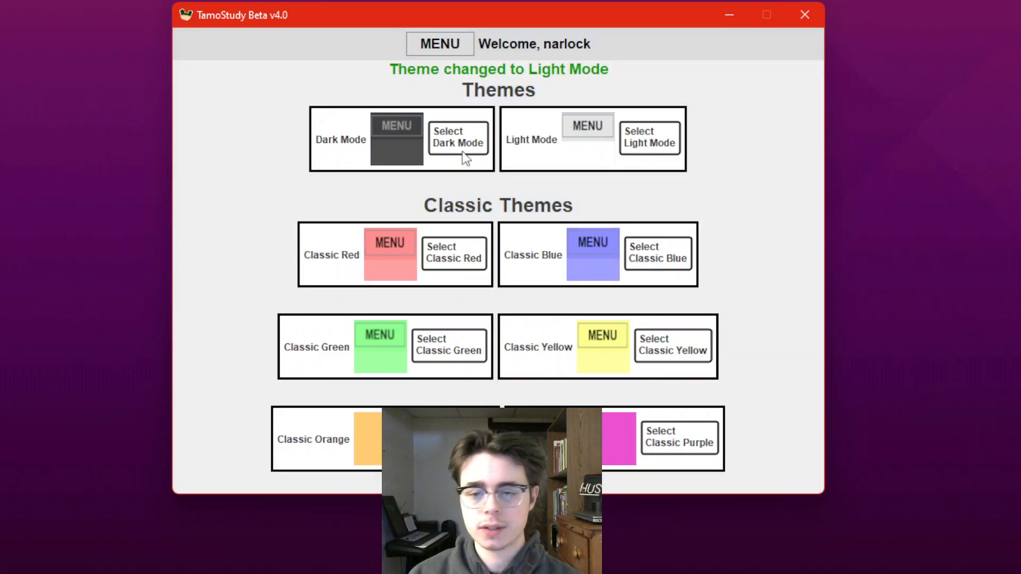
left_click(439, 44)
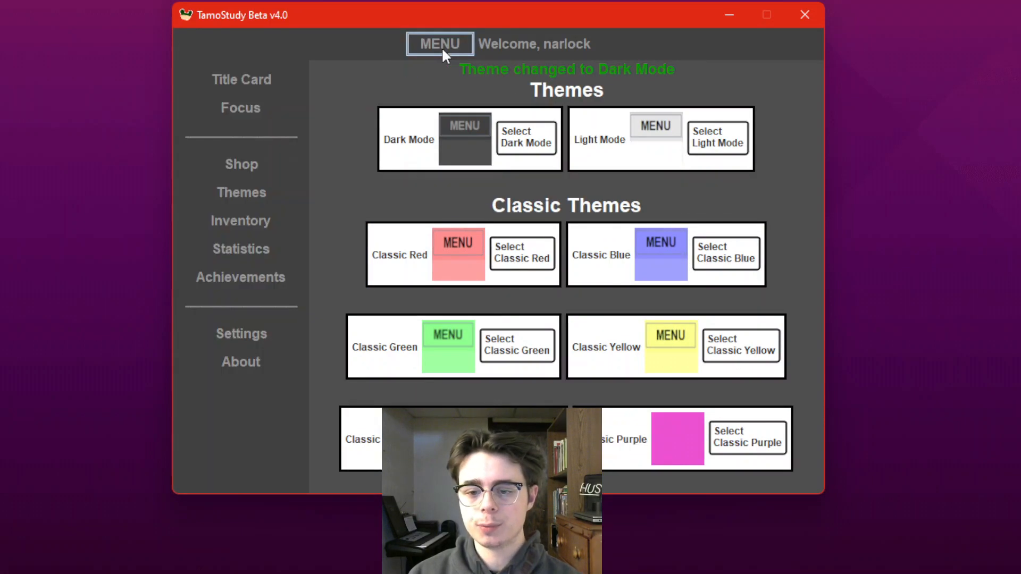
mouse_move(260, 170)
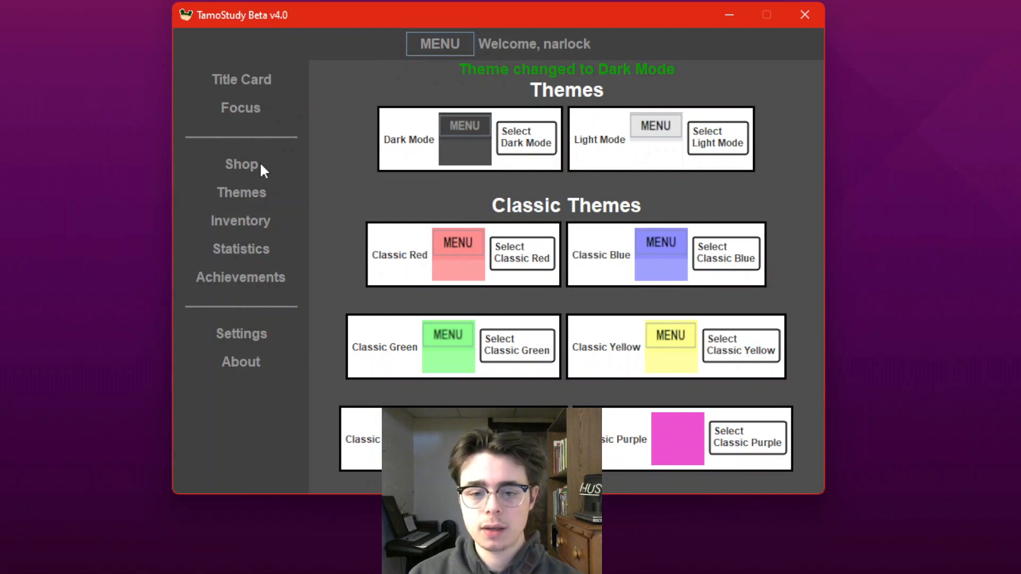
mouse_move(242, 249)
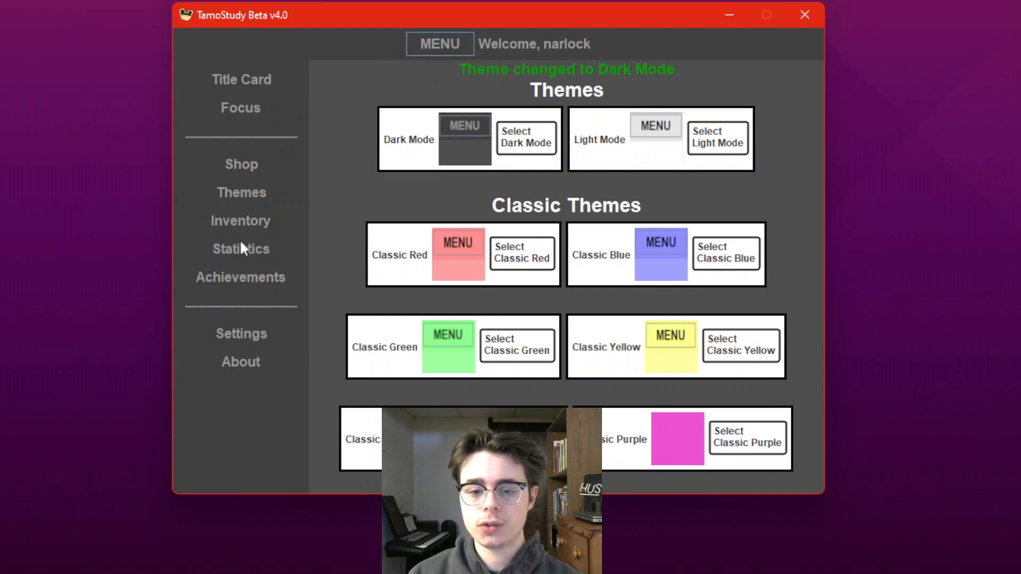
left_click(240, 249)
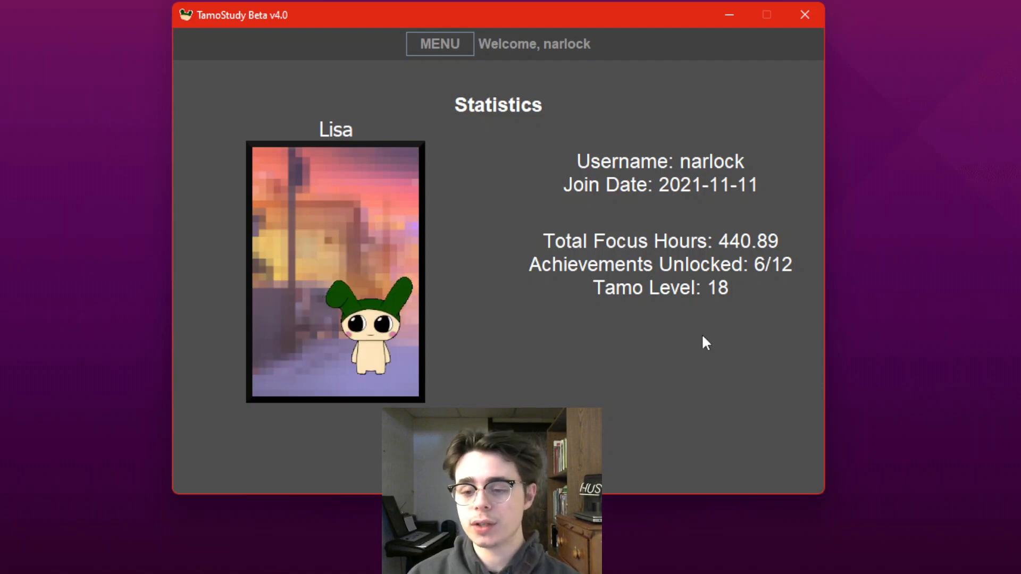
mouse_move(672, 368)
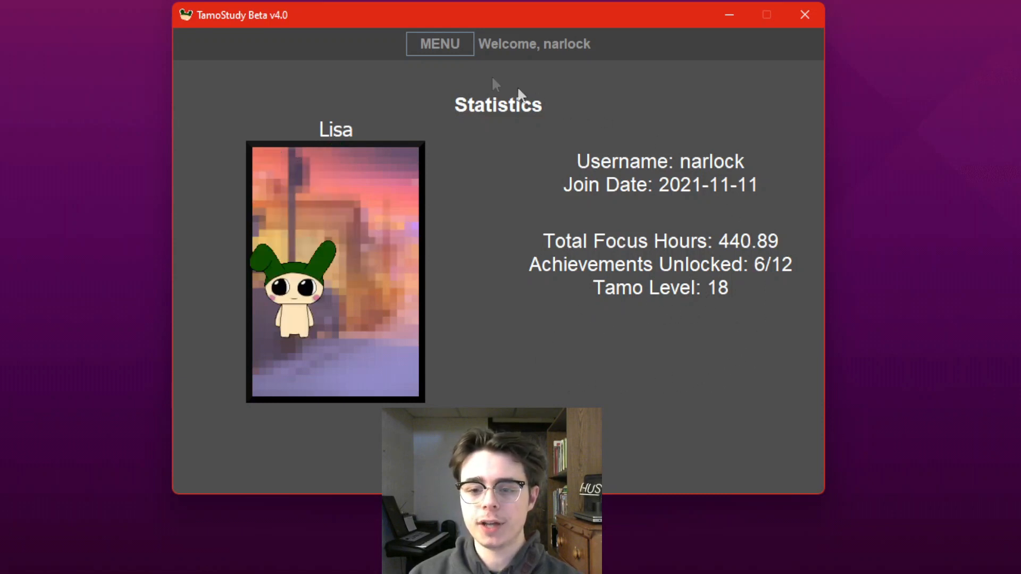
left_click(439, 44)
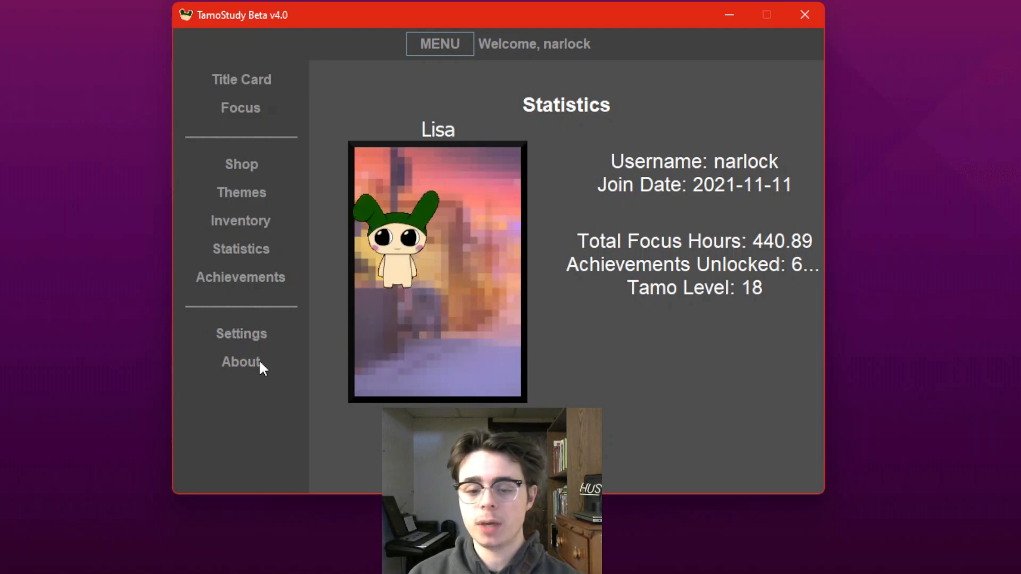
left_click(241, 362)
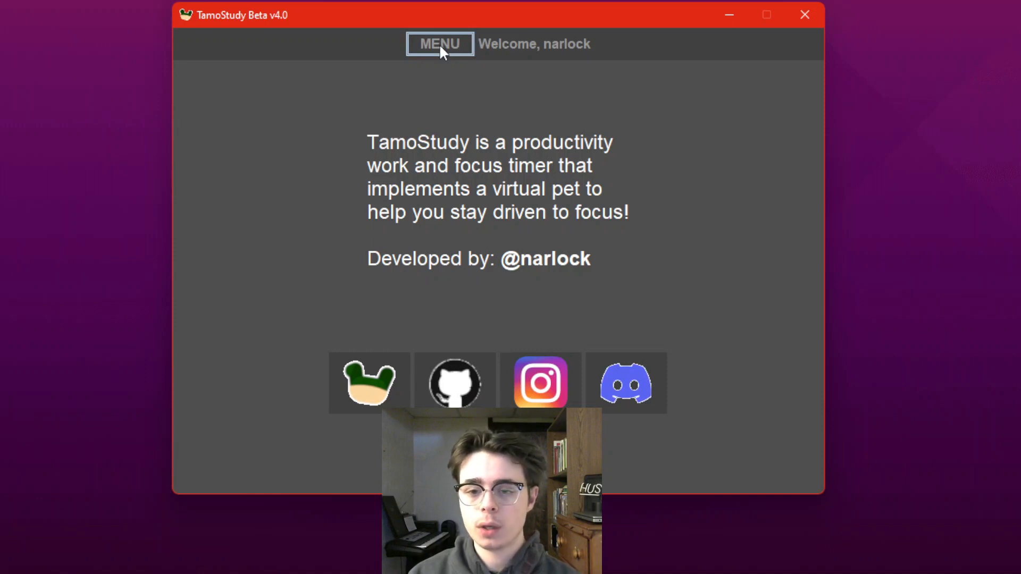
mouse_move(623, 334)
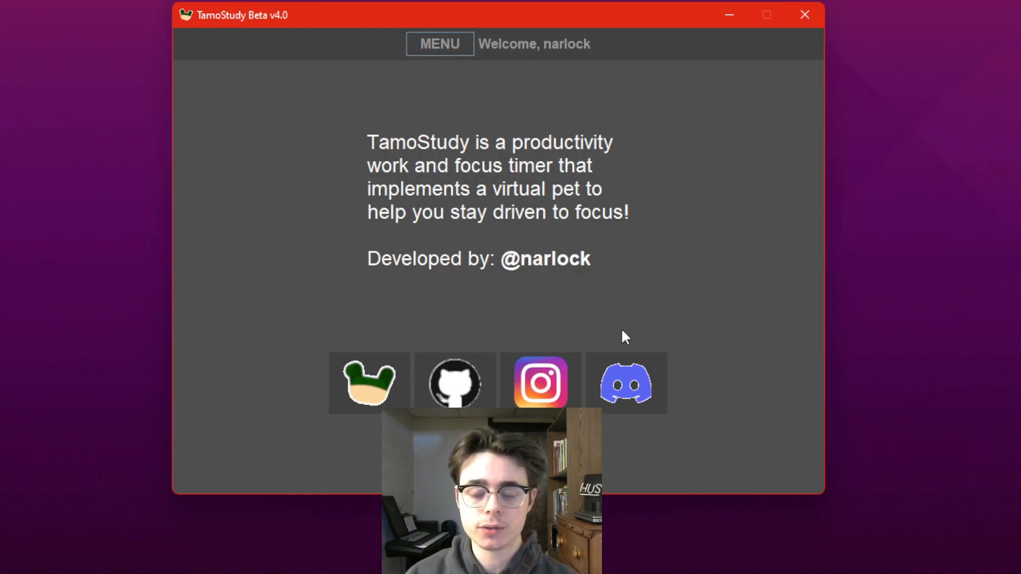
mouse_move(672, 359)
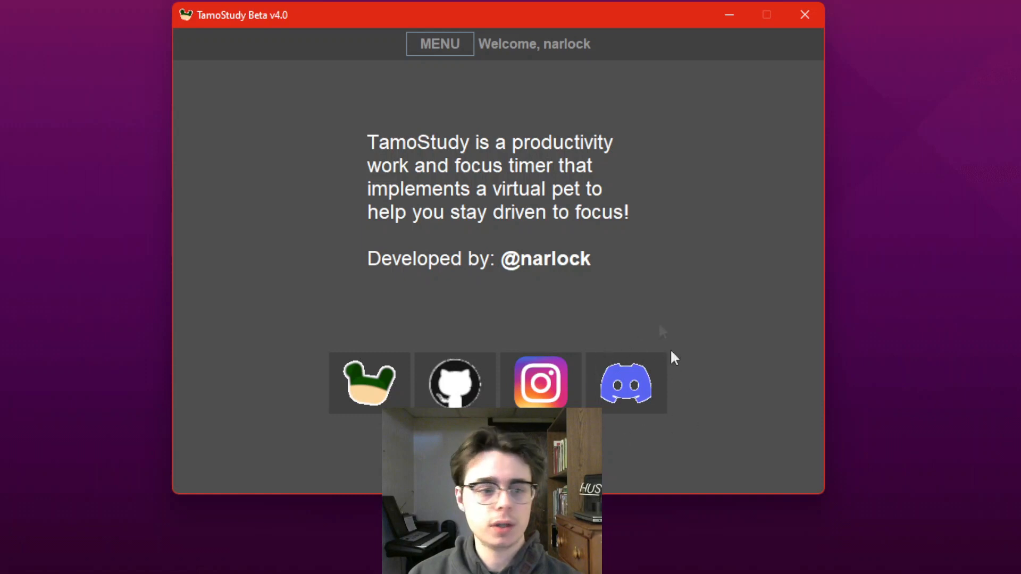
mouse_move(644, 353)
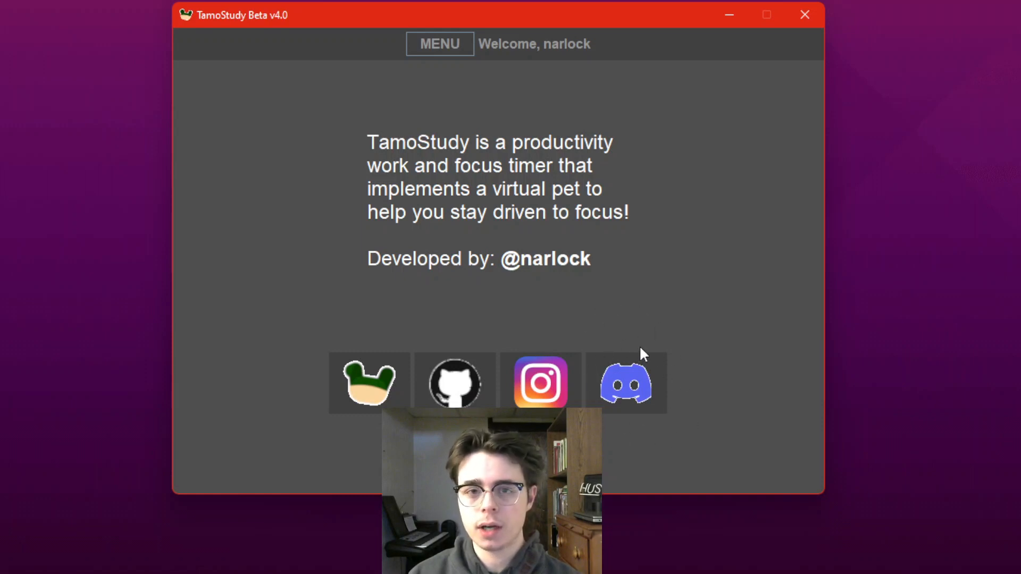
mouse_move(655, 337)
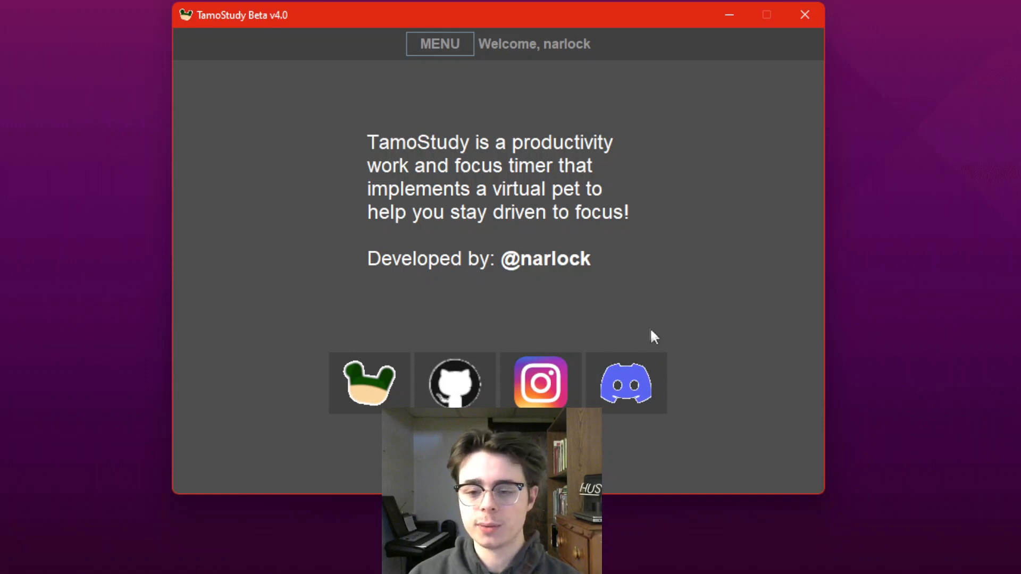
mouse_move(440, 43)
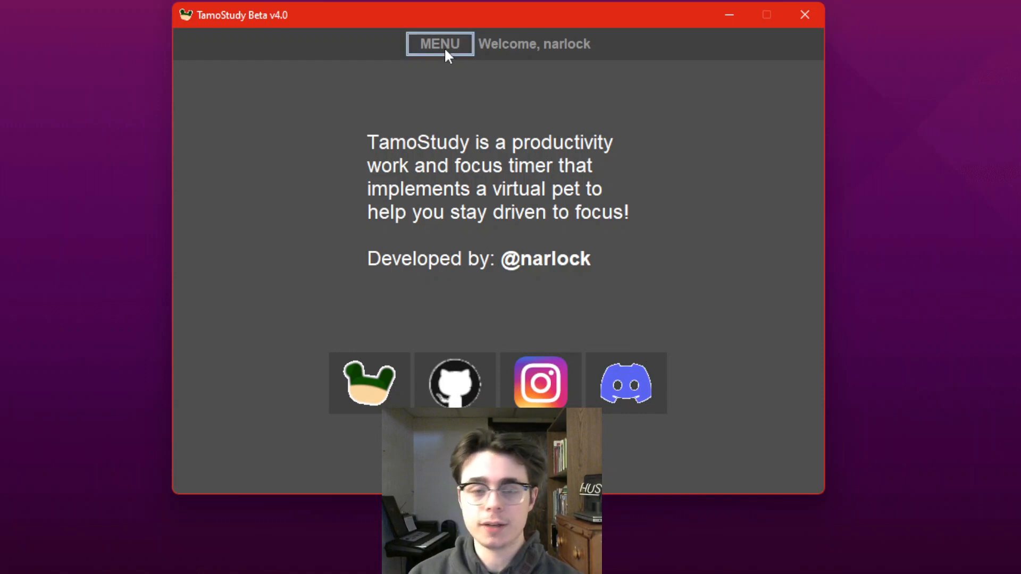
In Settings choose Custom Interval Countdown as the focus mode, then return to the 00:00 focus timer.
left_click(439, 44)
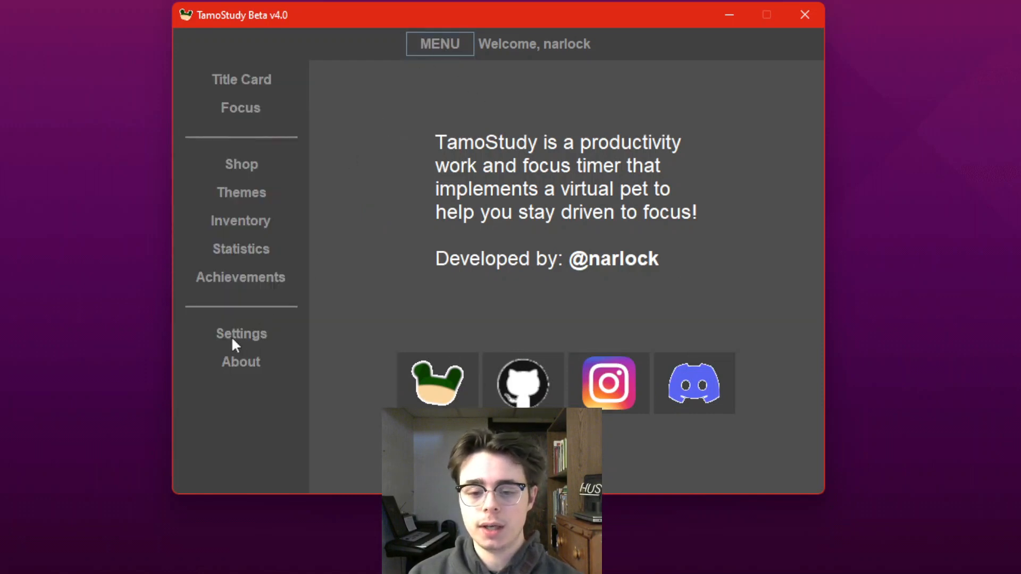
left_click(242, 333)
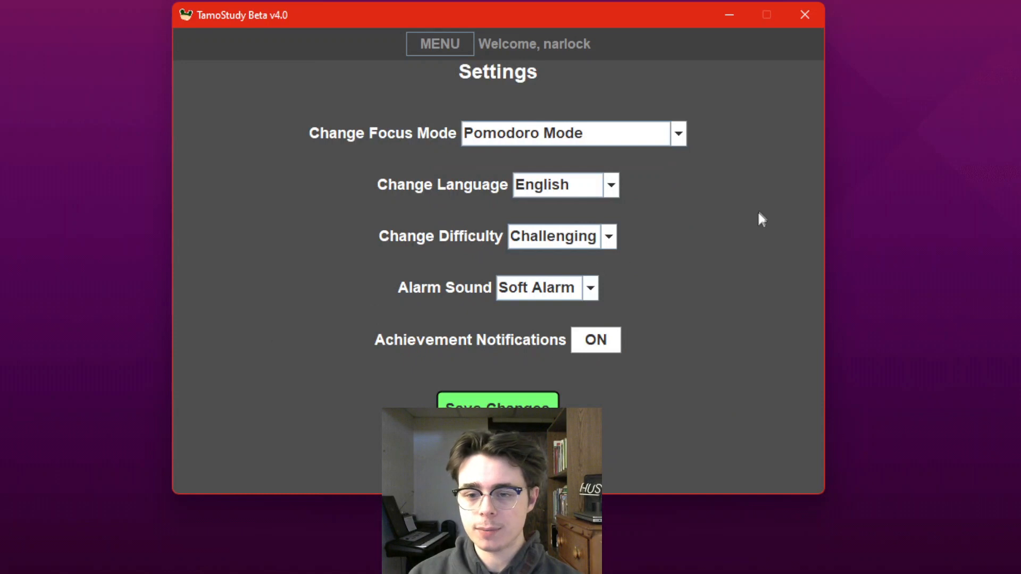
mouse_move(766, 207)
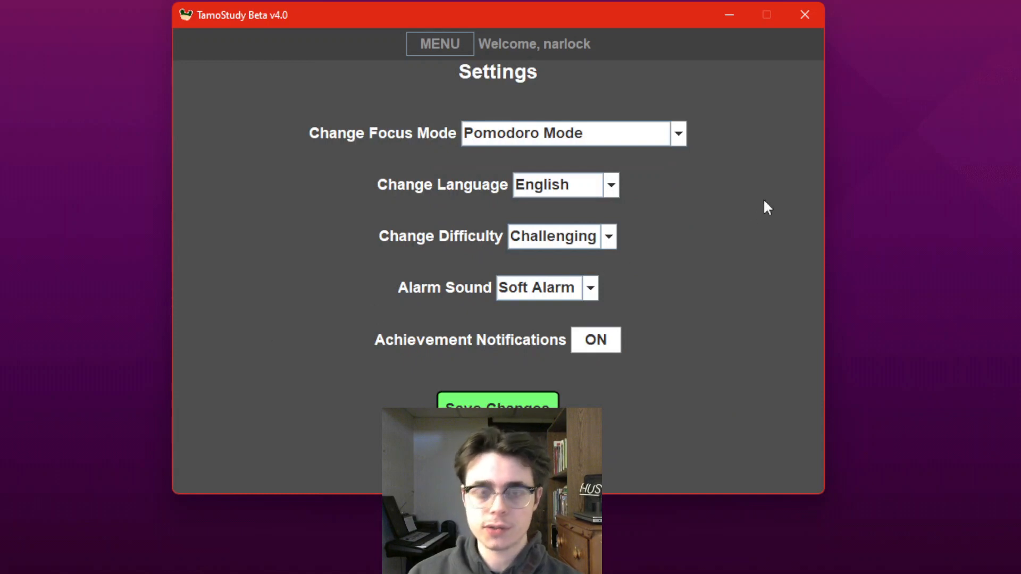
mouse_move(657, 141)
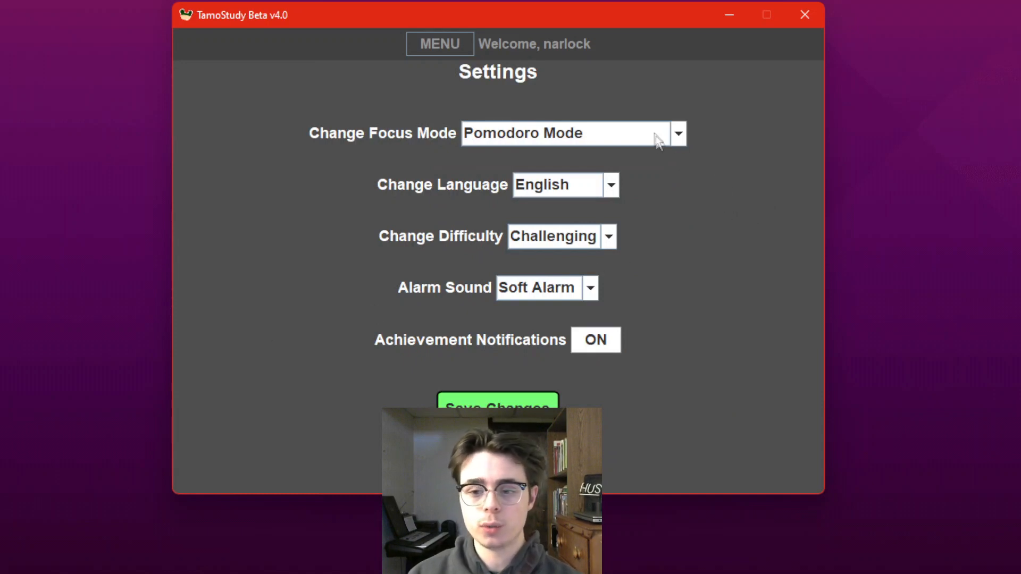
mouse_move(564, 141)
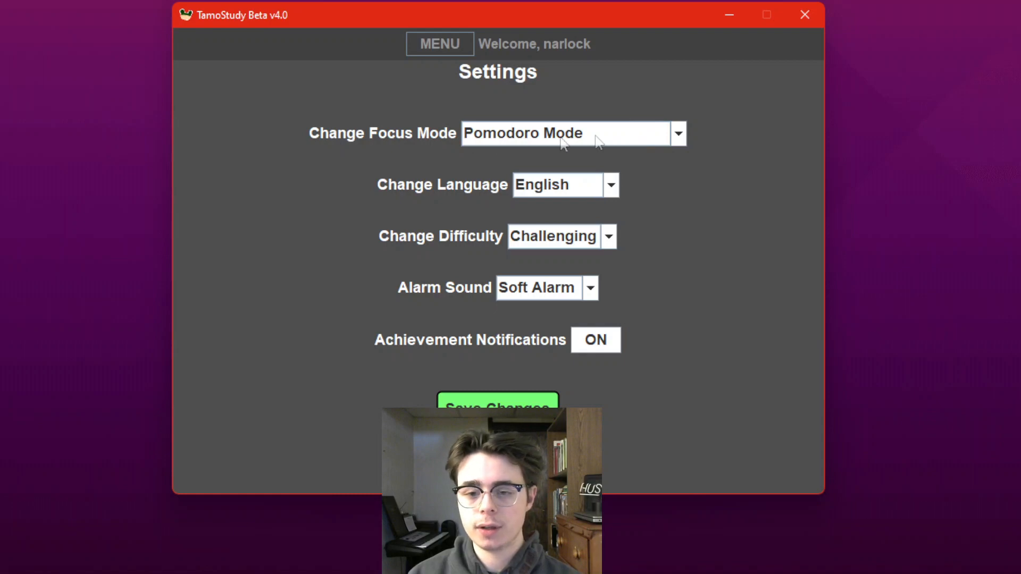
mouse_move(312, 117)
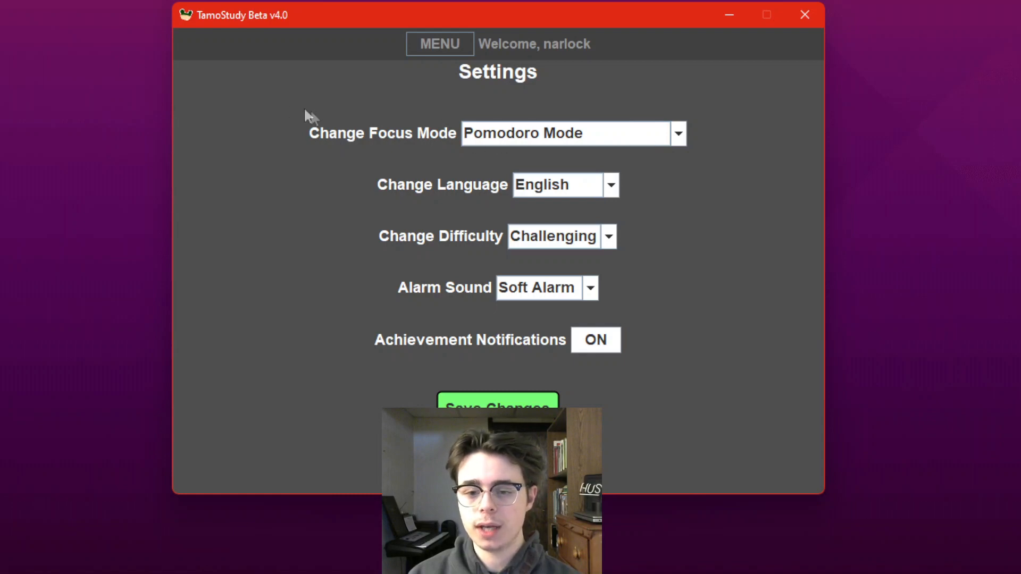
mouse_move(688, 140)
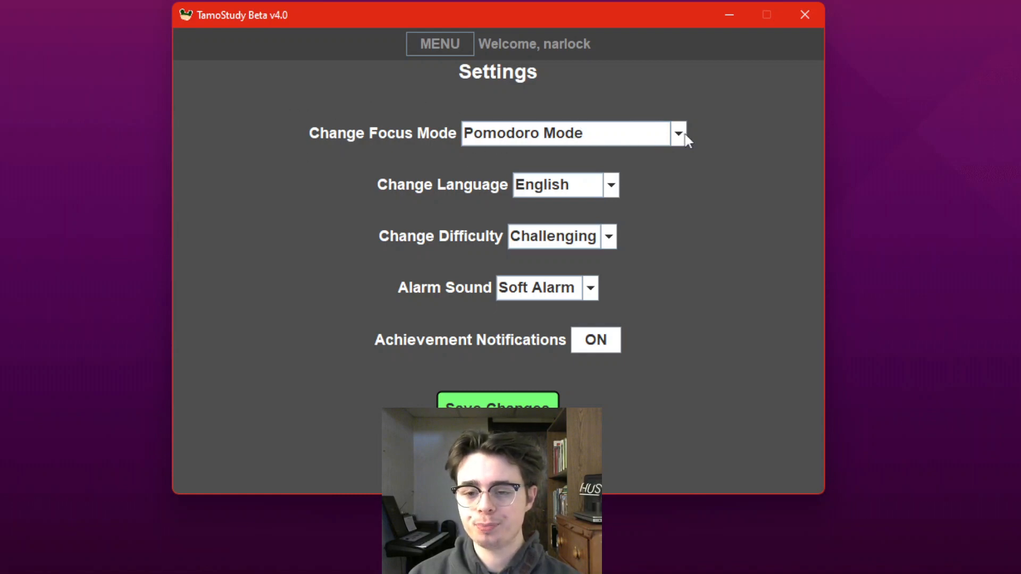
left_click(678, 133)
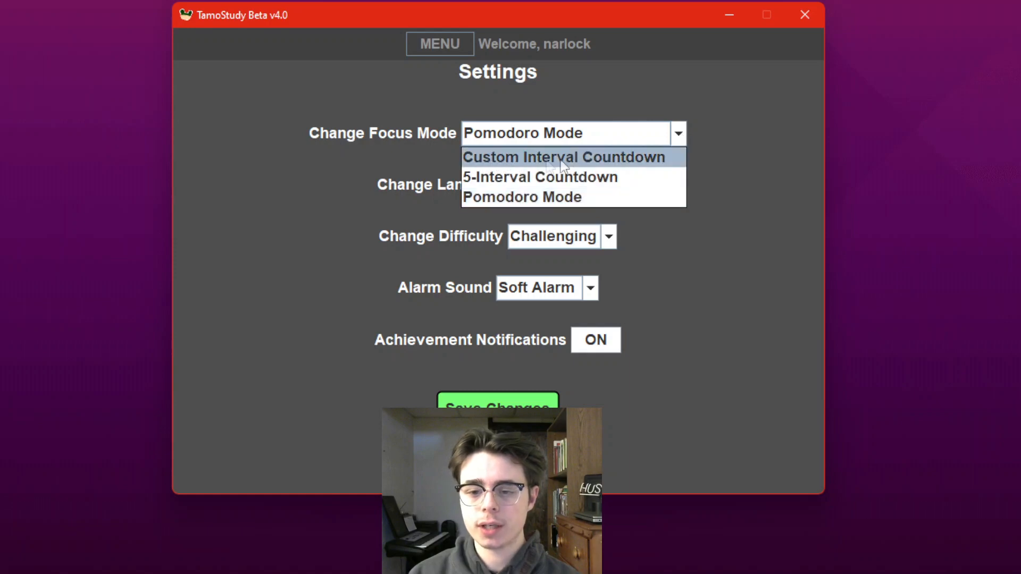
left_click(564, 157)
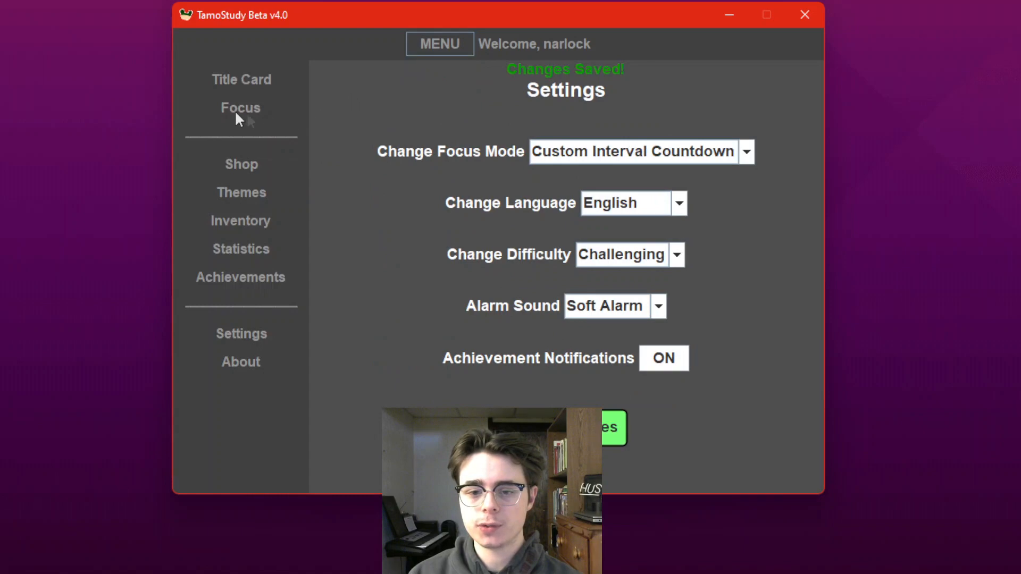
left_click(240, 108)
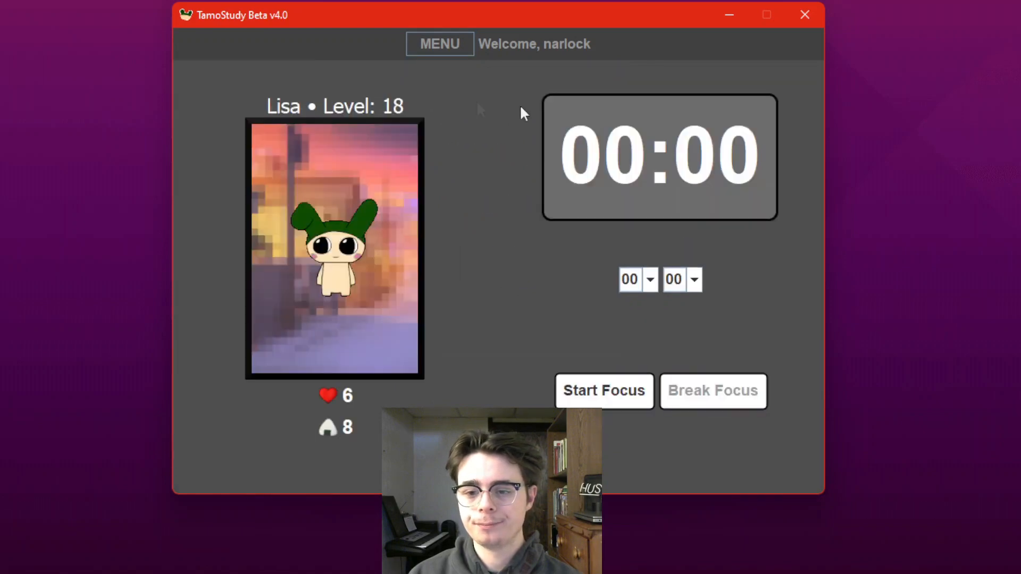
mouse_move(629, 221)
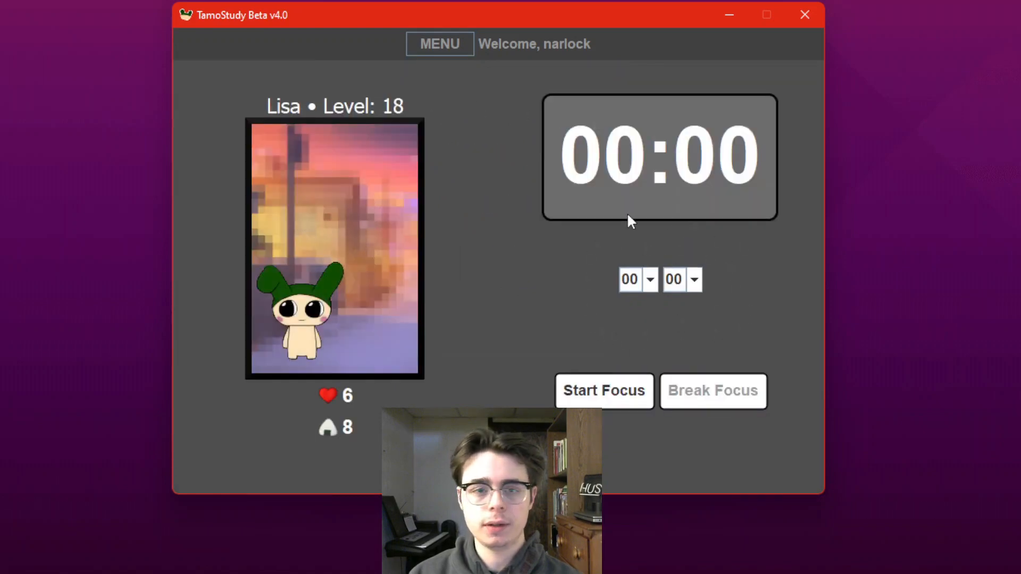
left_click(649, 279)
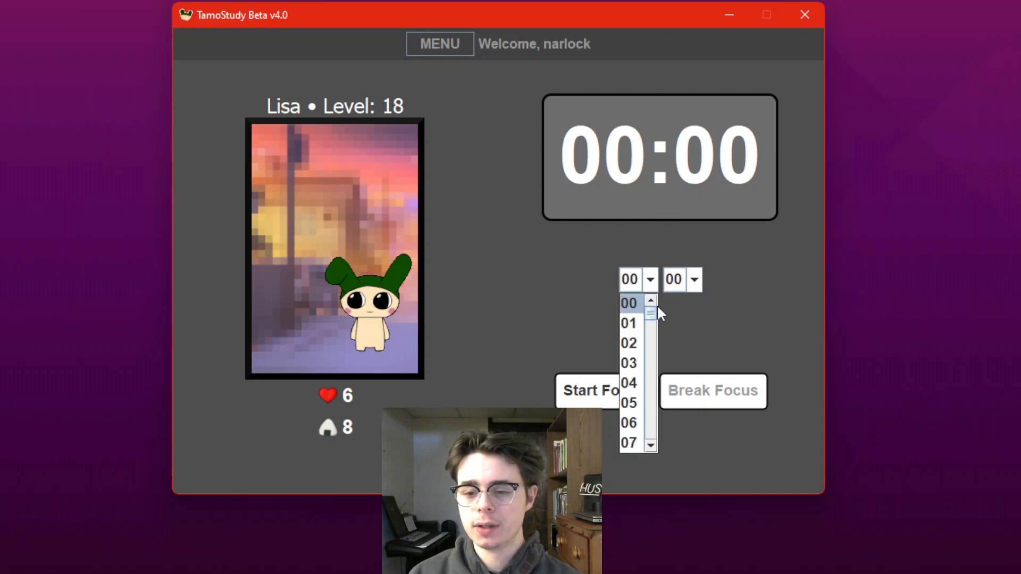
scroll("down", 3)
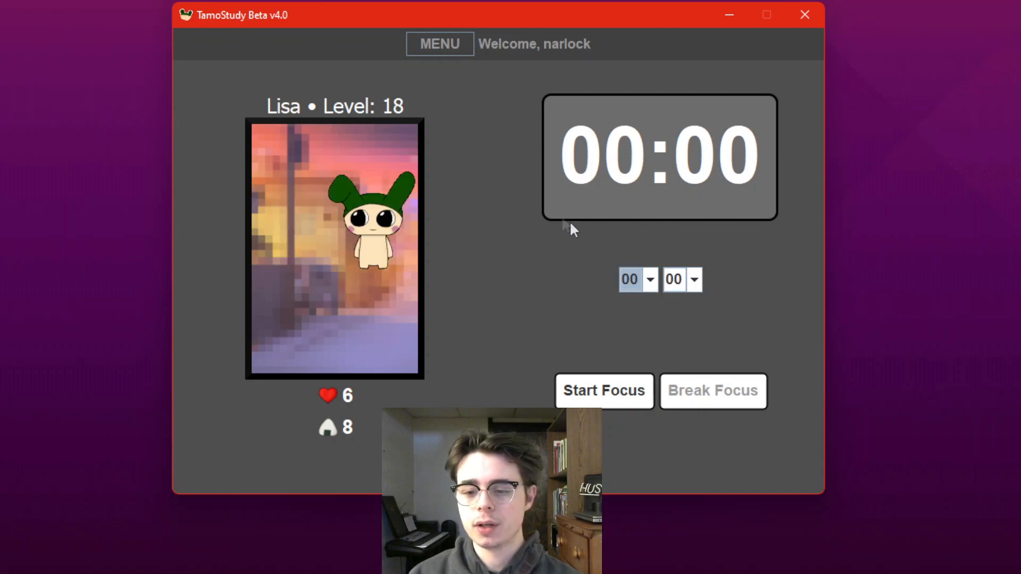
left_click(440, 43)
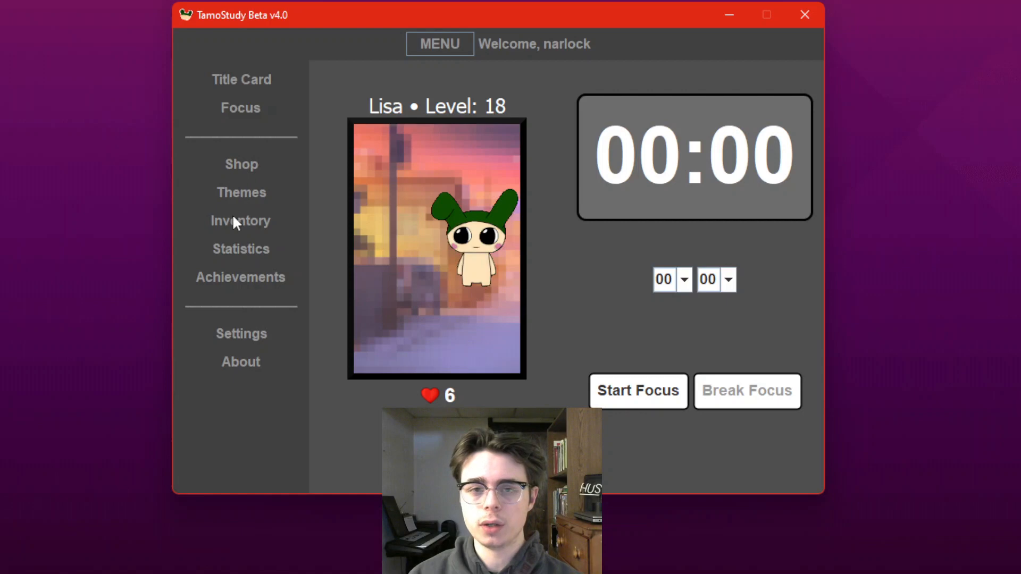
left_click(241, 333)
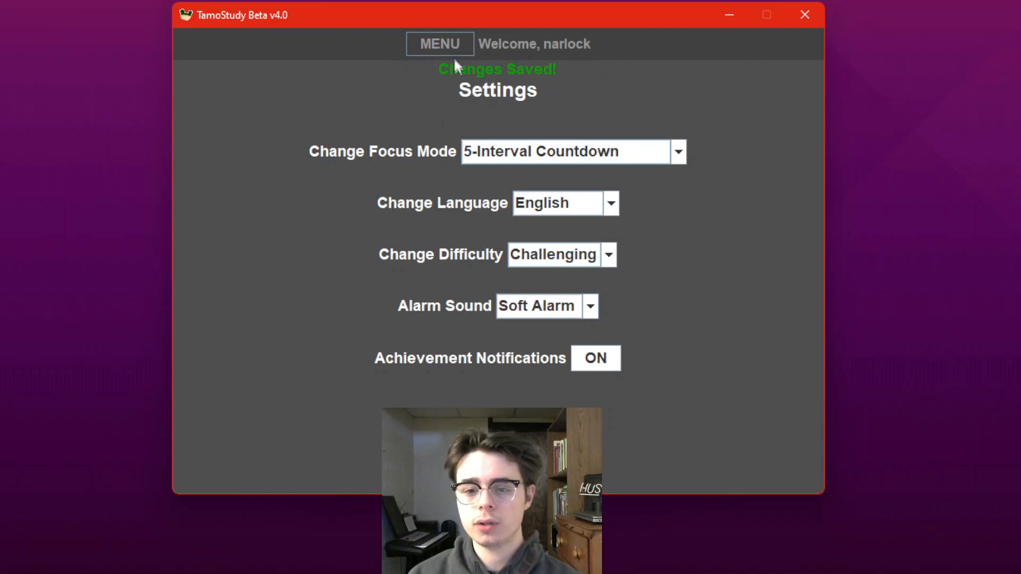
Back on the focus timer, review the interval lengths and keep the 05:00 interval.
left_click(440, 44)
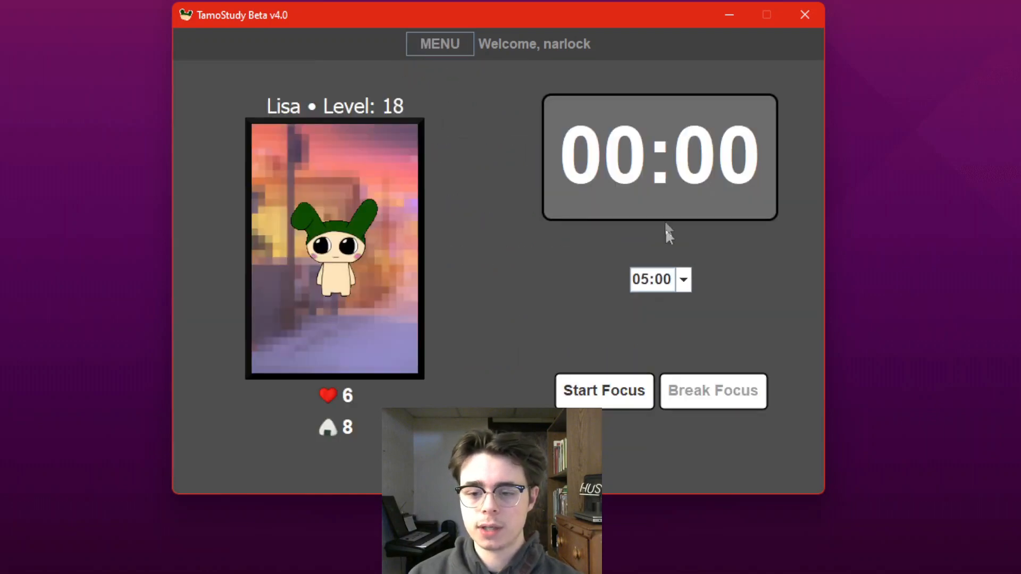
left_click(683, 280)
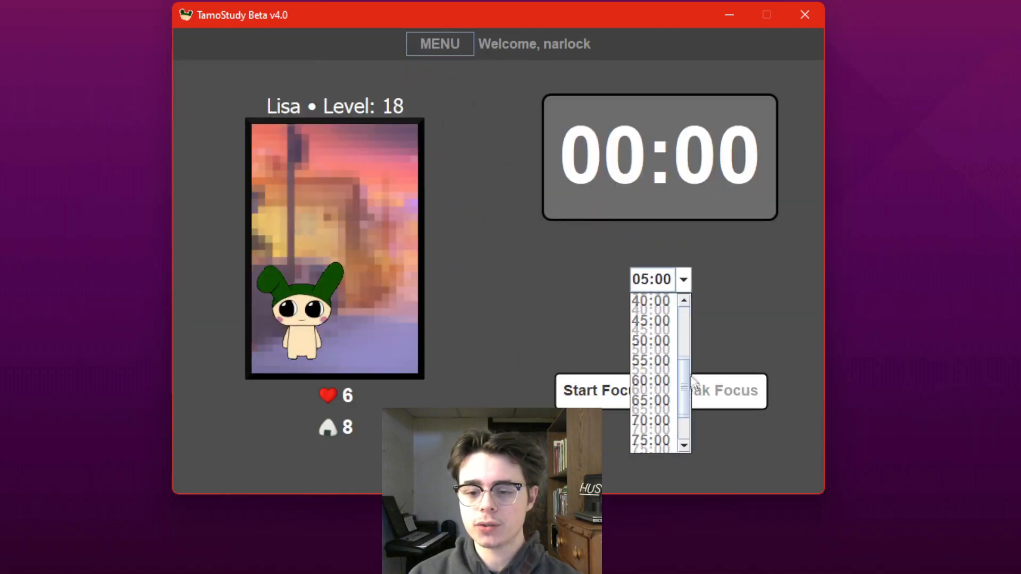
left_click(683, 280)
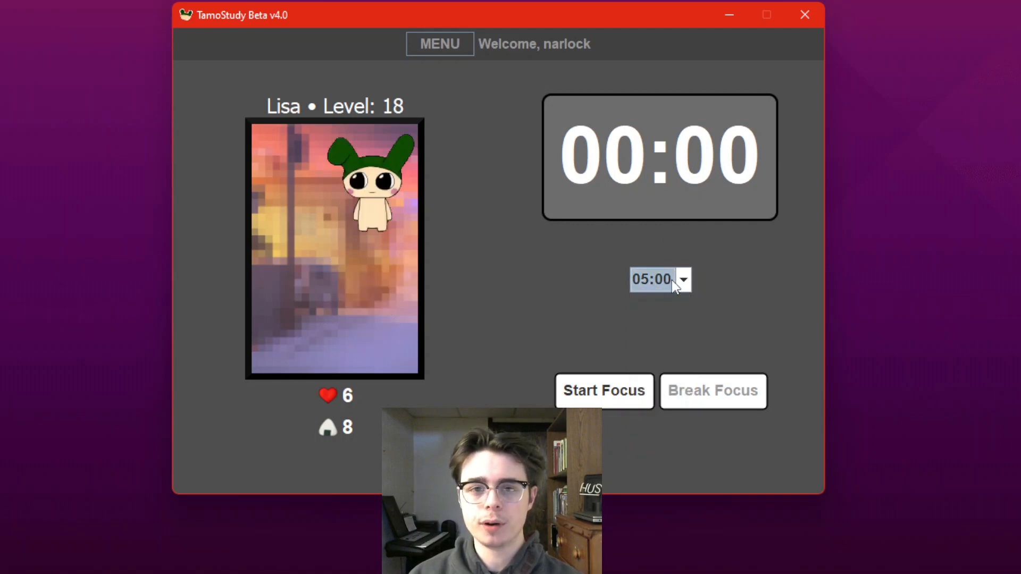
left_click(439, 44)
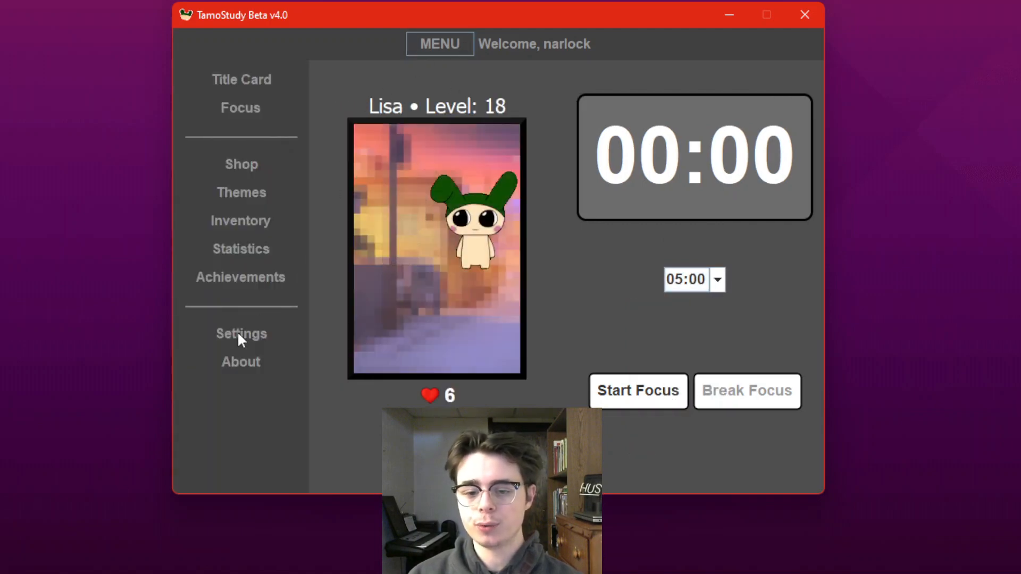
In Settings keep Soft Alarm as the alarm sound and toggle achievement notifications.
left_click(240, 333)
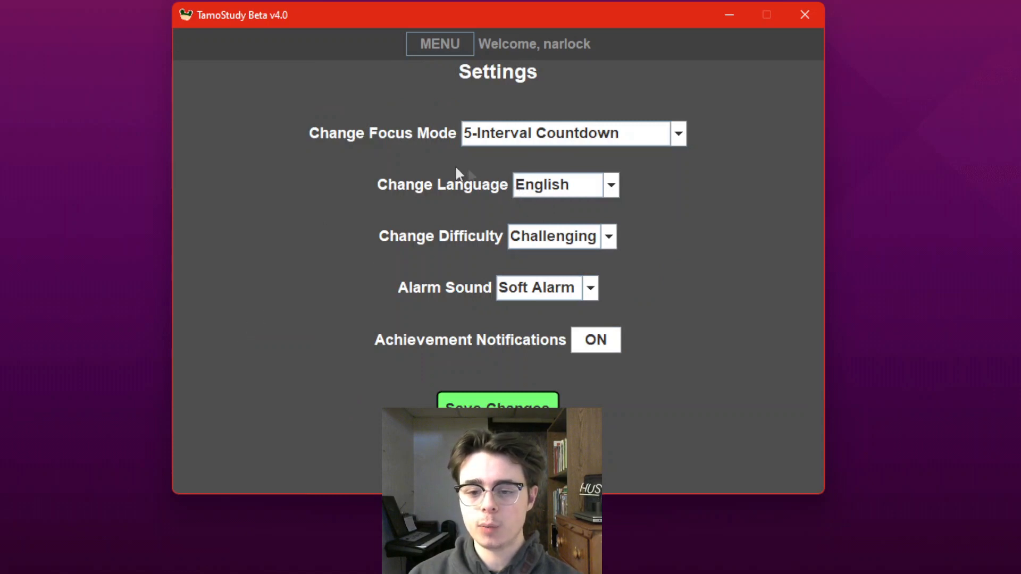
mouse_move(362, 179)
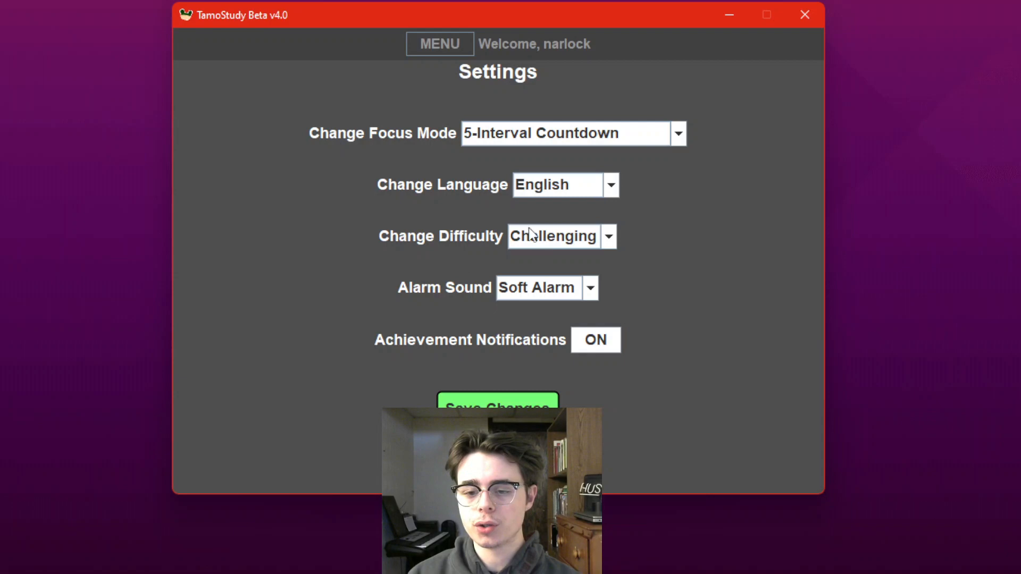
mouse_move(456, 218)
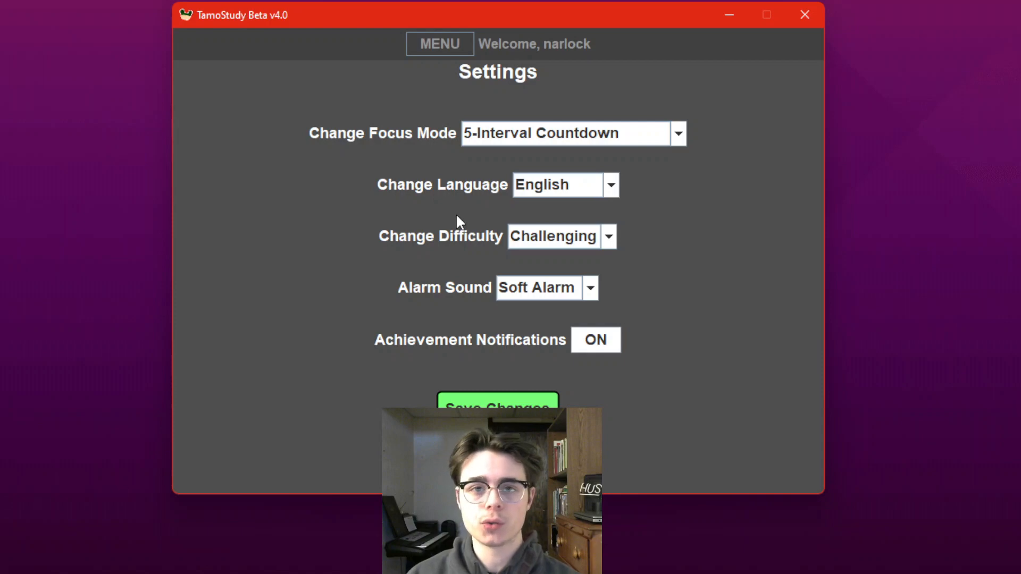
mouse_move(457, 229)
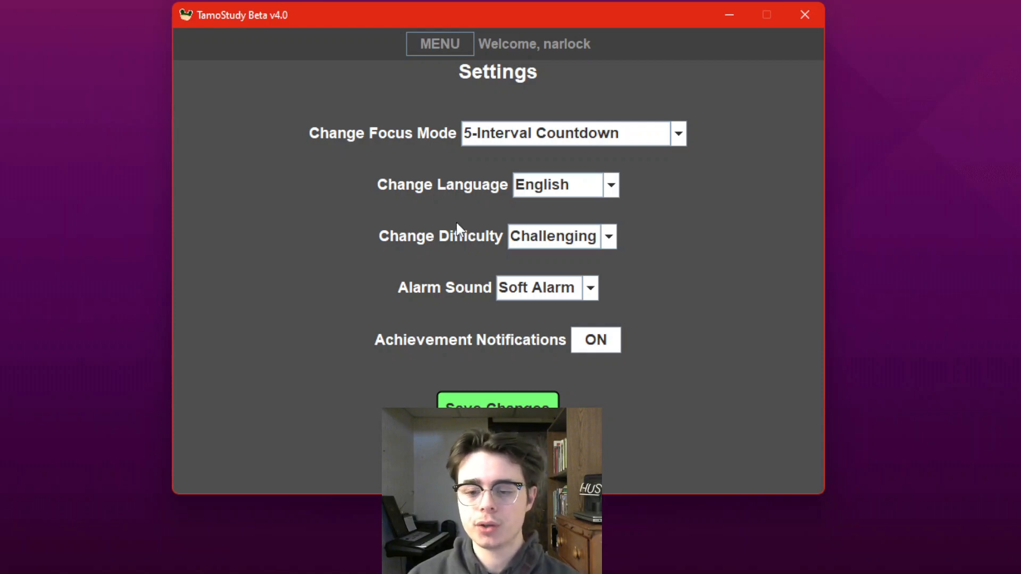
mouse_move(412, 275)
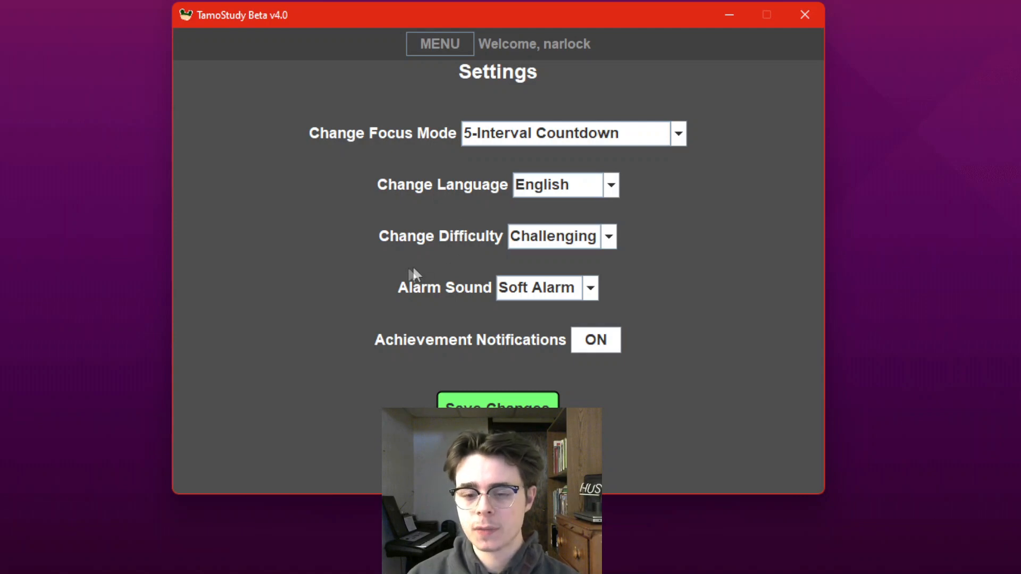
mouse_move(557, 289)
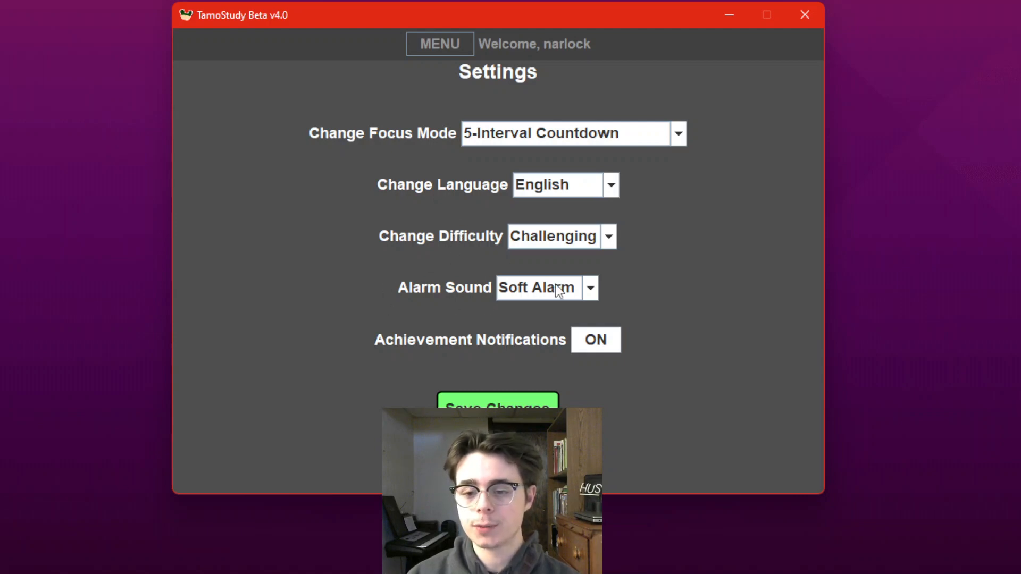
left_click(590, 287)
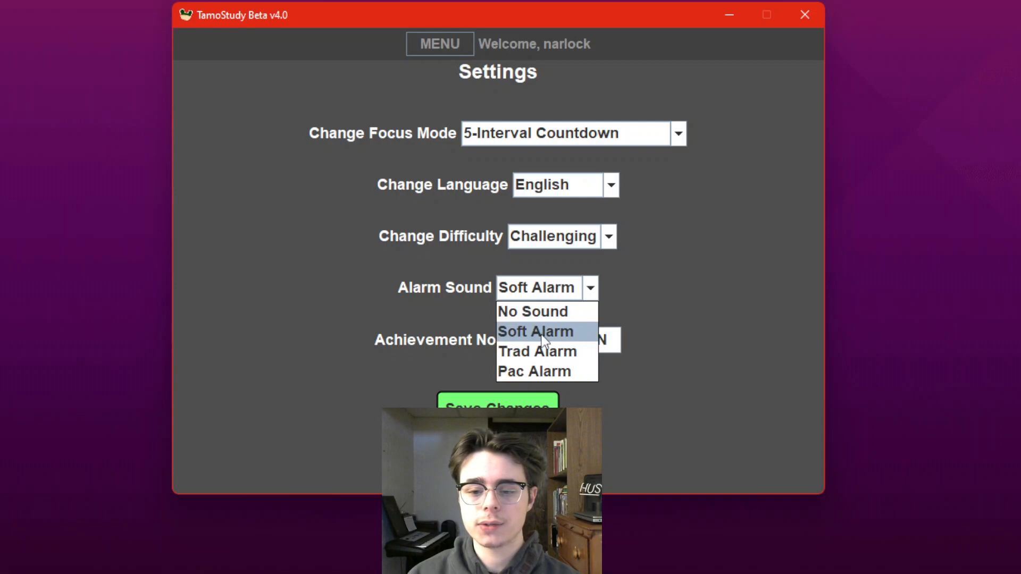
mouse_move(577, 312)
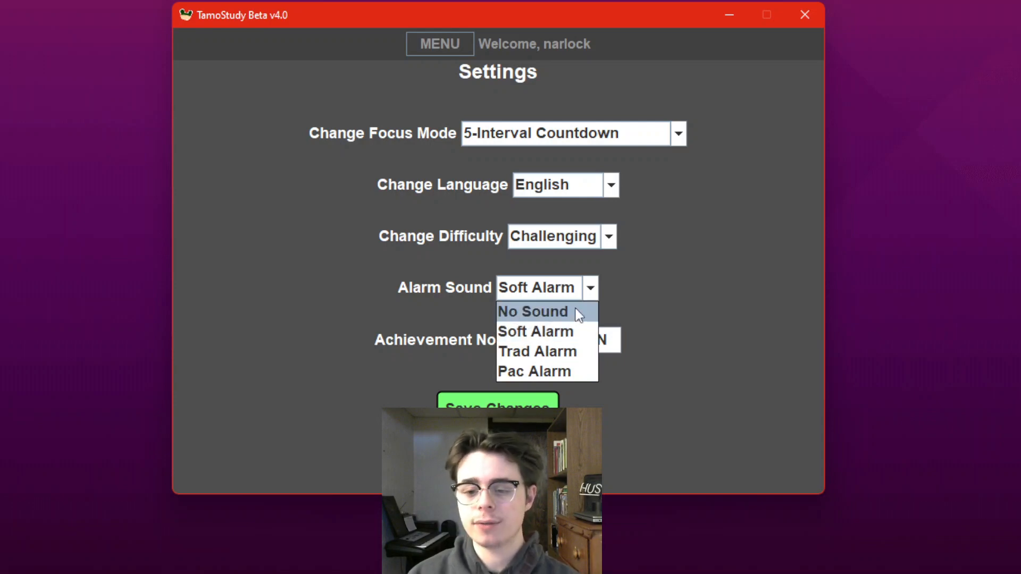
mouse_move(626, 291)
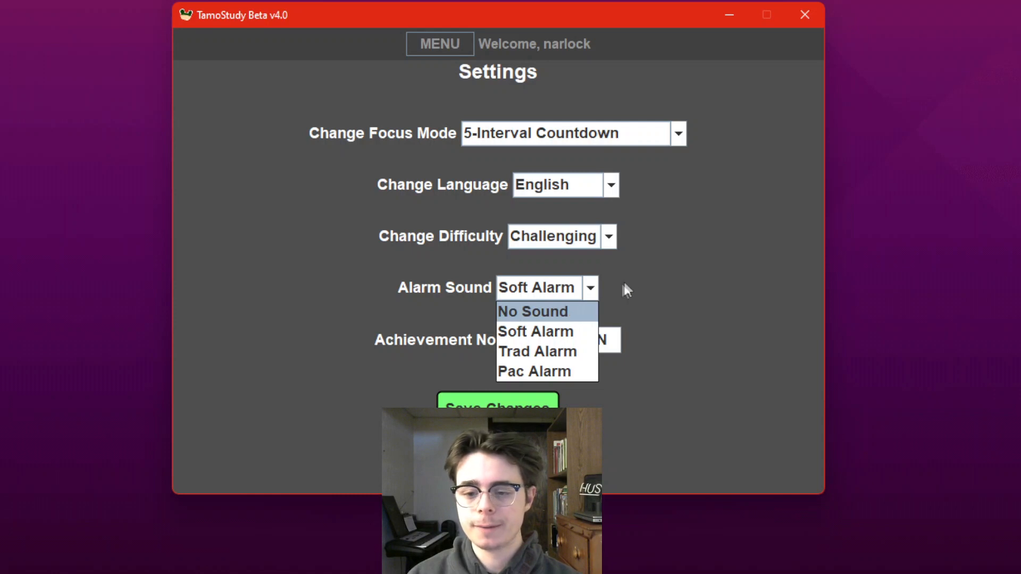
left_click(535, 332)
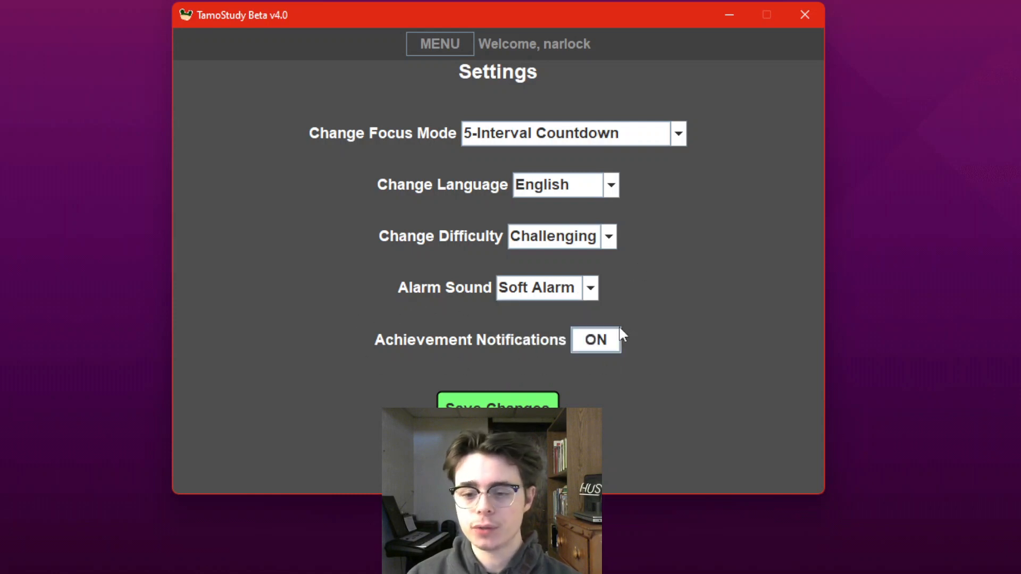
mouse_move(633, 329)
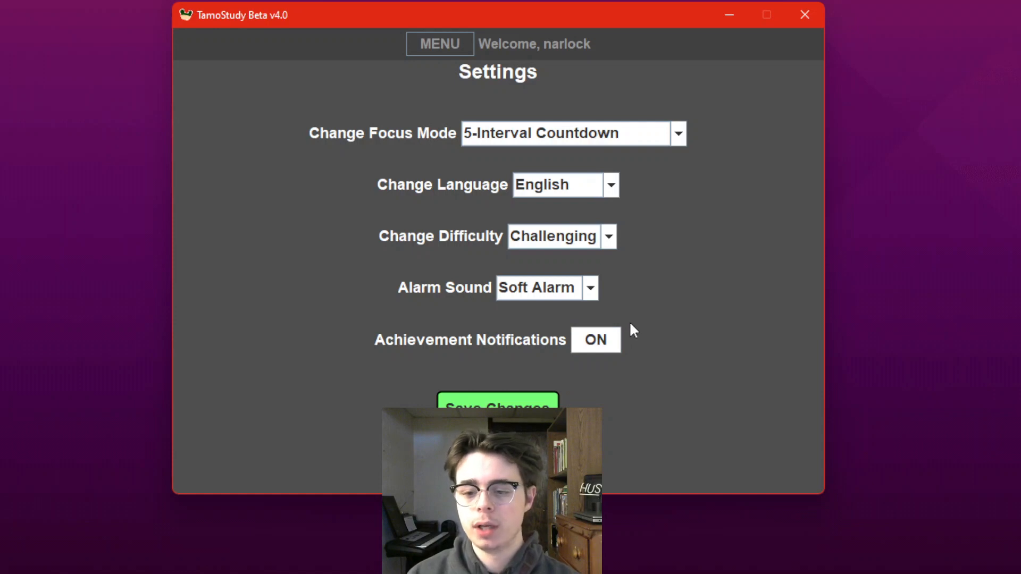
mouse_move(632, 337)
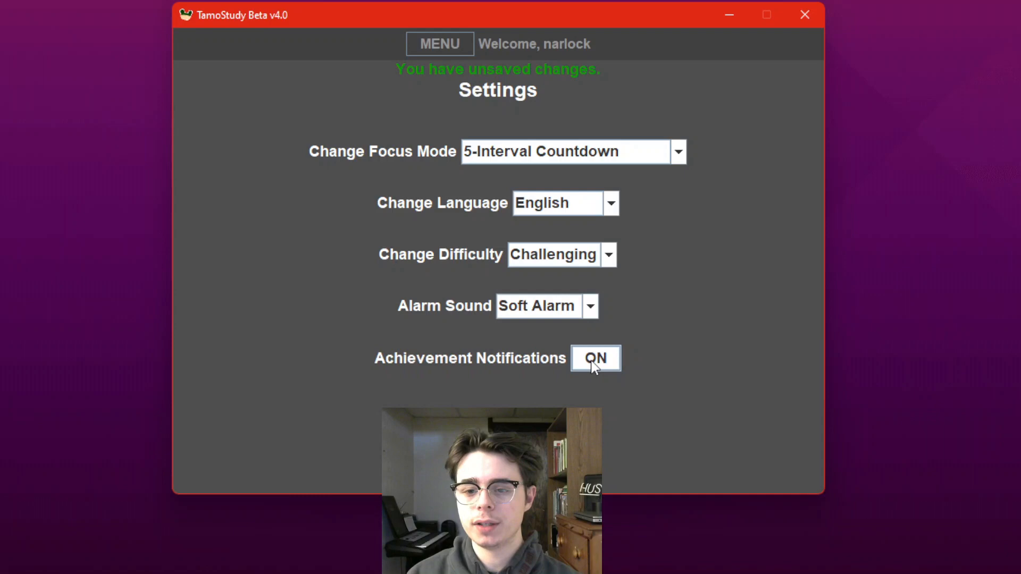
left_click(595, 358)
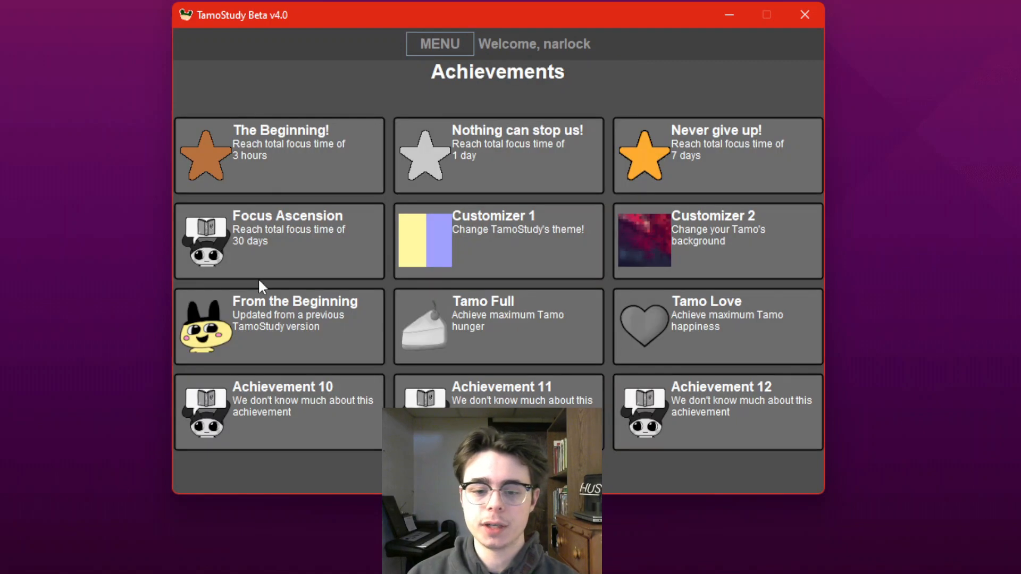
mouse_move(521, 288)
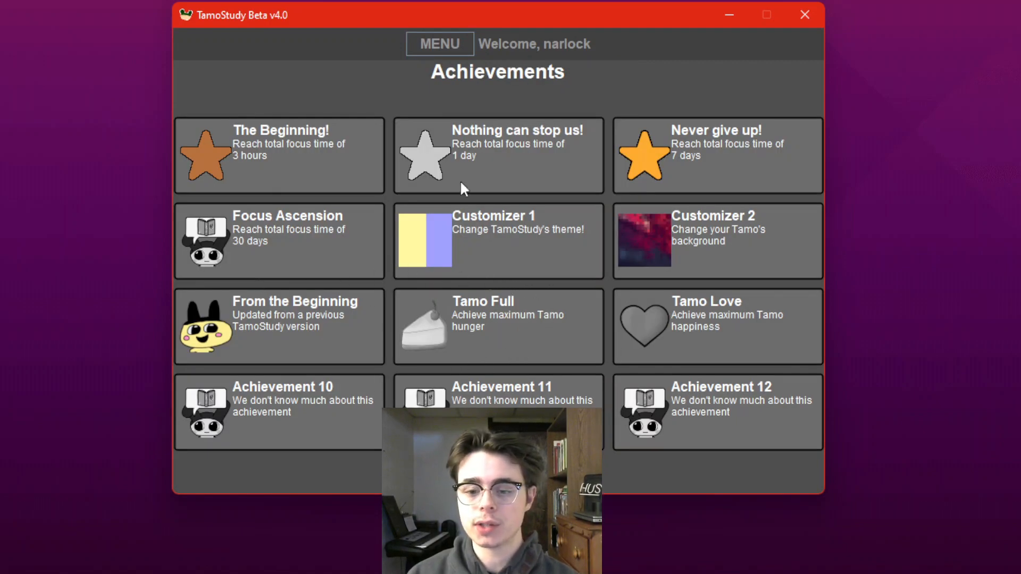
Bring up the list of app pages over the Achievements page.
left_click(440, 44)
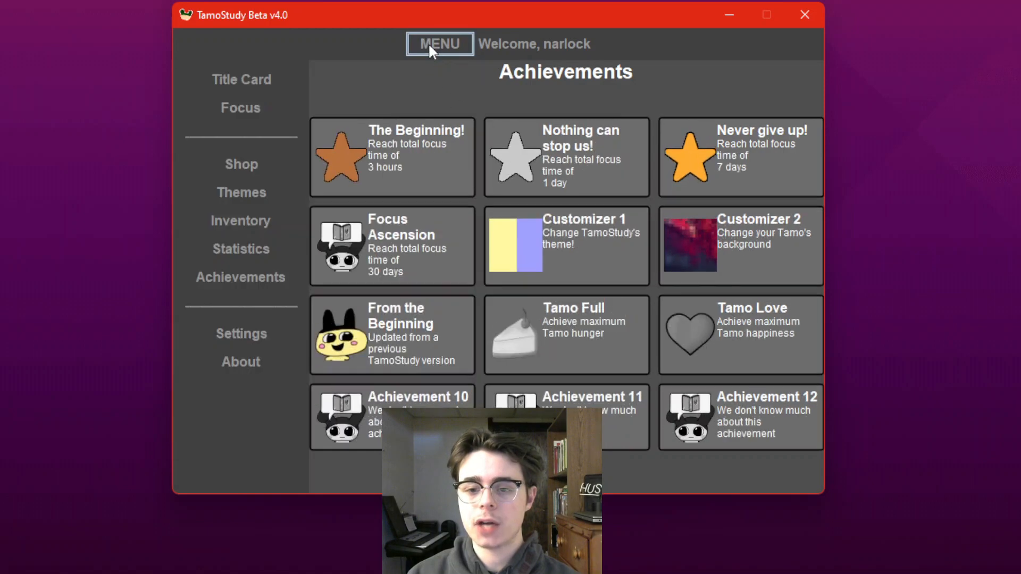
mouse_move(246, 169)
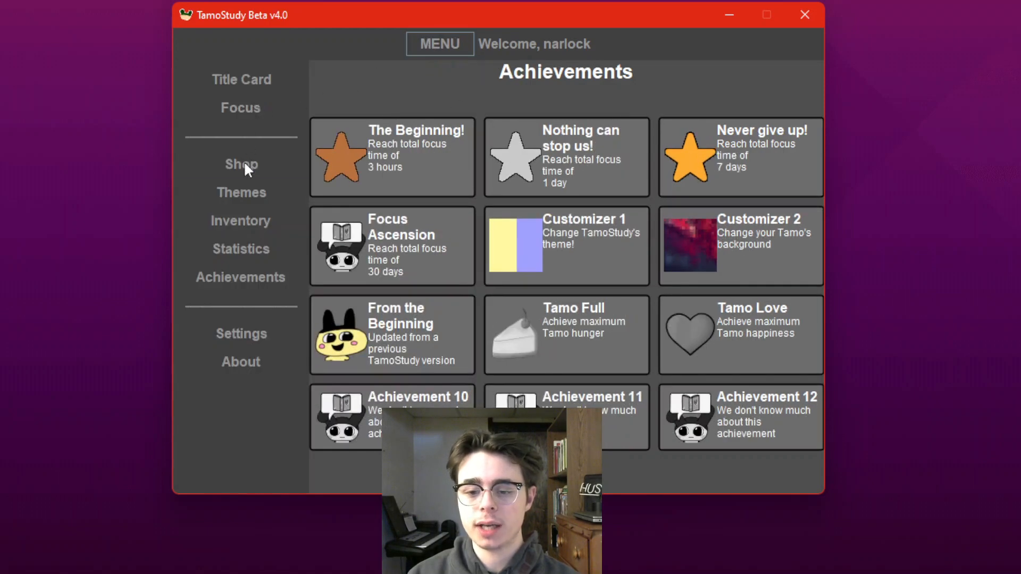
In the Shop purchase the cake, confirming the 800 TamoToken spend.
left_click(241, 164)
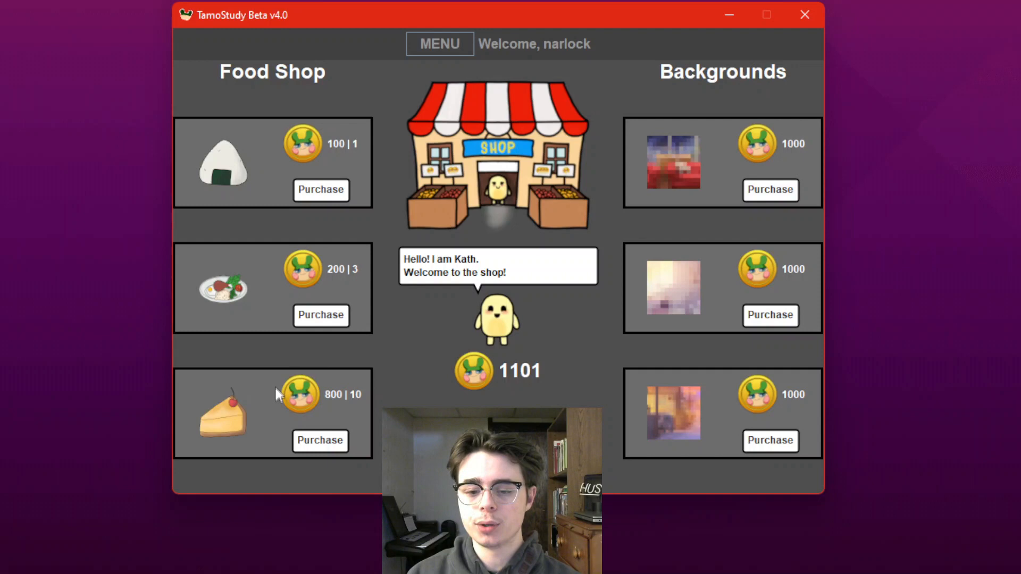
mouse_move(352, 378)
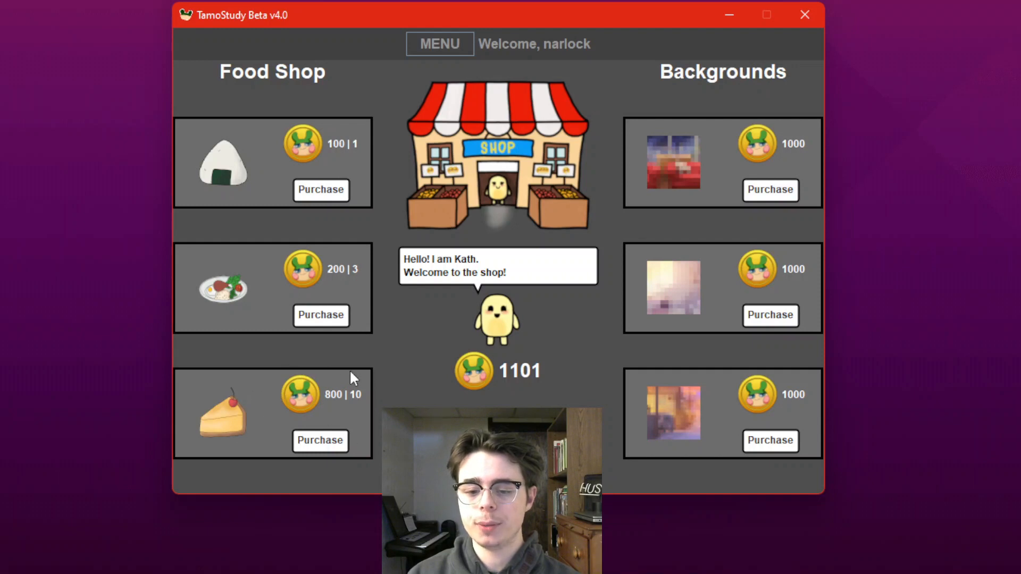
mouse_move(320, 441)
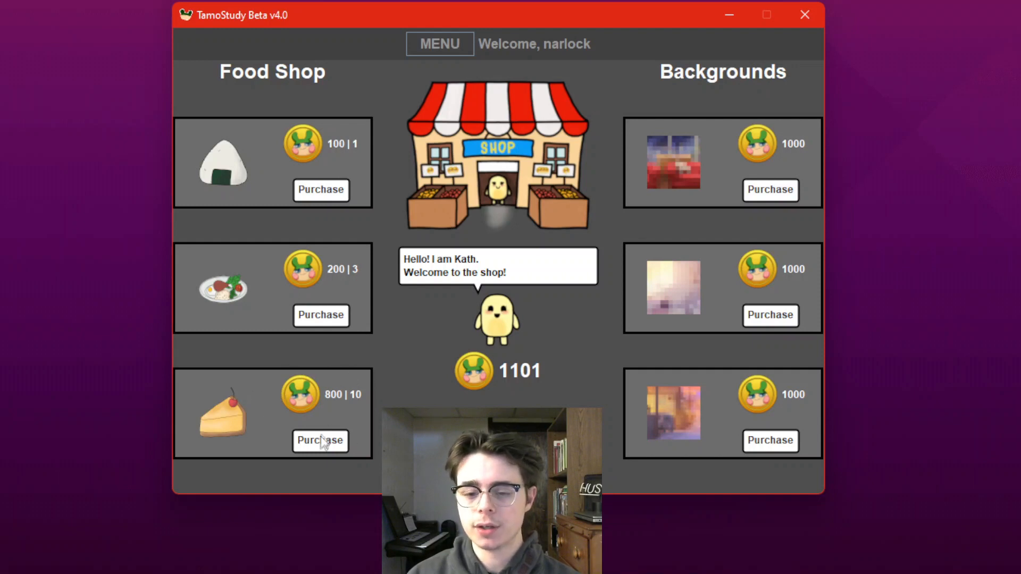
left_click(320, 440)
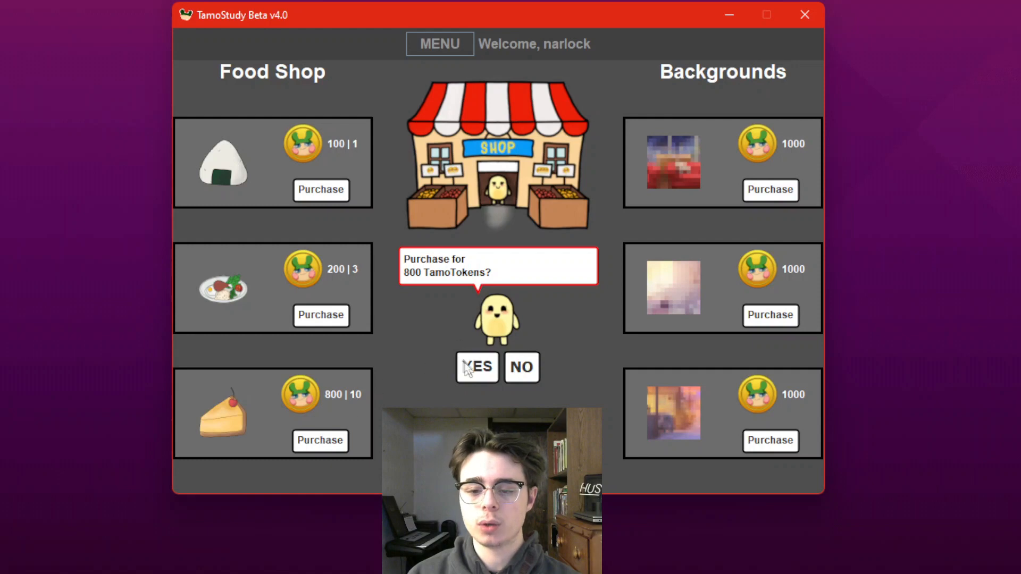
left_click(477, 367)
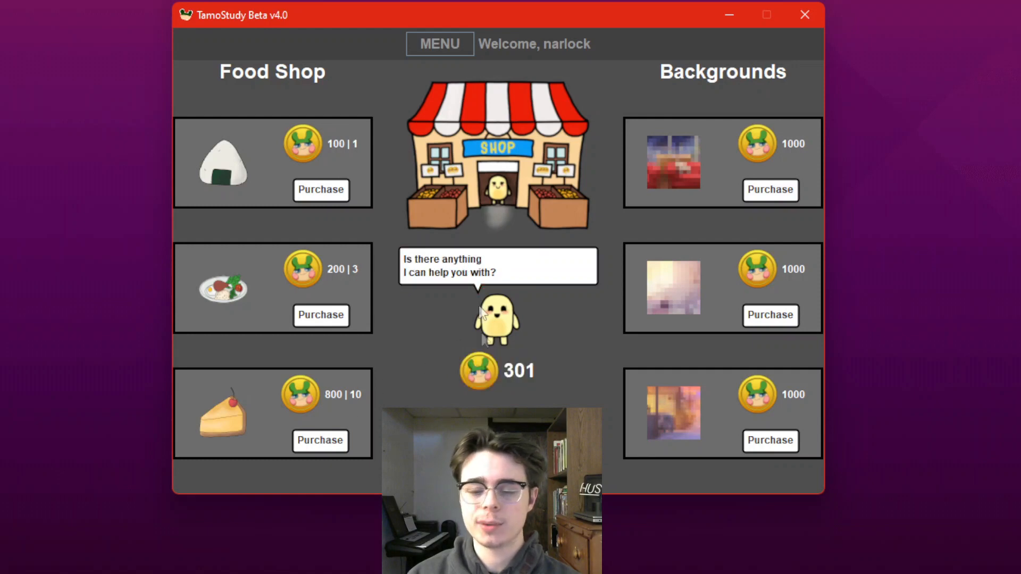
Return to Achievements showing Tamo Full unlocked, then bring up the page list.
left_click(439, 44)
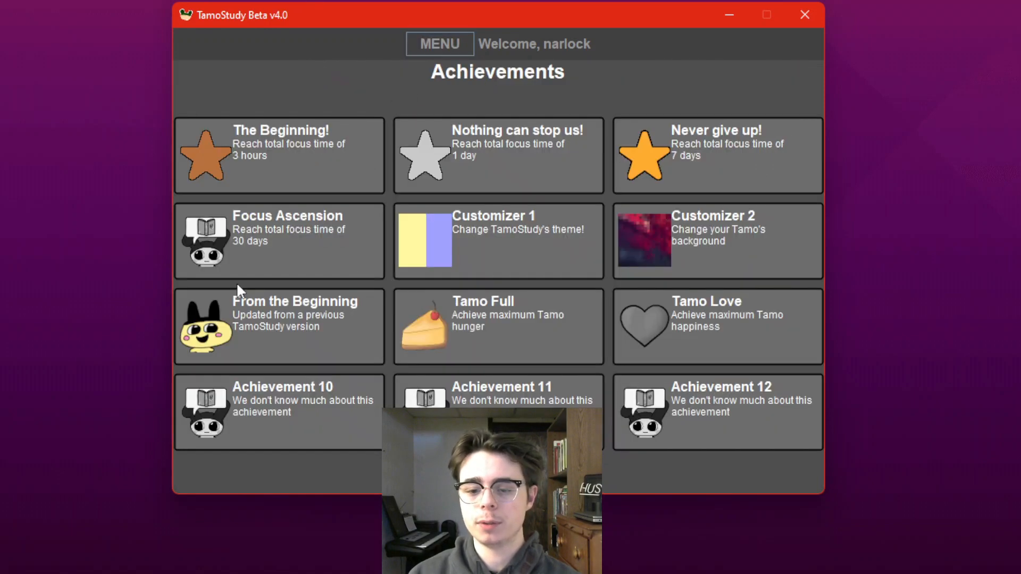
mouse_move(537, 297)
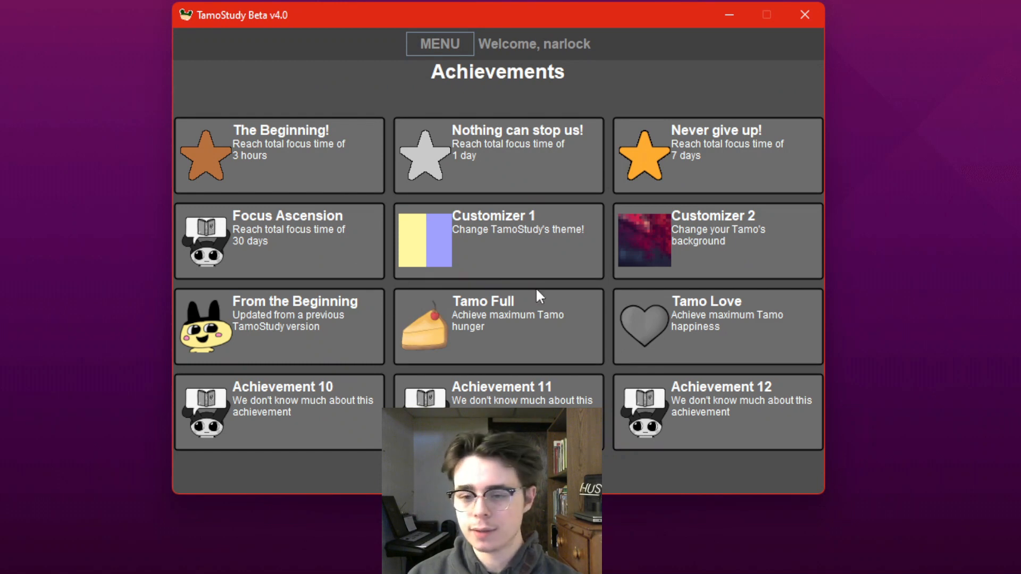
left_click(439, 44)
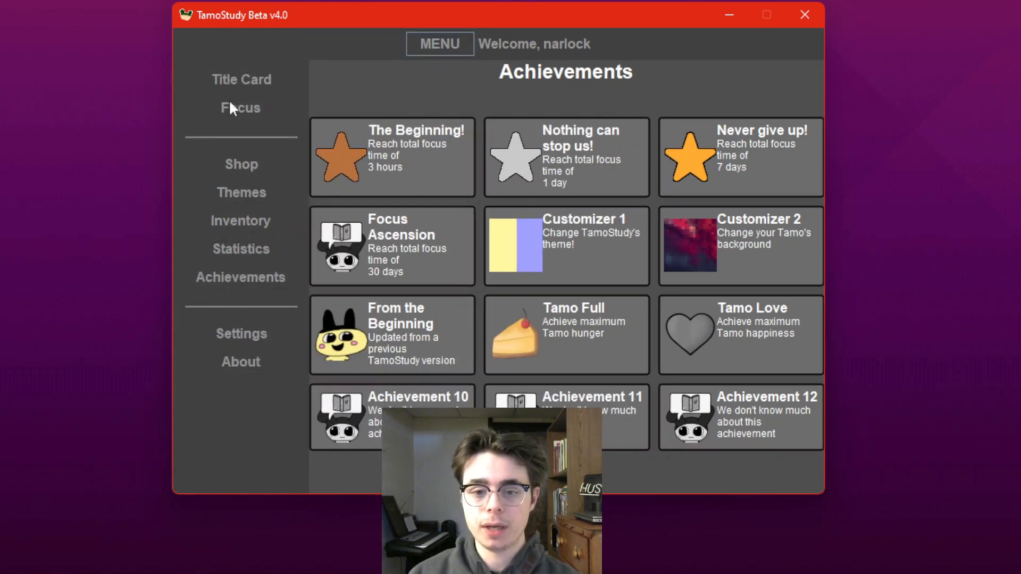
Switch to the title card showing the TamoStudy Beta v4.0 logo.
left_click(241, 79)
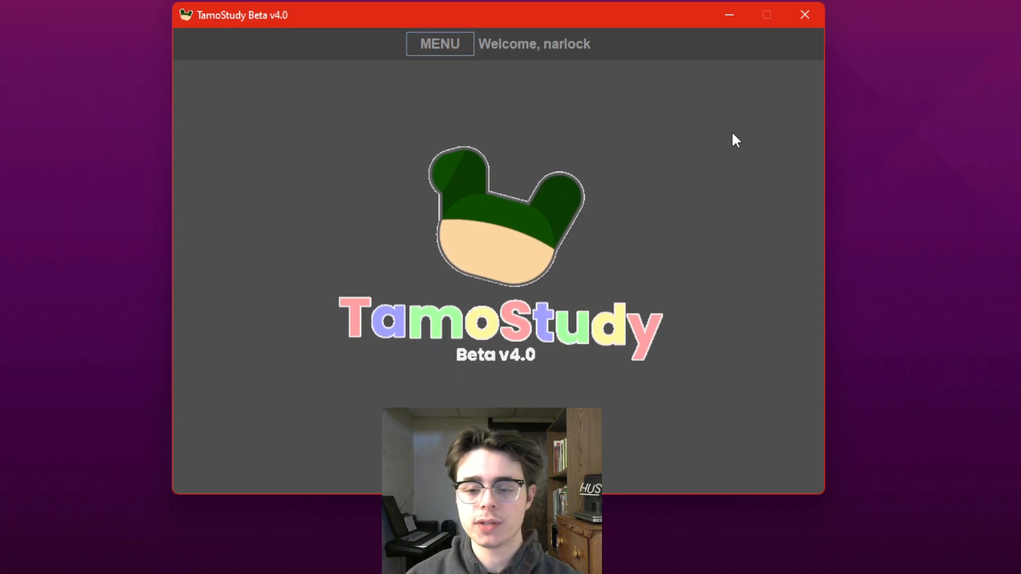
mouse_move(864, 159)
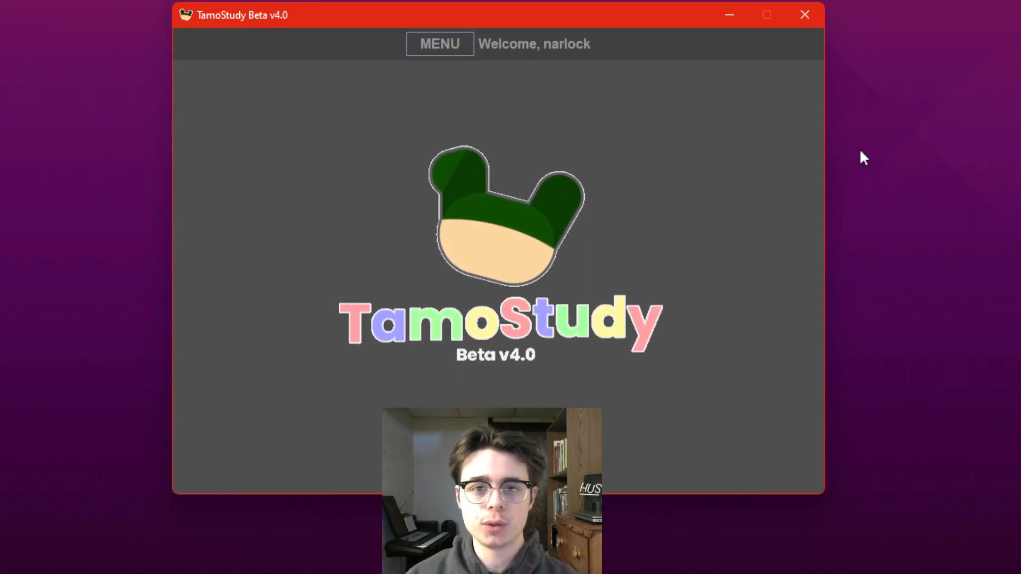